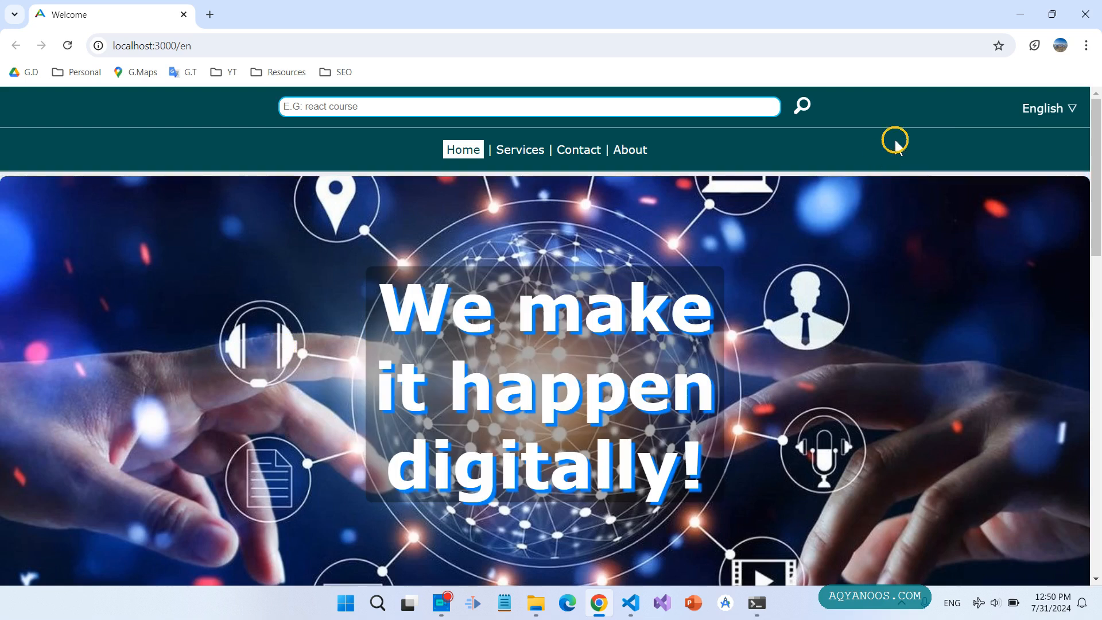
# - Switch the site to French and browse its Contact and About pages
pyautogui.click(1045, 108)
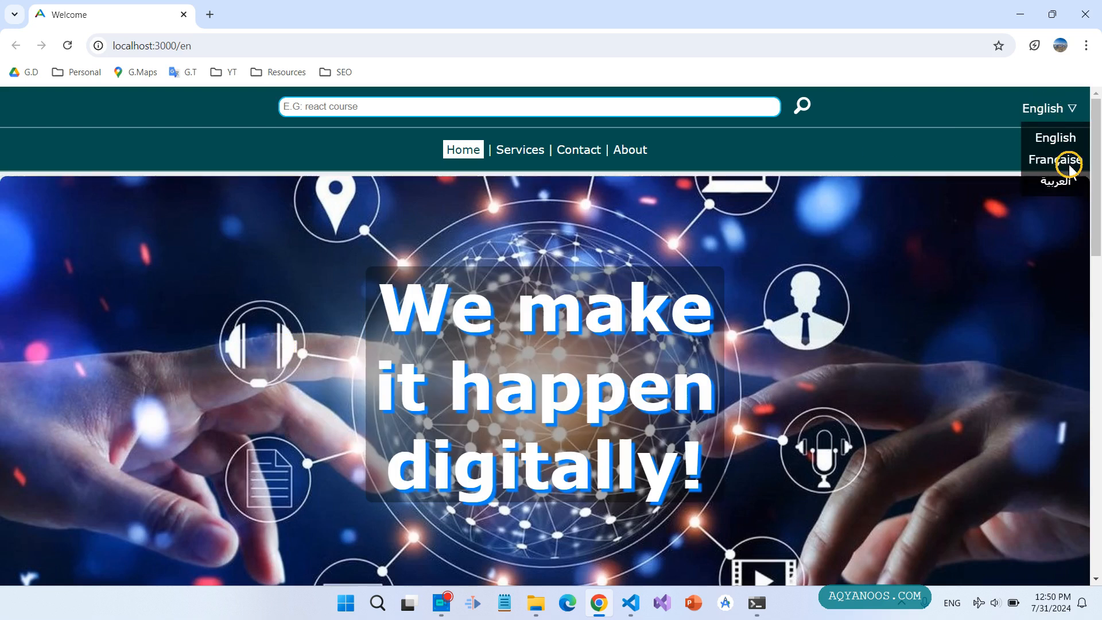
pyautogui.moveTo(1047, 109)
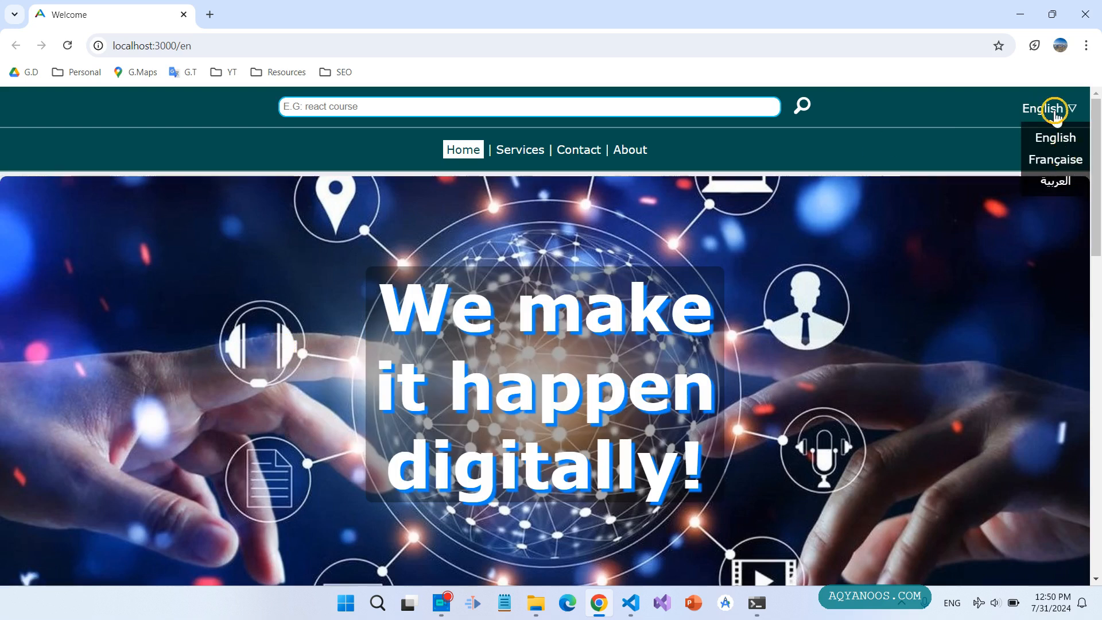
pyautogui.moveTo(1068, 149)
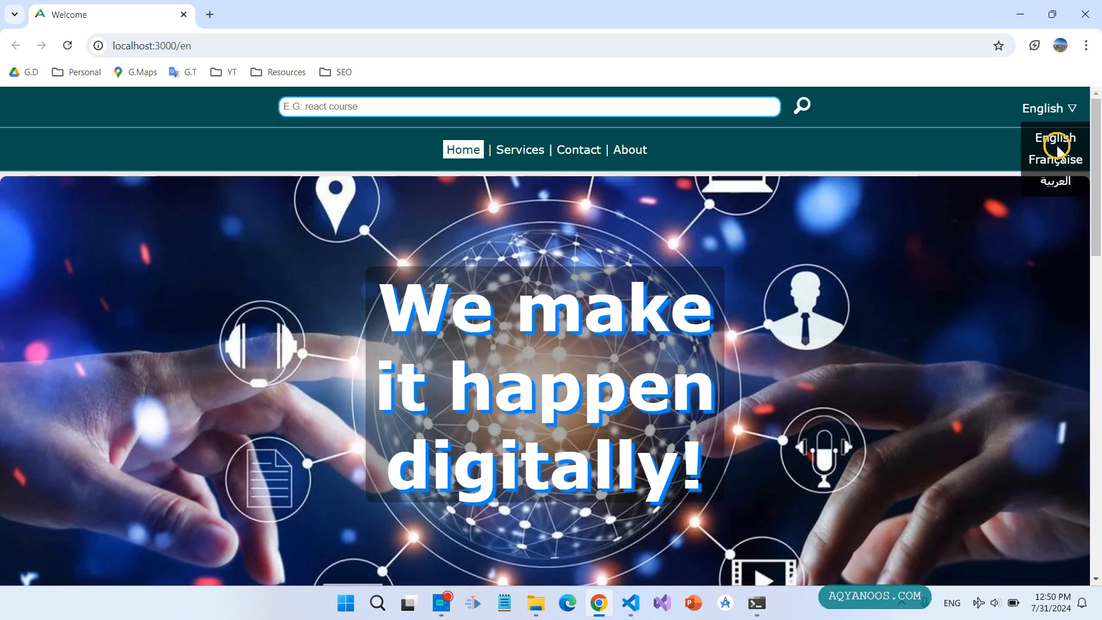
pyautogui.moveTo(1042, 113)
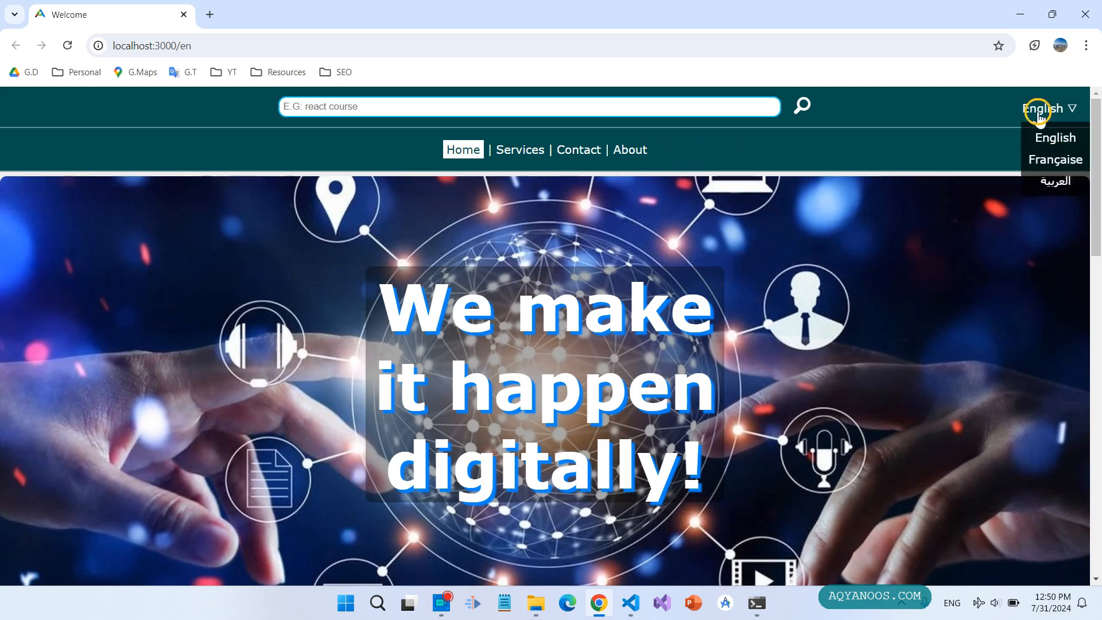
pyautogui.click(1054, 160)
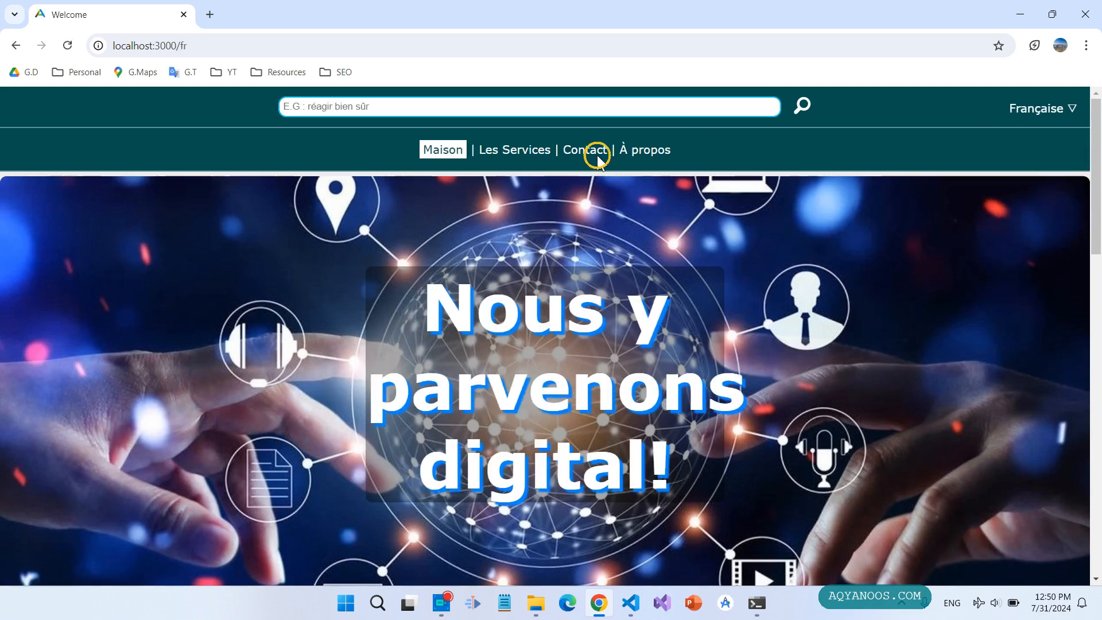
pyautogui.click(585, 150)
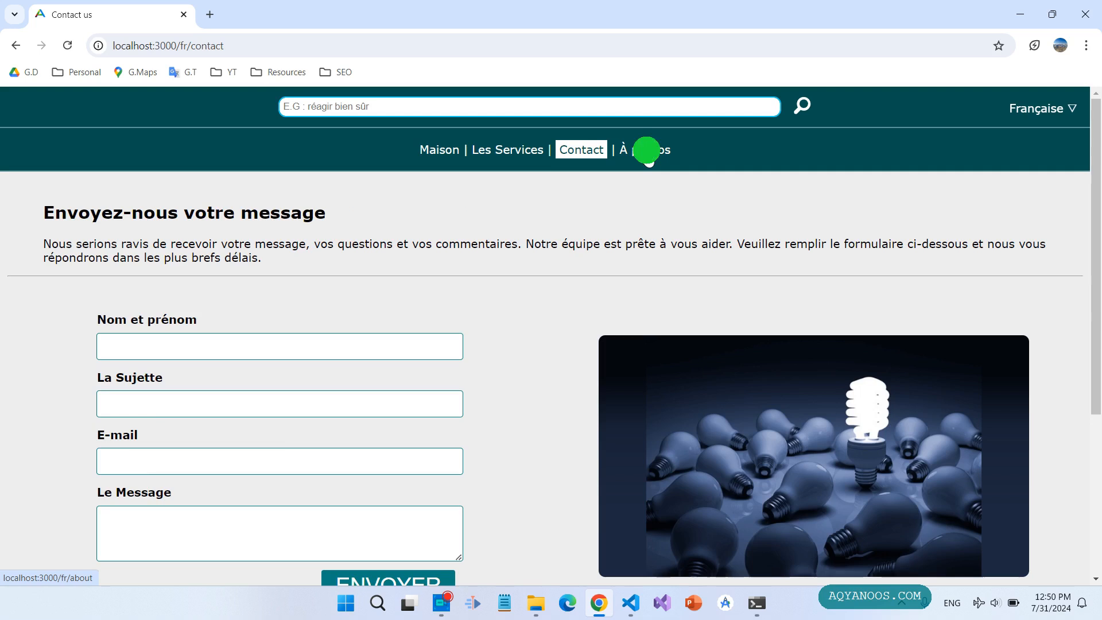
pyautogui.click(646, 149)
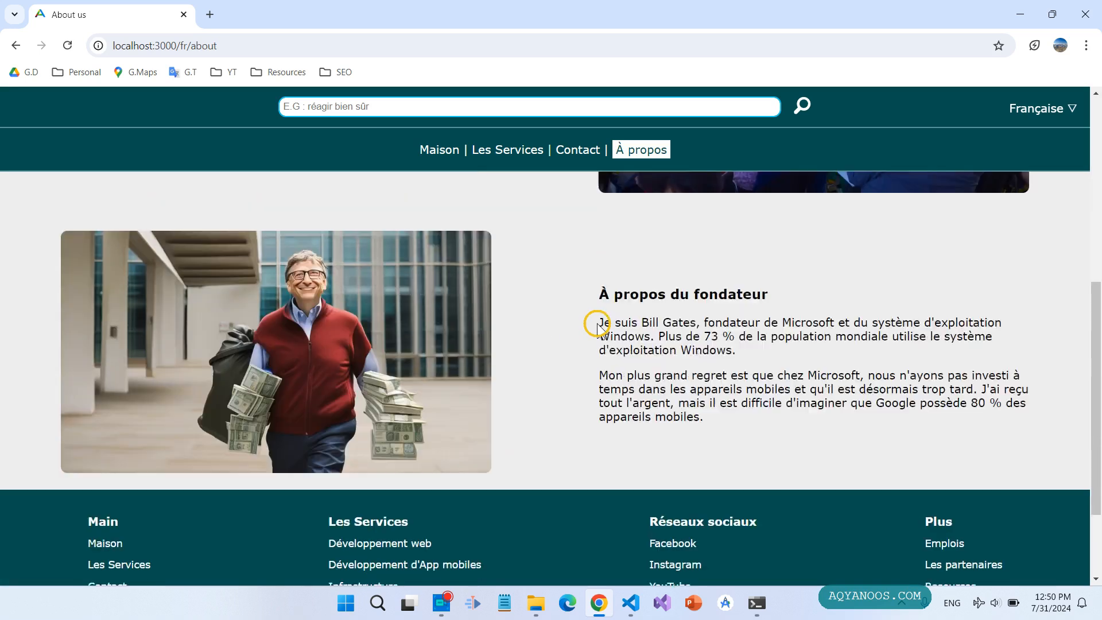
# - Browse the site in Arabic, switch back to English, and bring up index.html in VS Code
pyautogui.click(1042, 108)
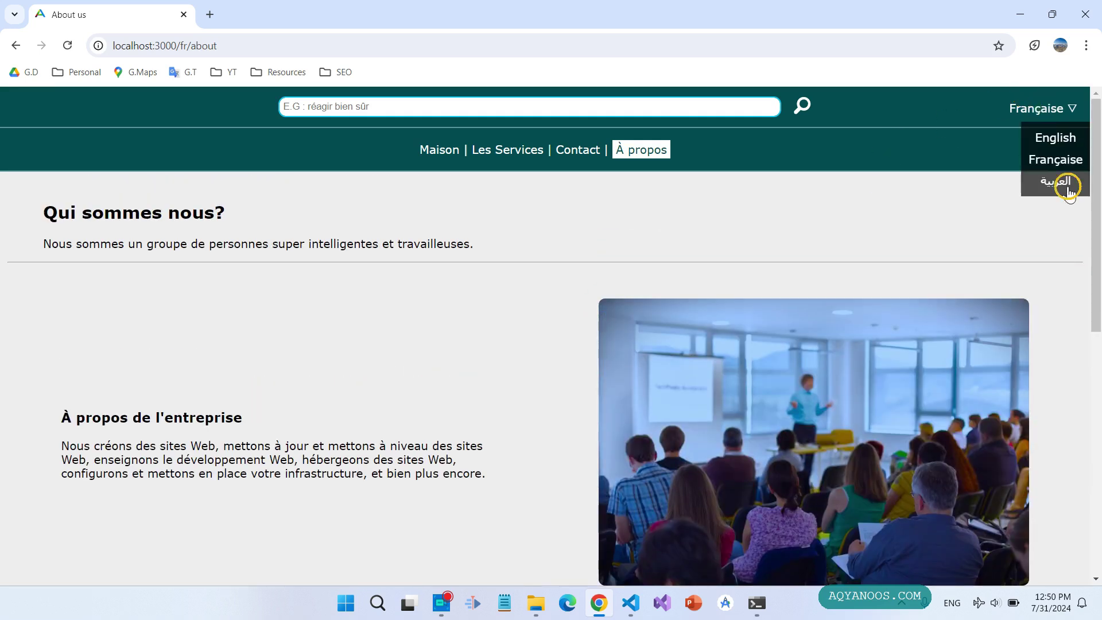
pyautogui.click(1054, 181)
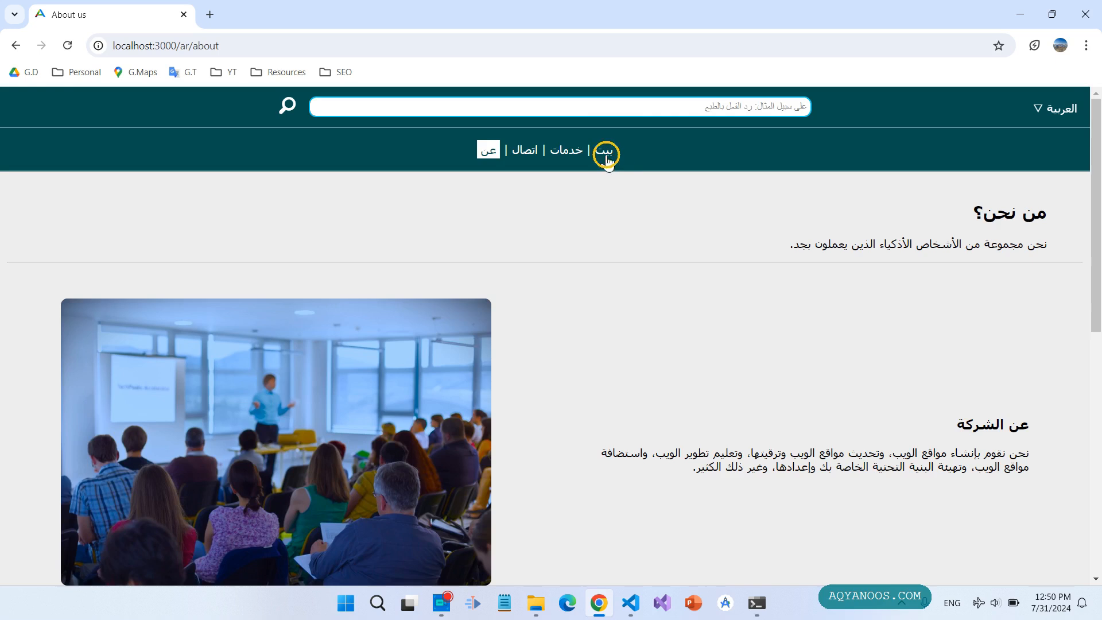
pyautogui.click(562, 150)
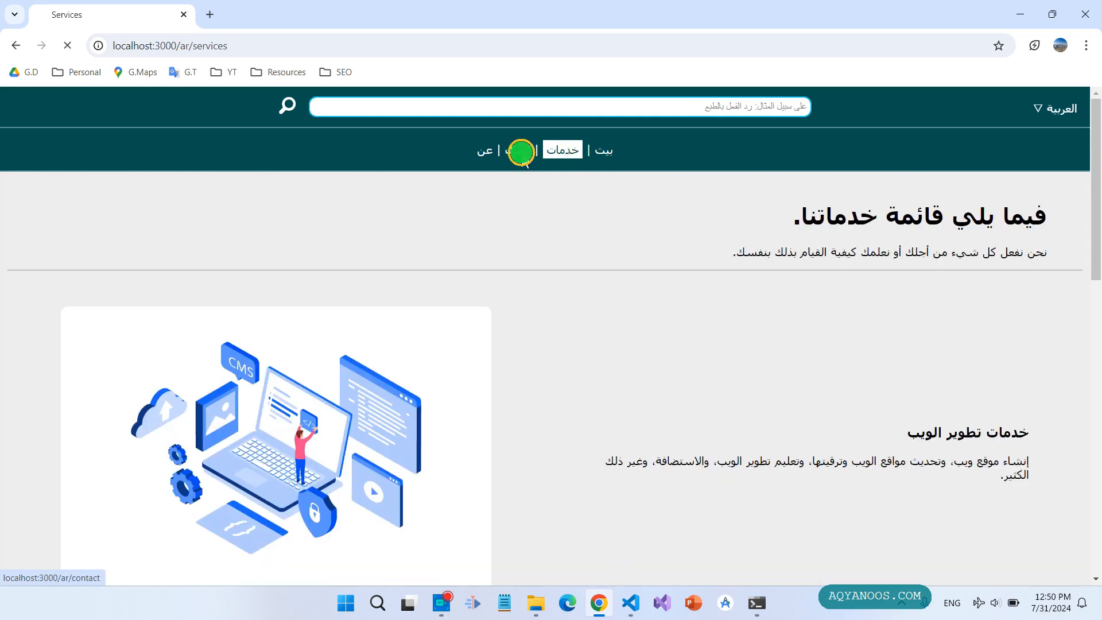
pyautogui.click(519, 149)
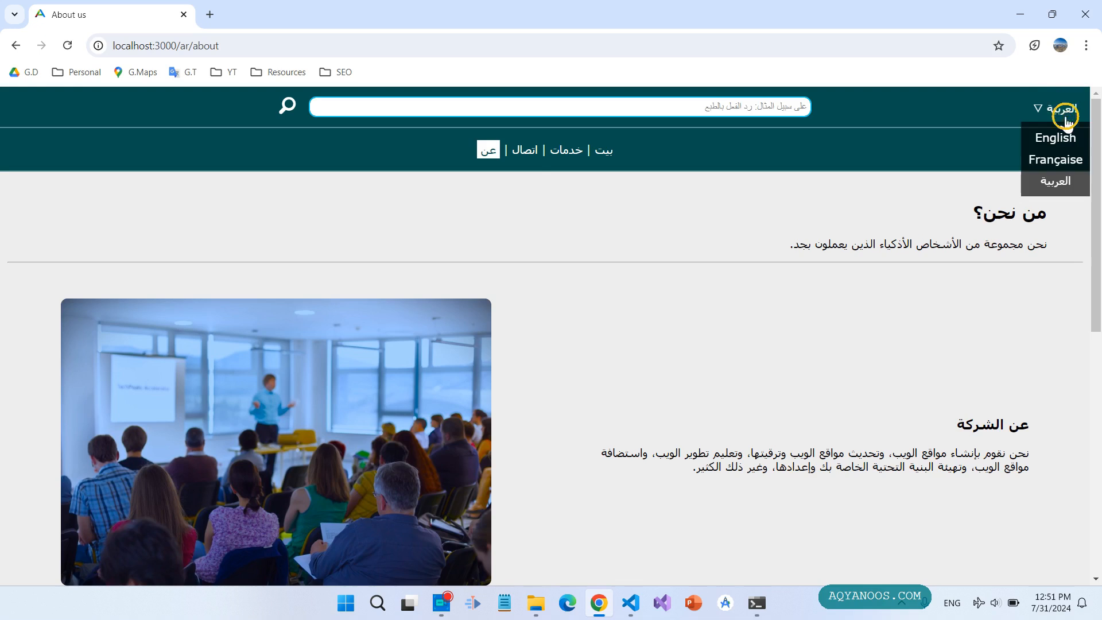
pyautogui.click(1054, 138)
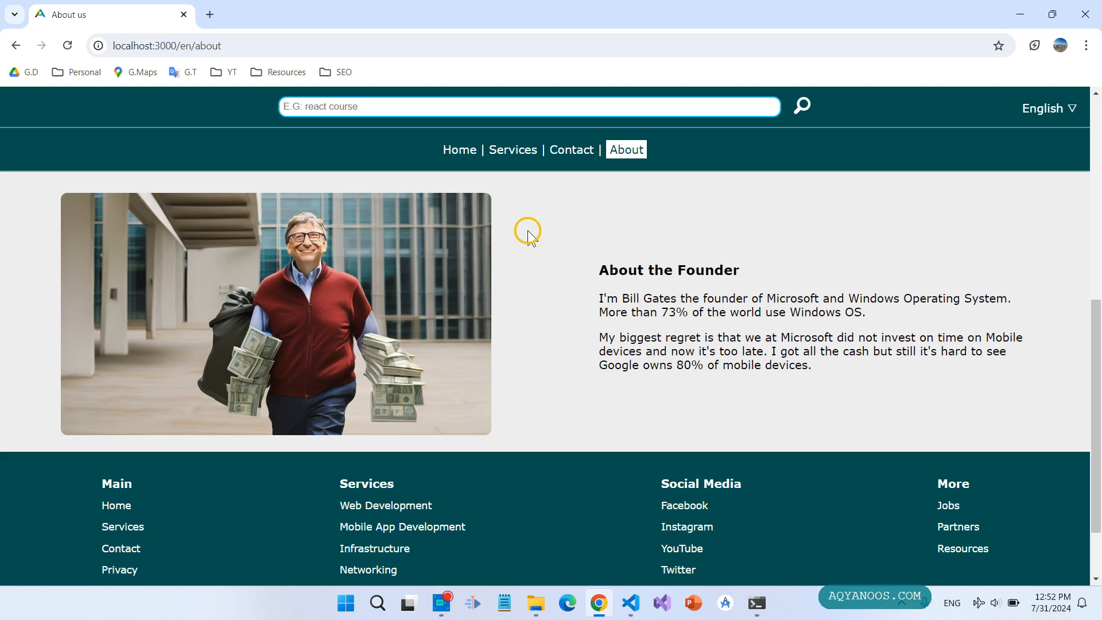
pyautogui.click(629, 602)
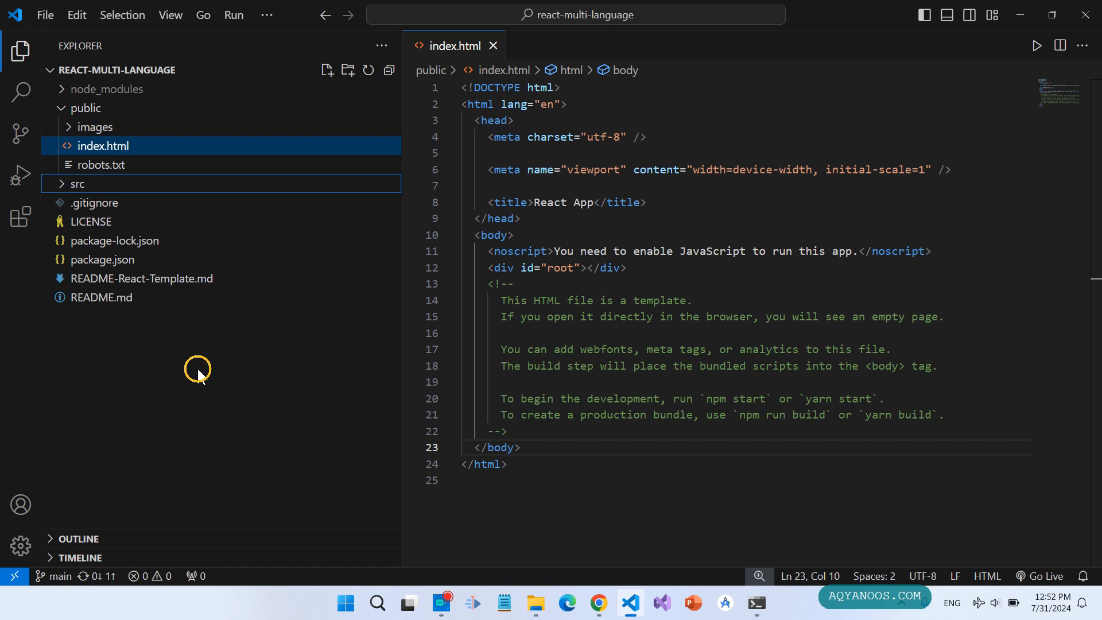
pyautogui.moveTo(535, 603)
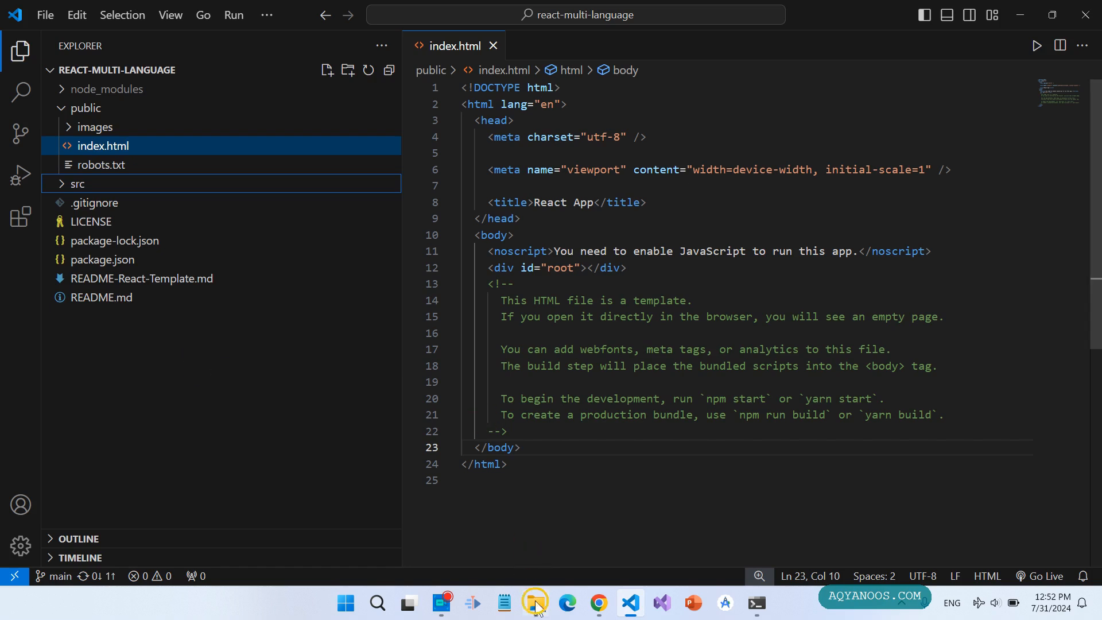
# - Open the project's public folder in File Explorer
pyautogui.click(534, 603)
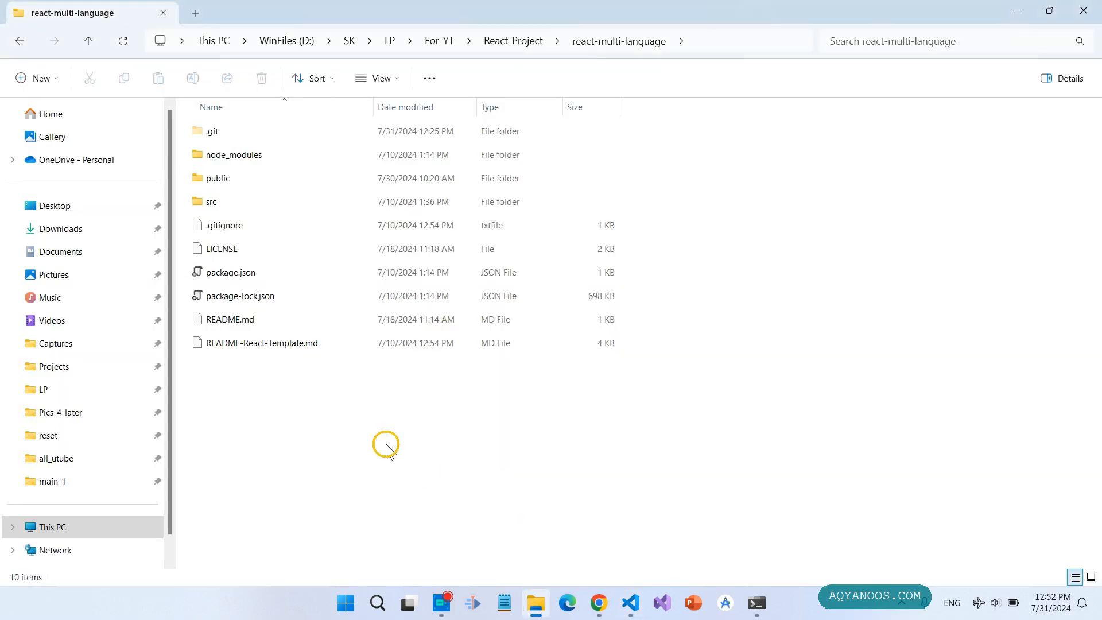
pyautogui.moveTo(416, 426)
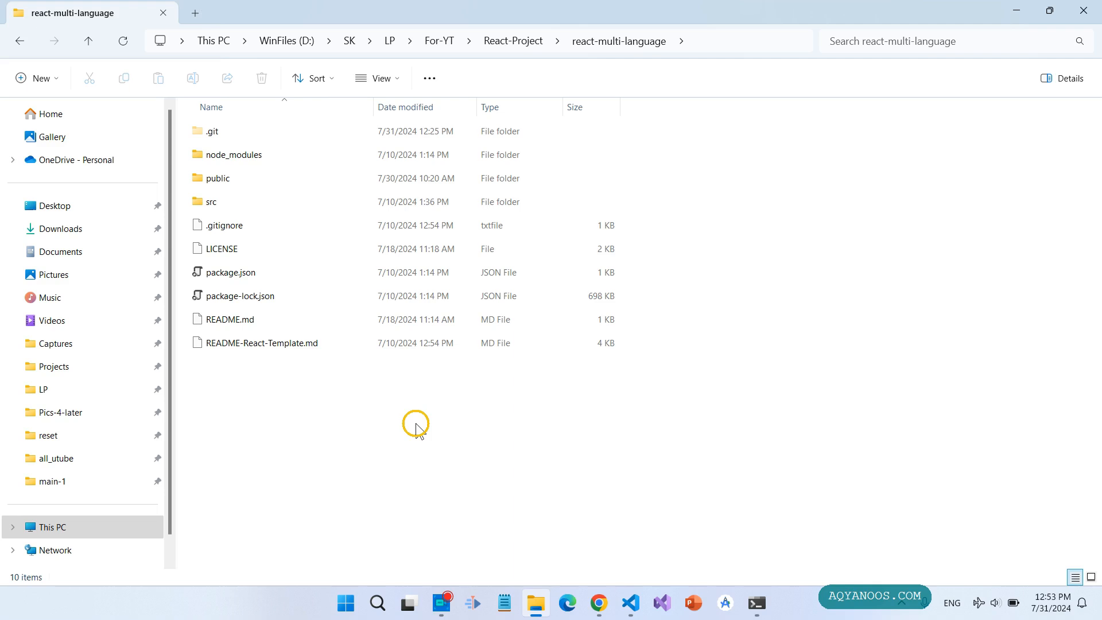
pyautogui.click(218, 177)
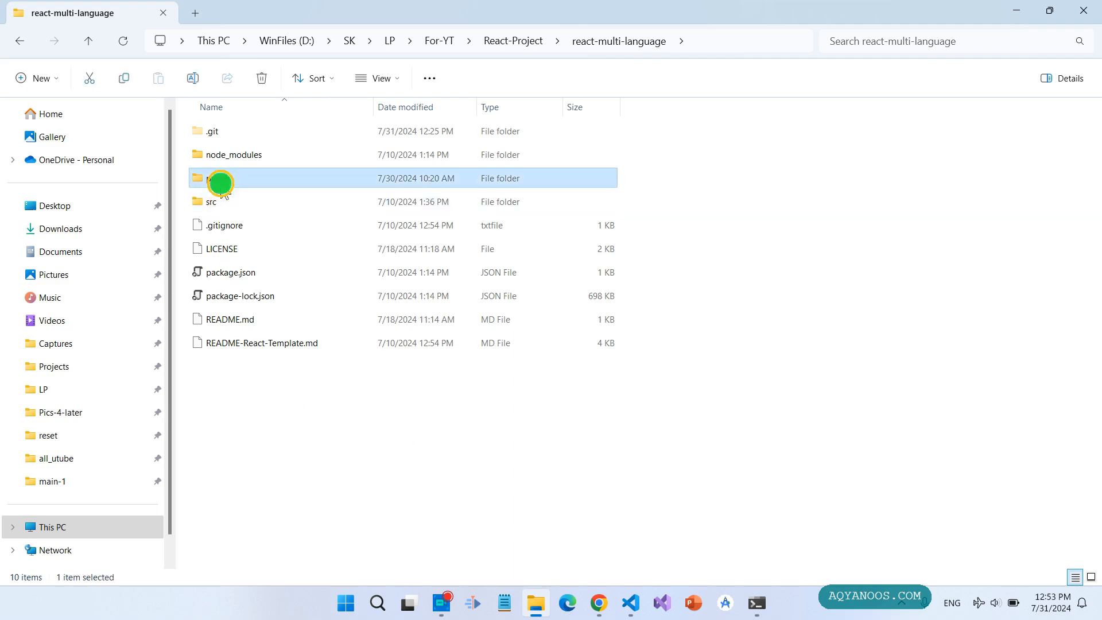
pyautogui.doubleClick(220, 178)
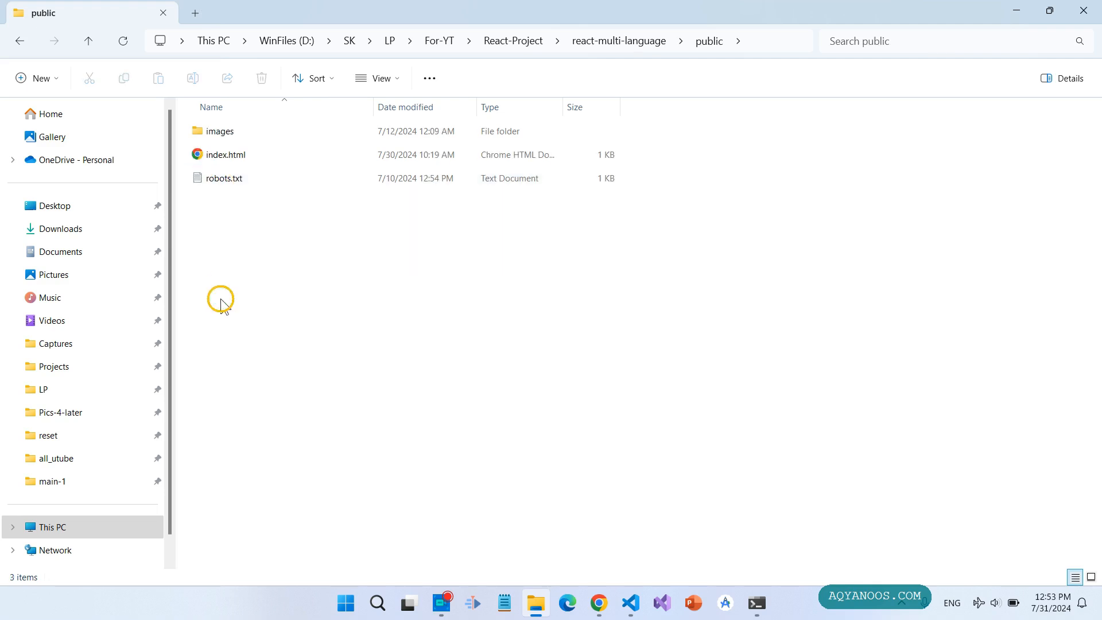
pyautogui.moveTo(275, 285)
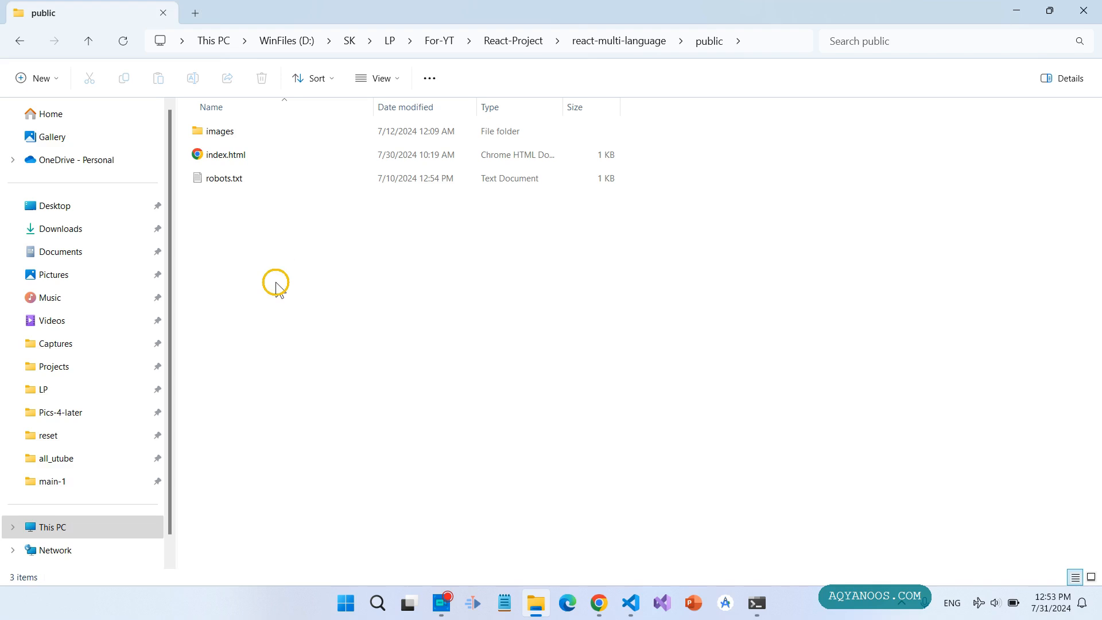
pyautogui.moveTo(273, 292)
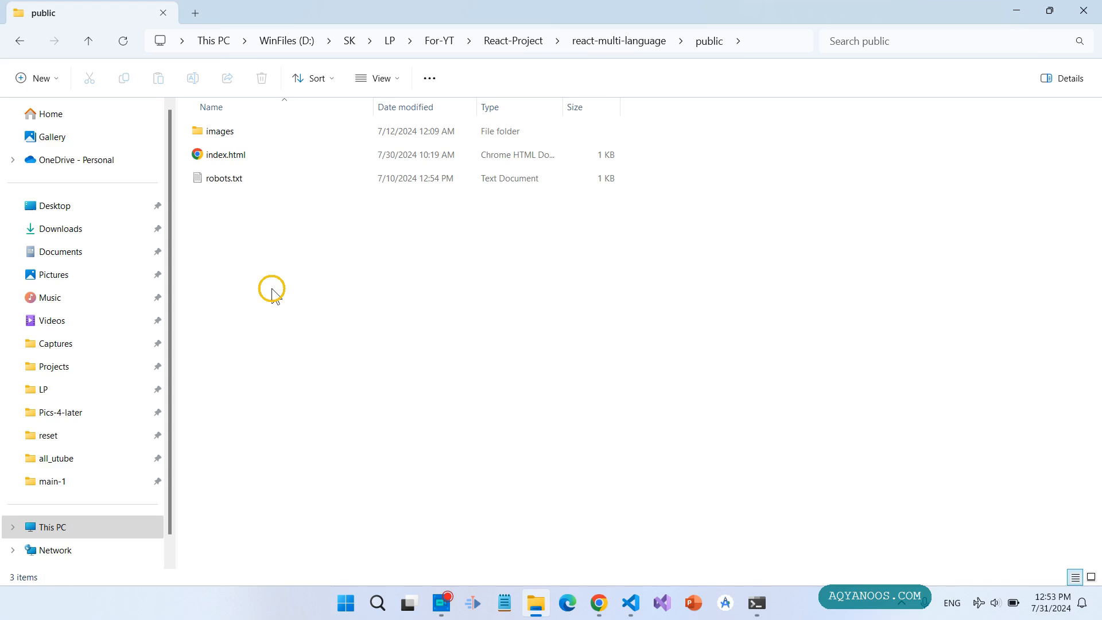
pyautogui.moveTo(266, 301)
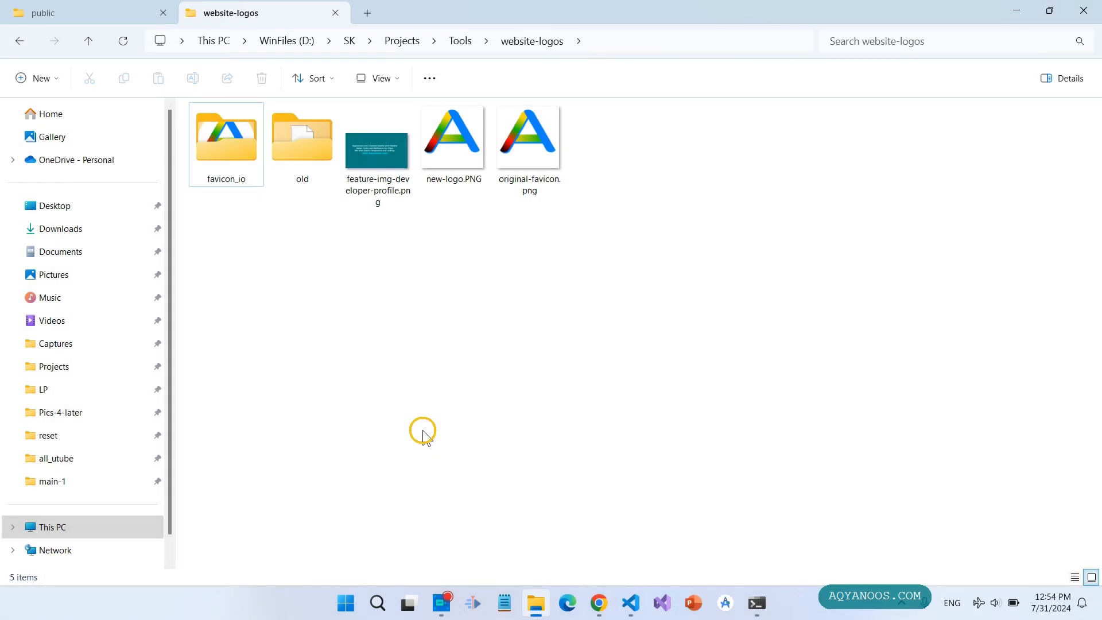
pyautogui.moveTo(455, 216)
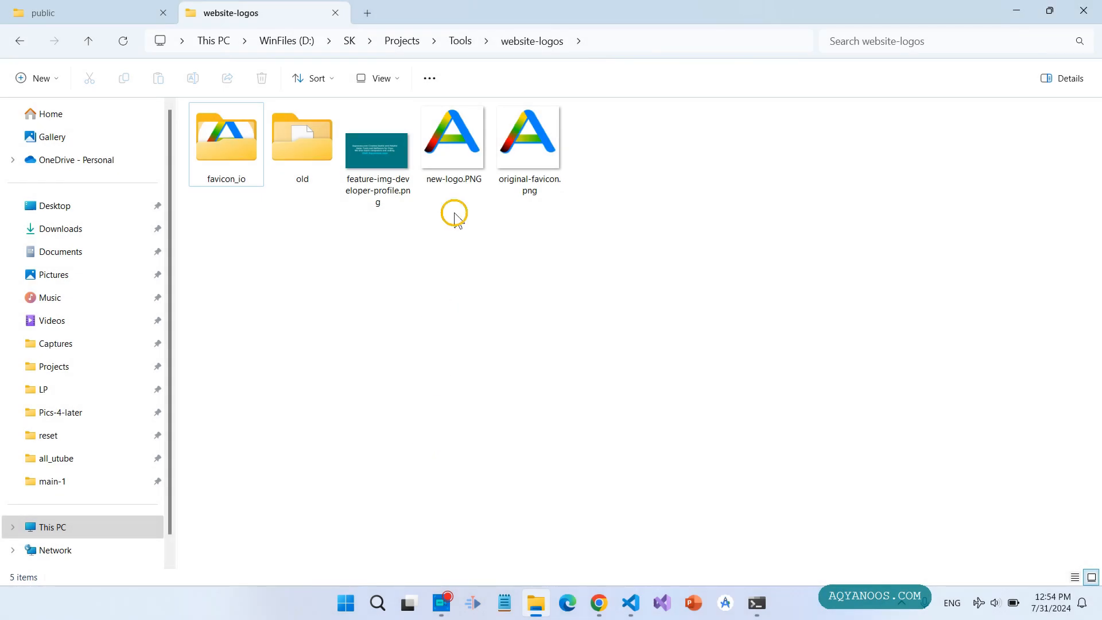
# - Select new-logo.PNG in the website-logos folder and return to Chrome
pyautogui.click(453, 137)
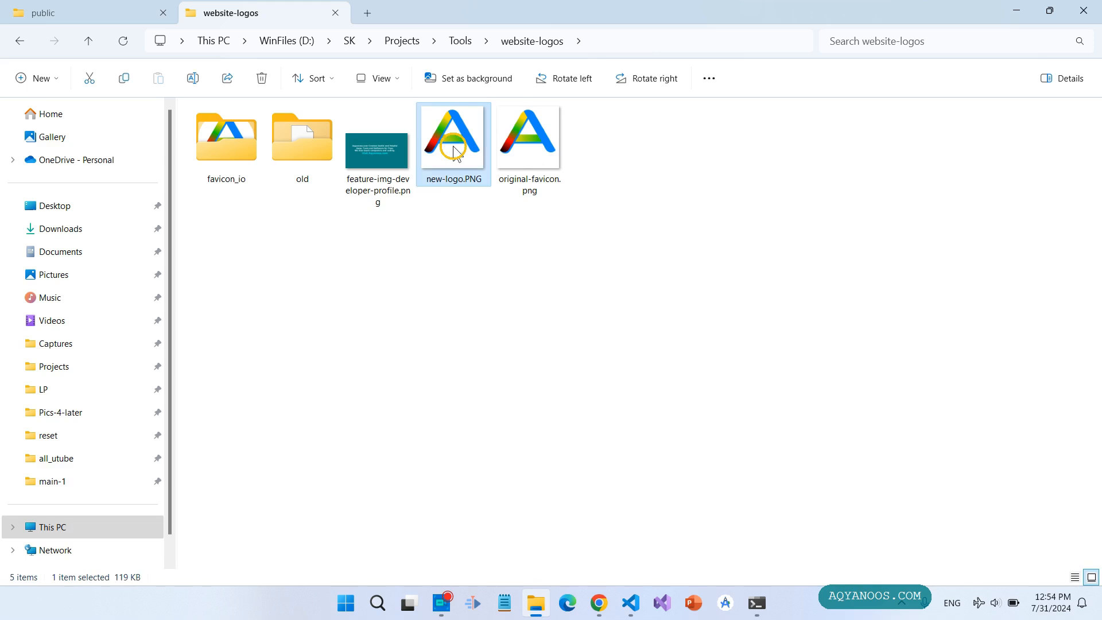
pyautogui.click(454, 289)
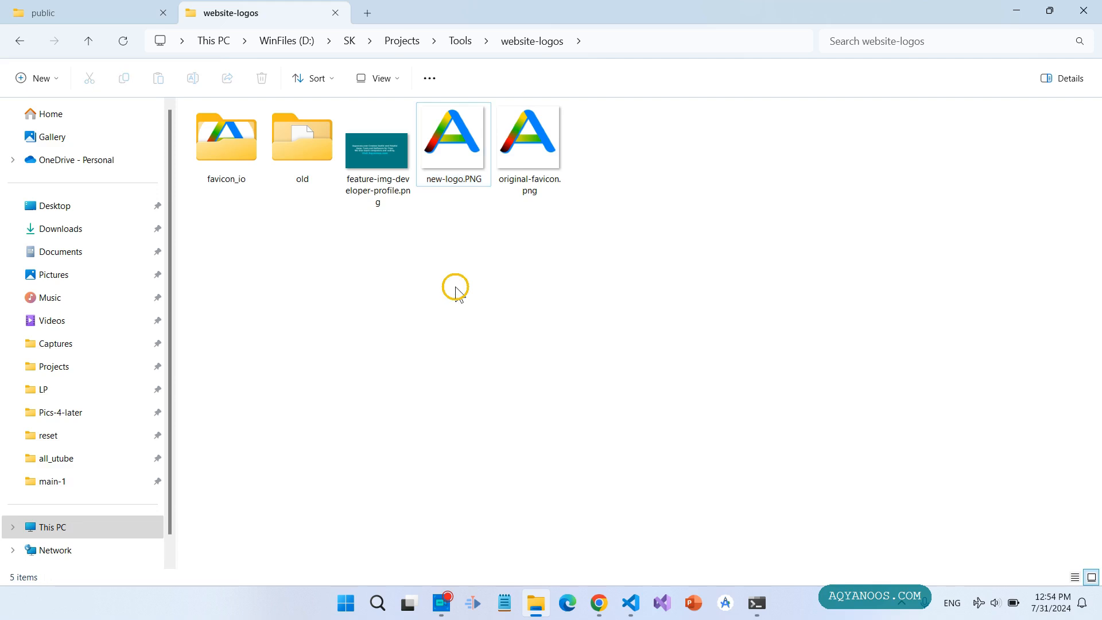
pyautogui.click(597, 603)
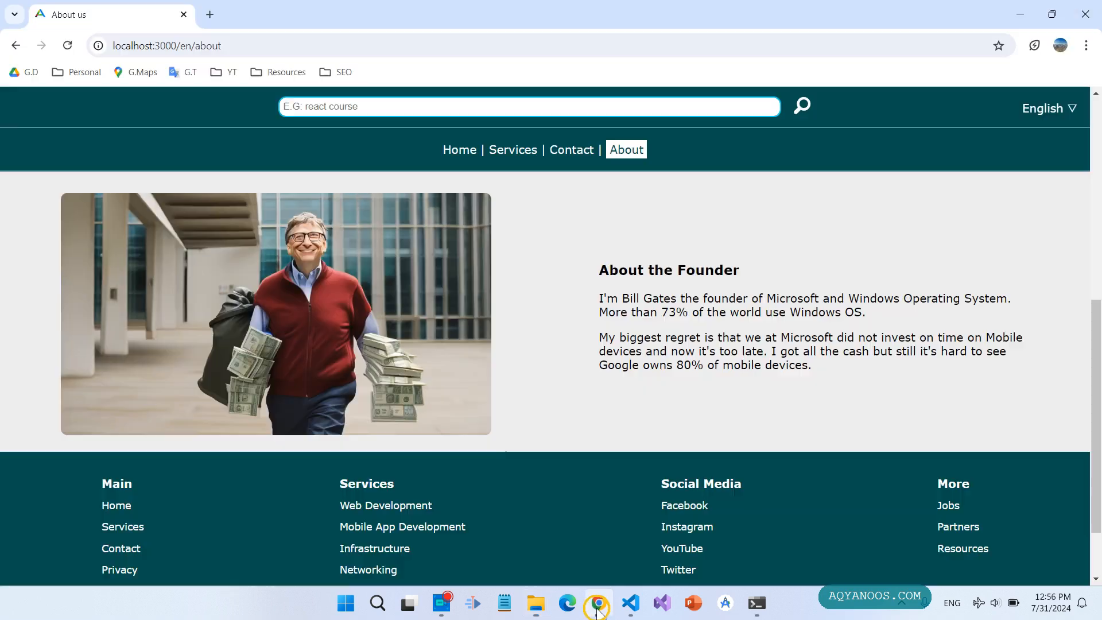
# - Search Google for 'image to favicon' and scroll through the favicon converter results
pyautogui.click(379, 13)
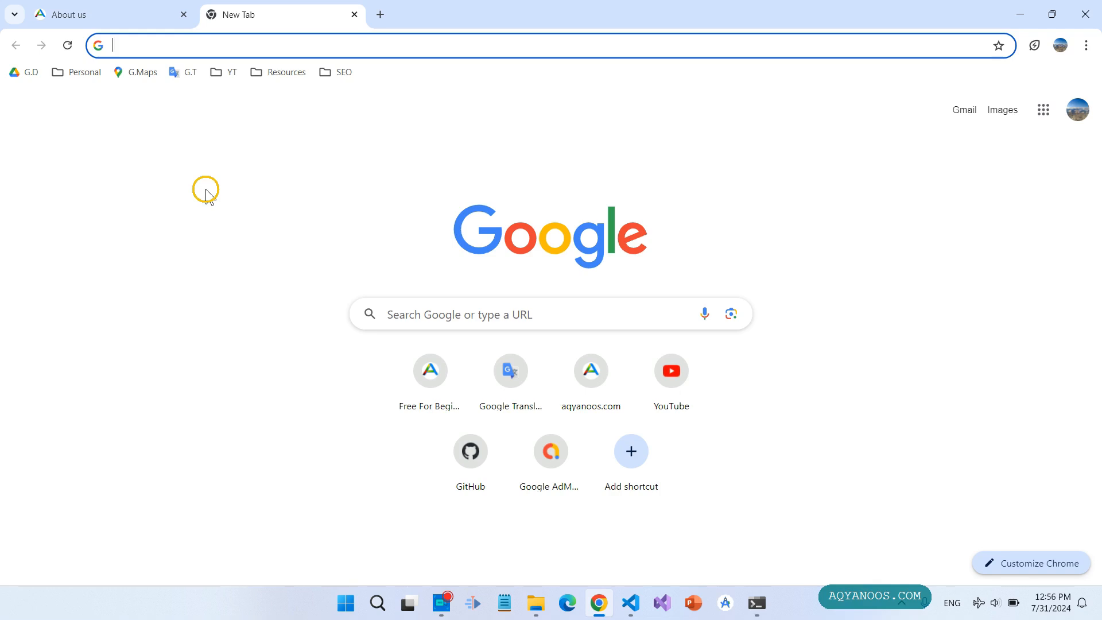
pyautogui.write('ima')
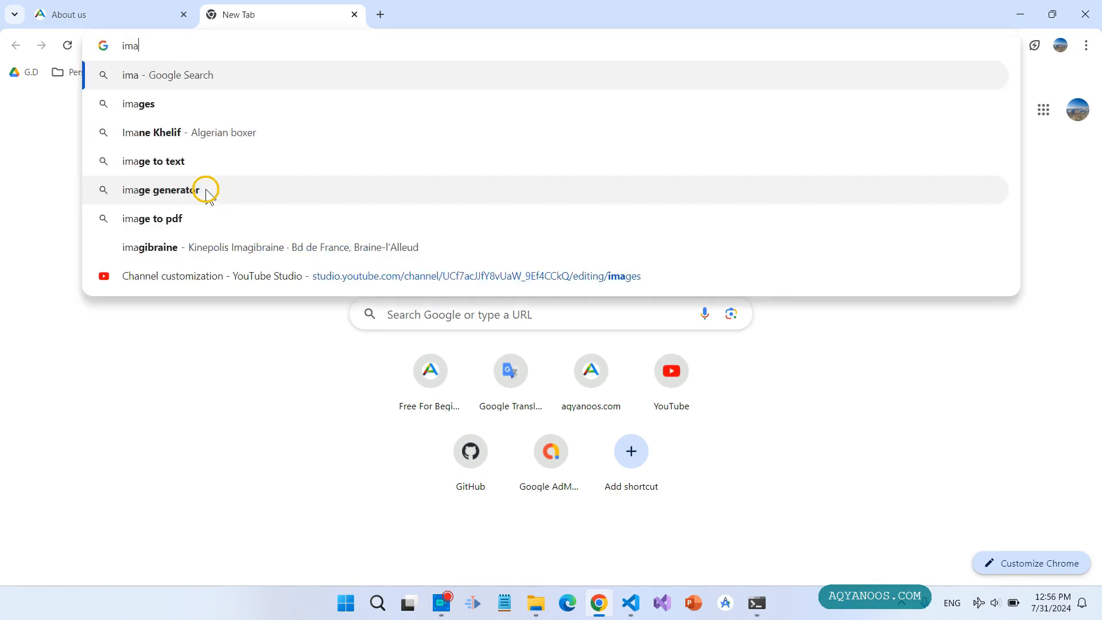
pyautogui.write('ge')
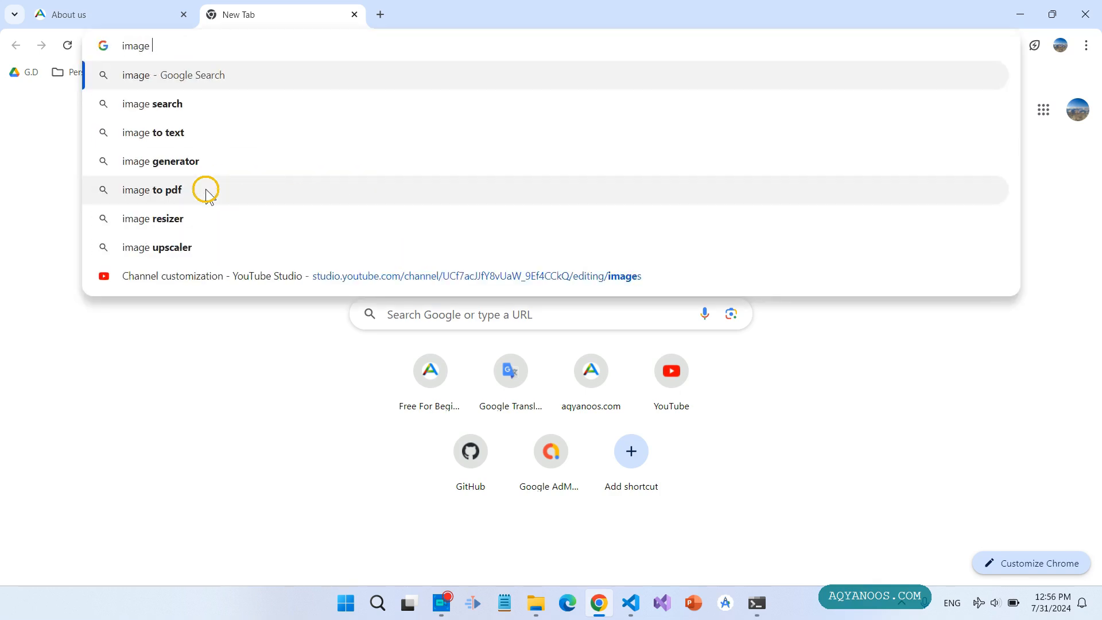
pyautogui.write('to fa')
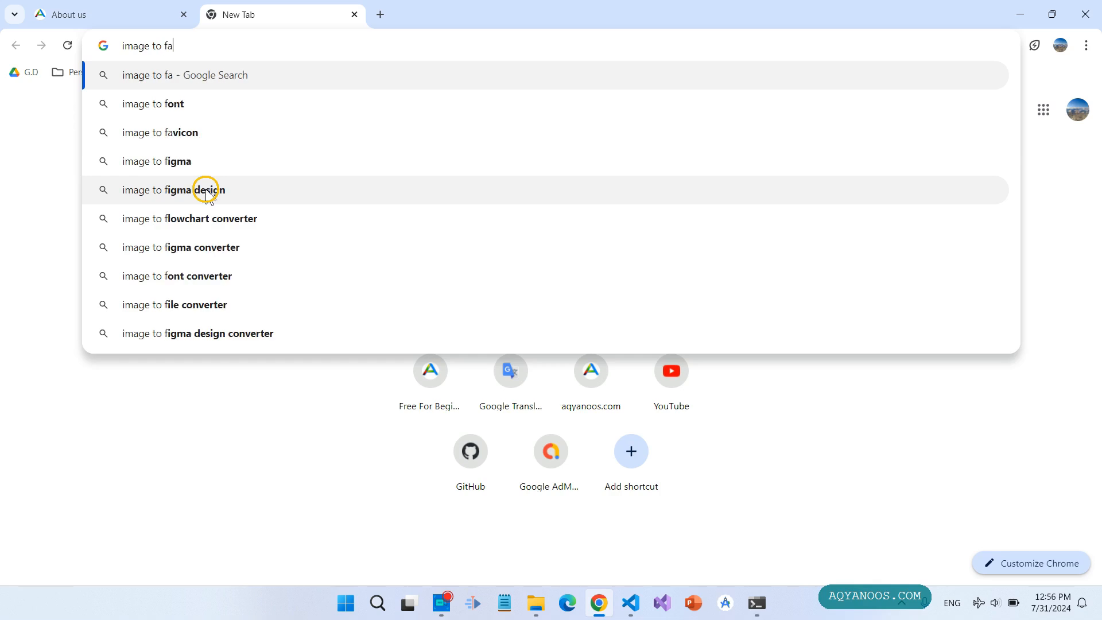
pyautogui.click(159, 132)
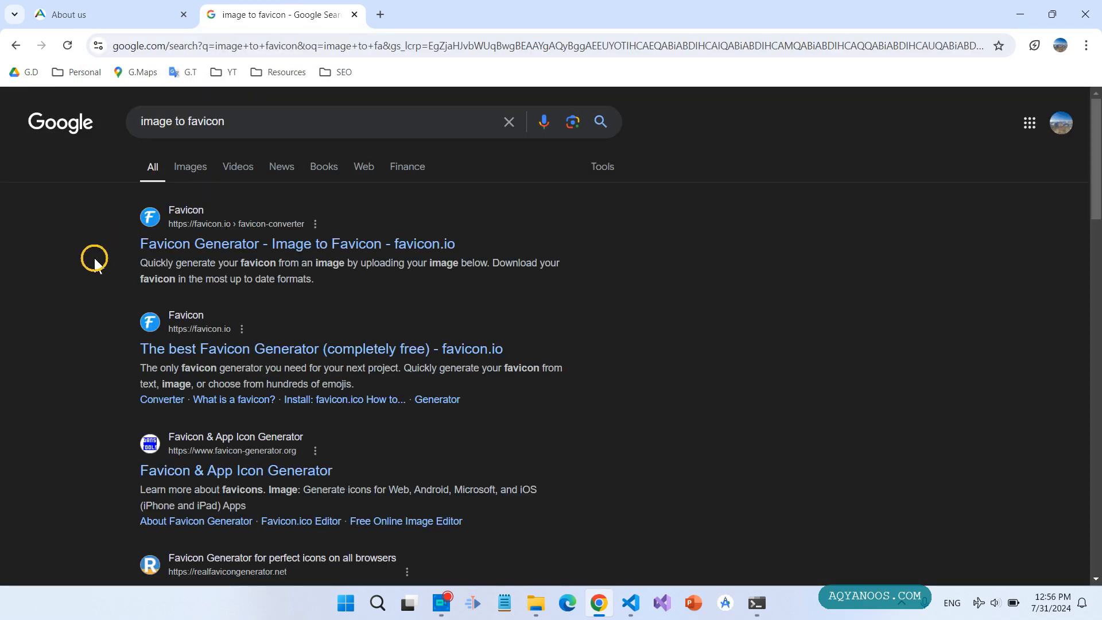
pyautogui.scroll(-3)
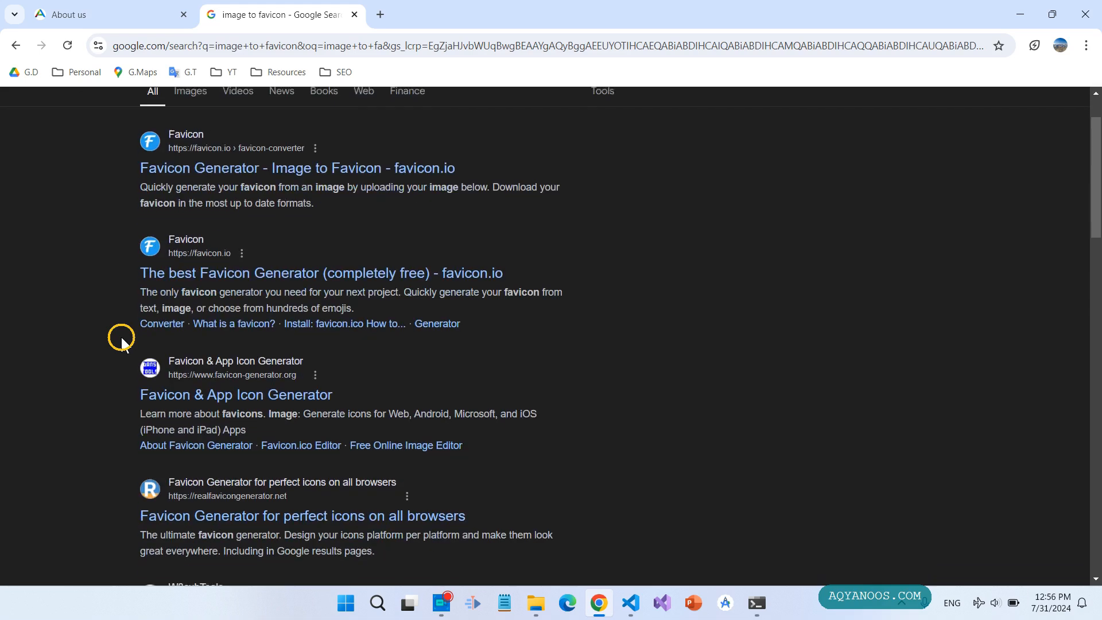
pyautogui.scroll(-3)
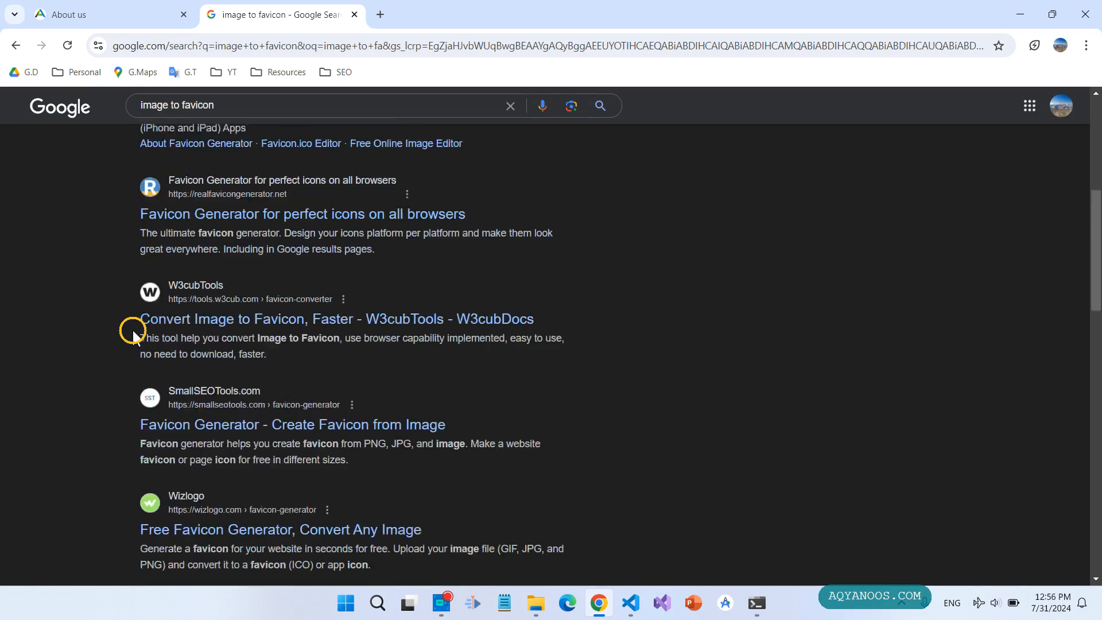
pyautogui.scroll(3)
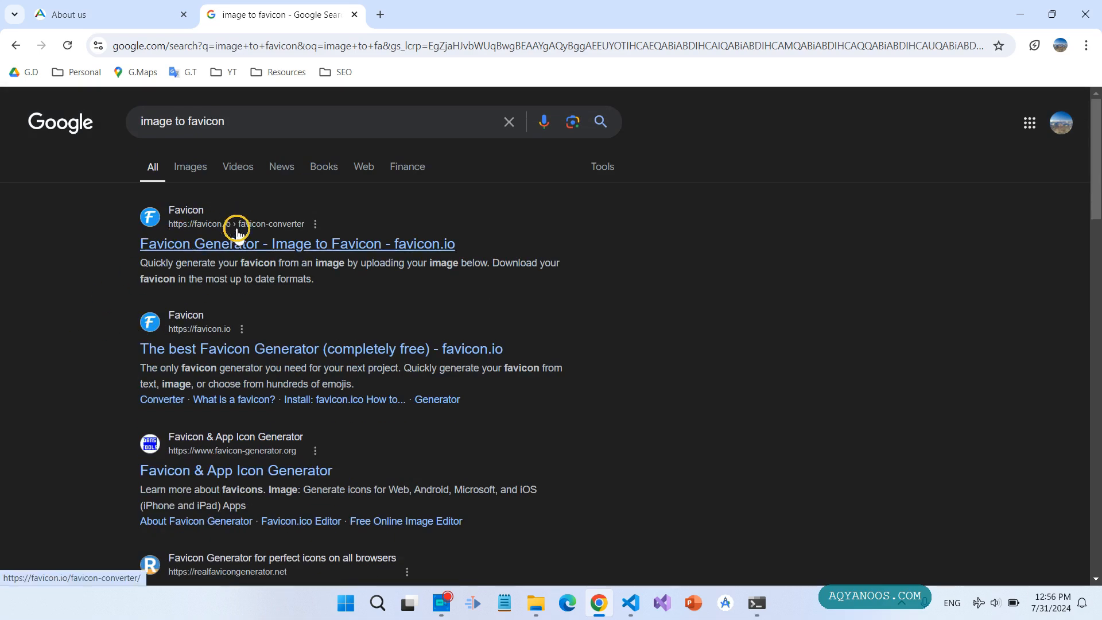
pyautogui.moveTo(211, 251)
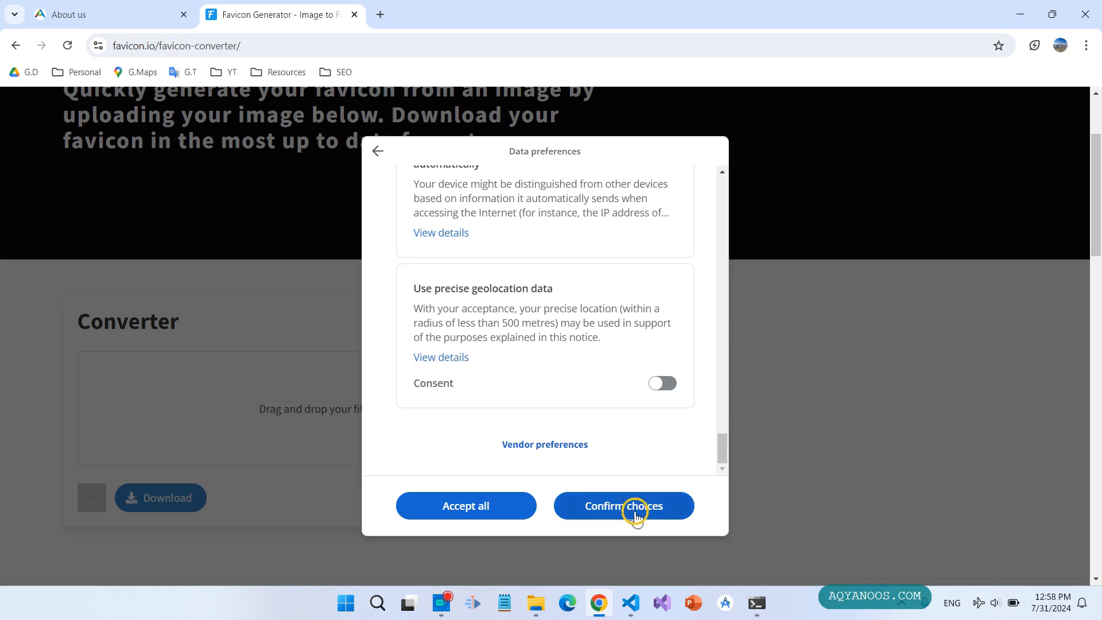
# - Accept favicon.io's data choices and enter 'A' in the text generator's Text field
pyautogui.click(622, 505)
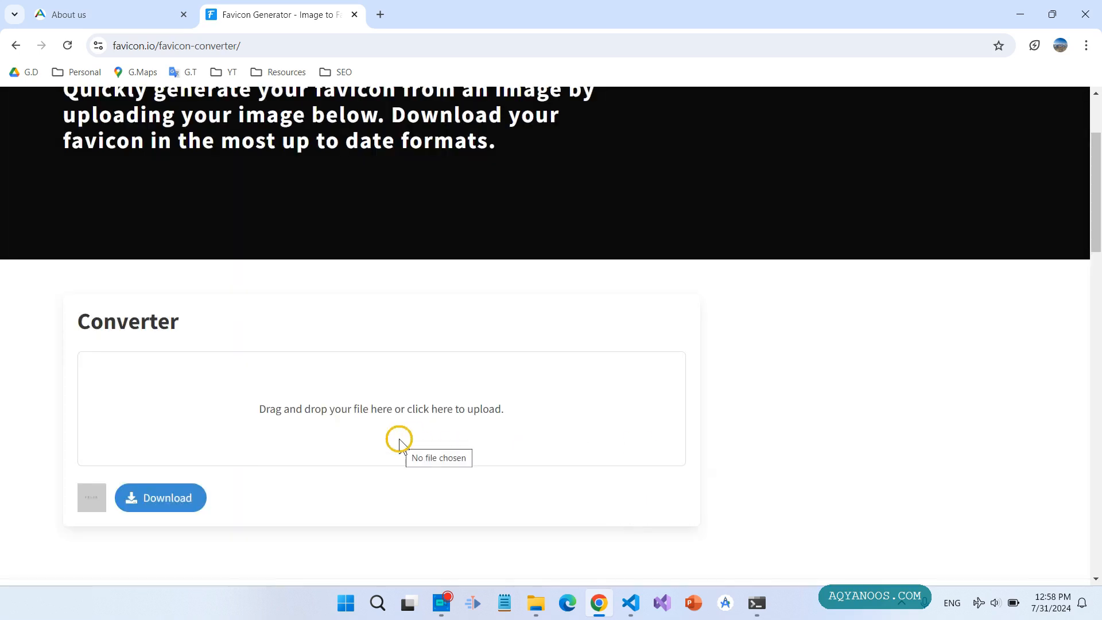
pyautogui.scroll(3)
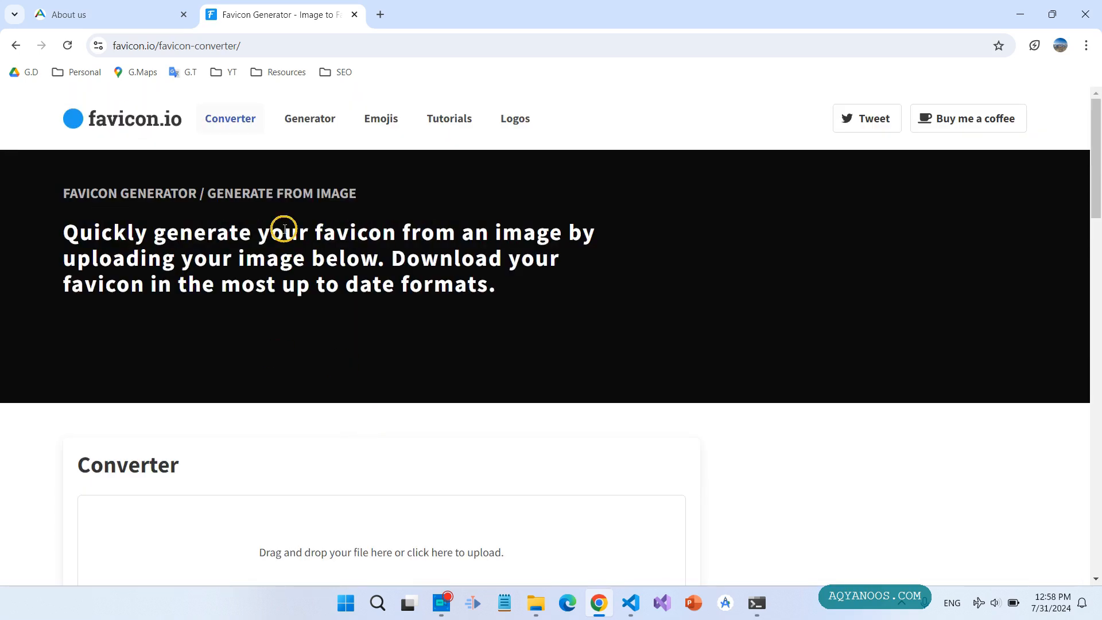
pyautogui.click(309, 118)
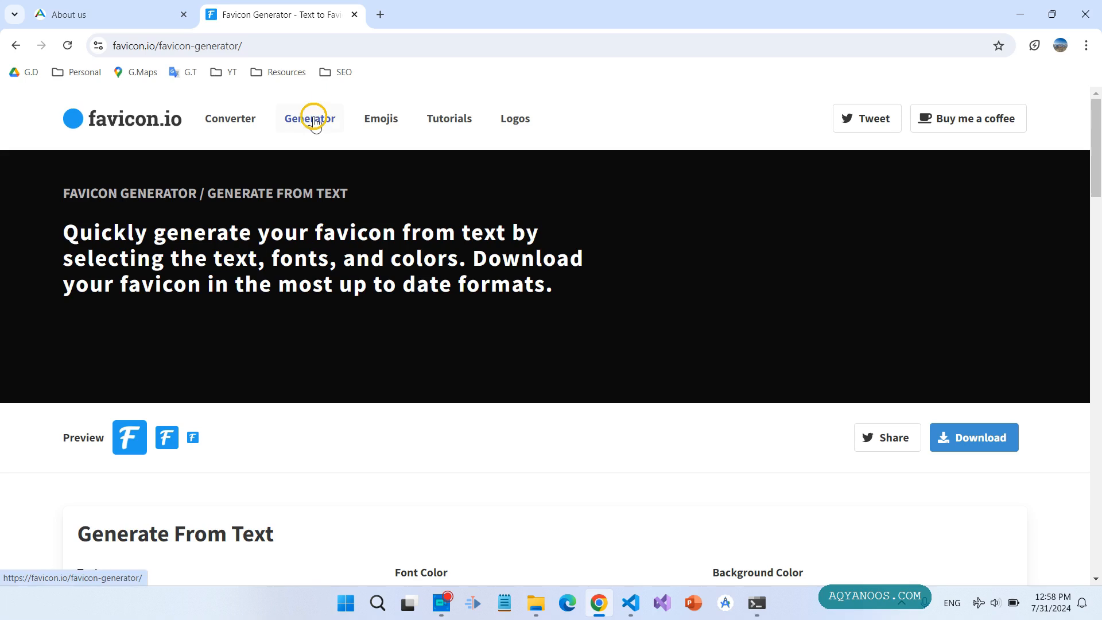
pyautogui.scroll(-3)
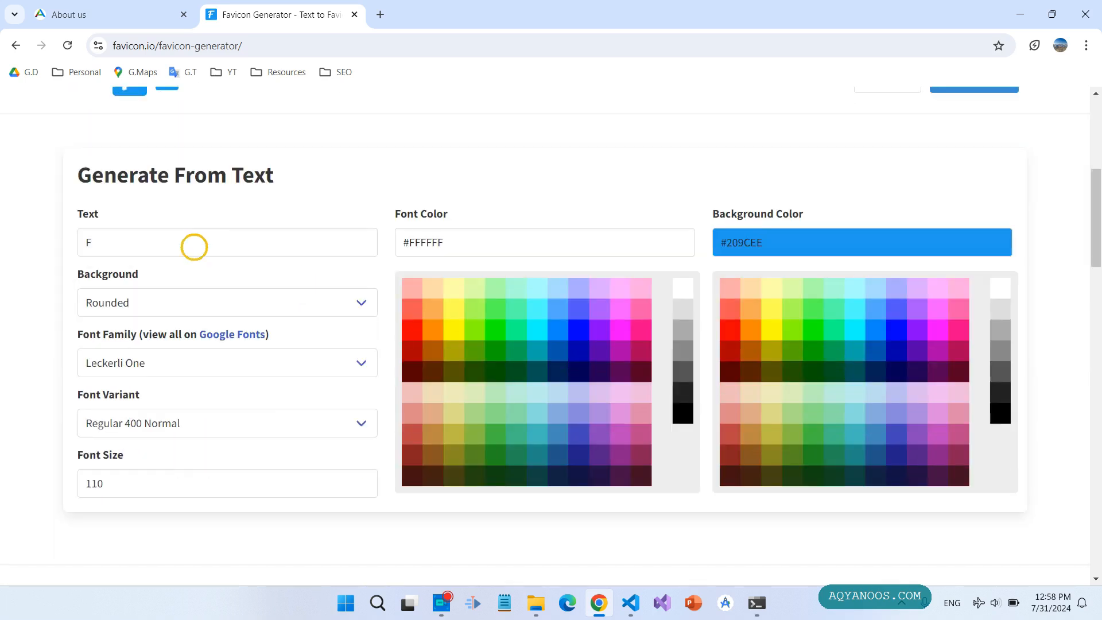
pyautogui.click(226, 241)
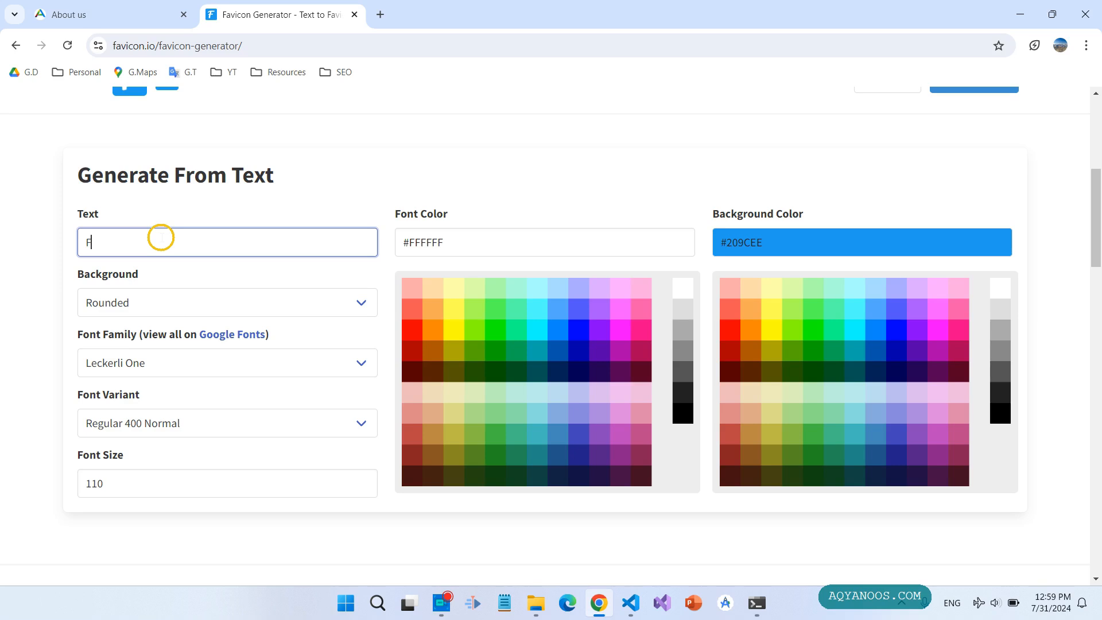
pyautogui.write('A')
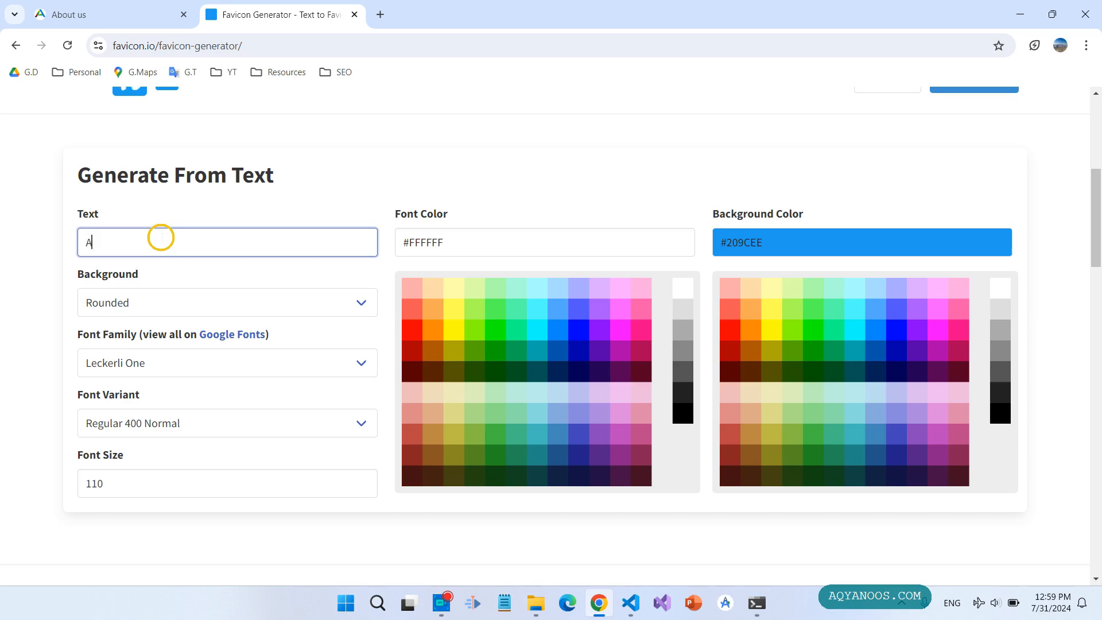
pyautogui.moveTo(167, 252)
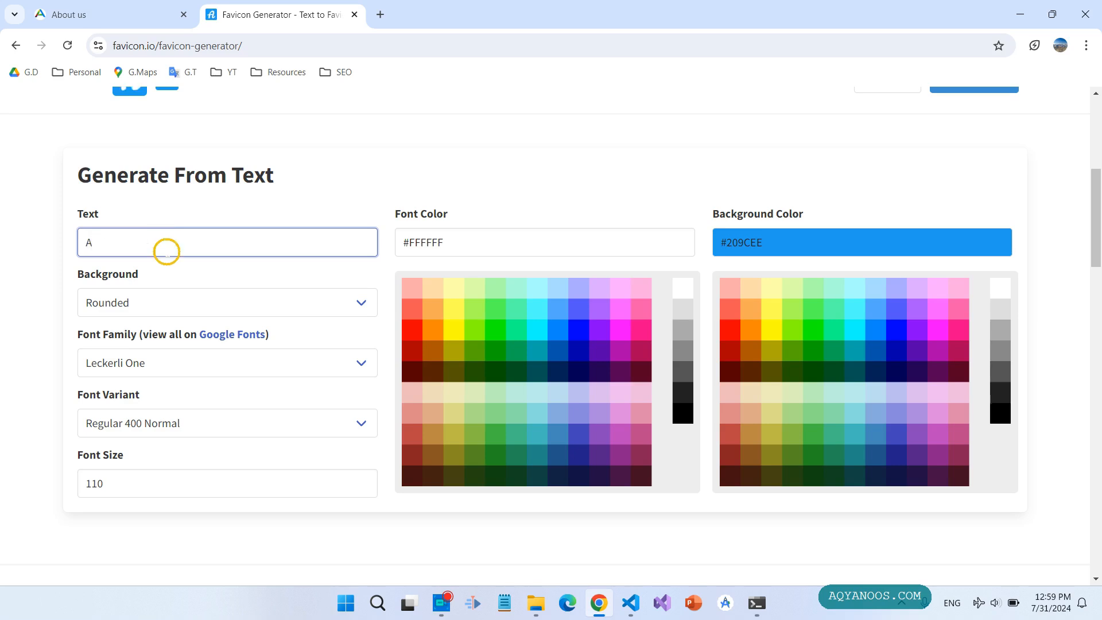
# - Scroll through the favicon preview and the Installation section
pyautogui.scroll(3)
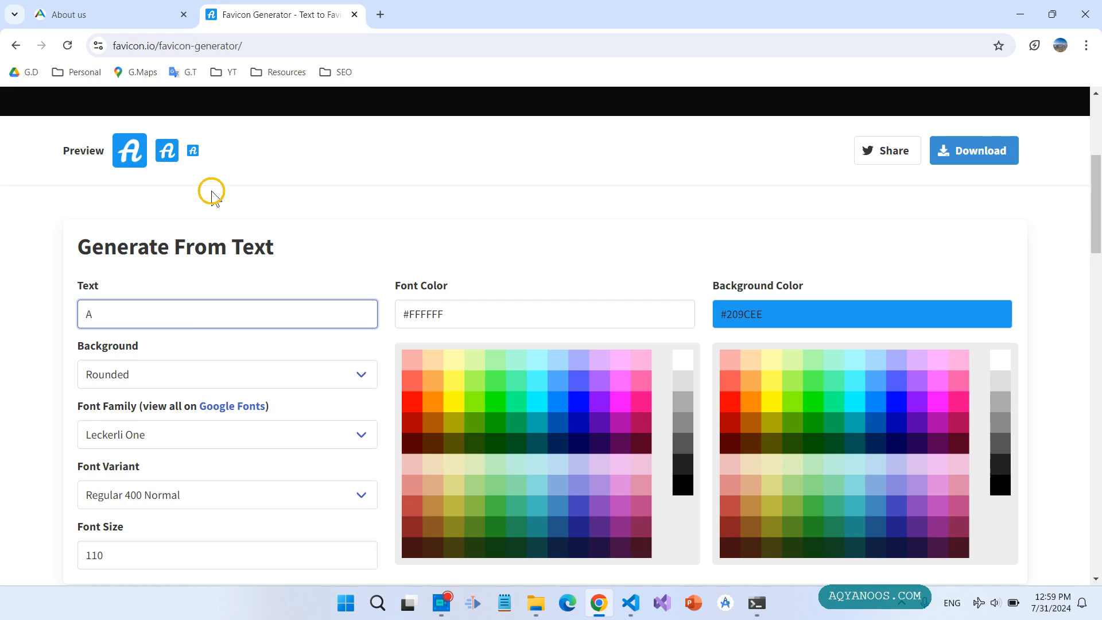
pyautogui.moveTo(300, 408)
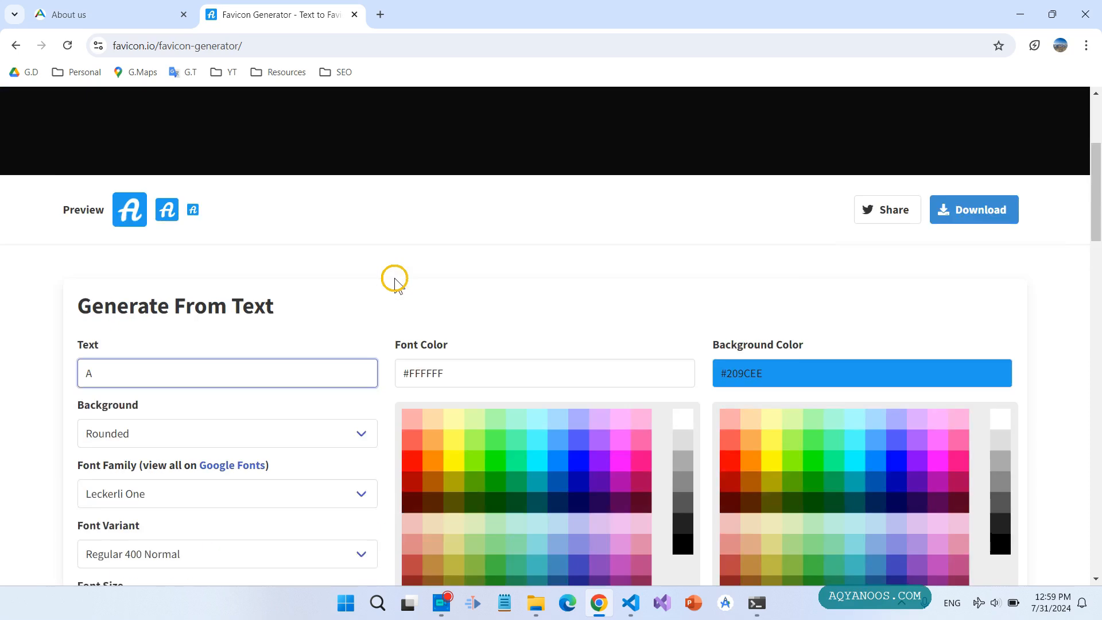
pyautogui.scroll(-3)
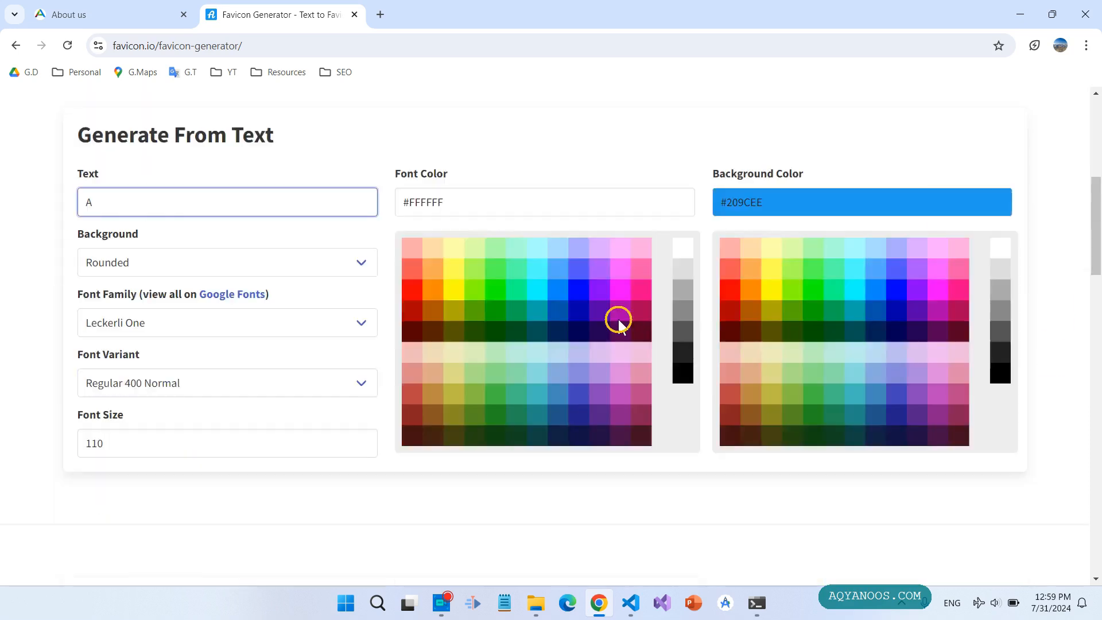
pyautogui.scroll(-3)
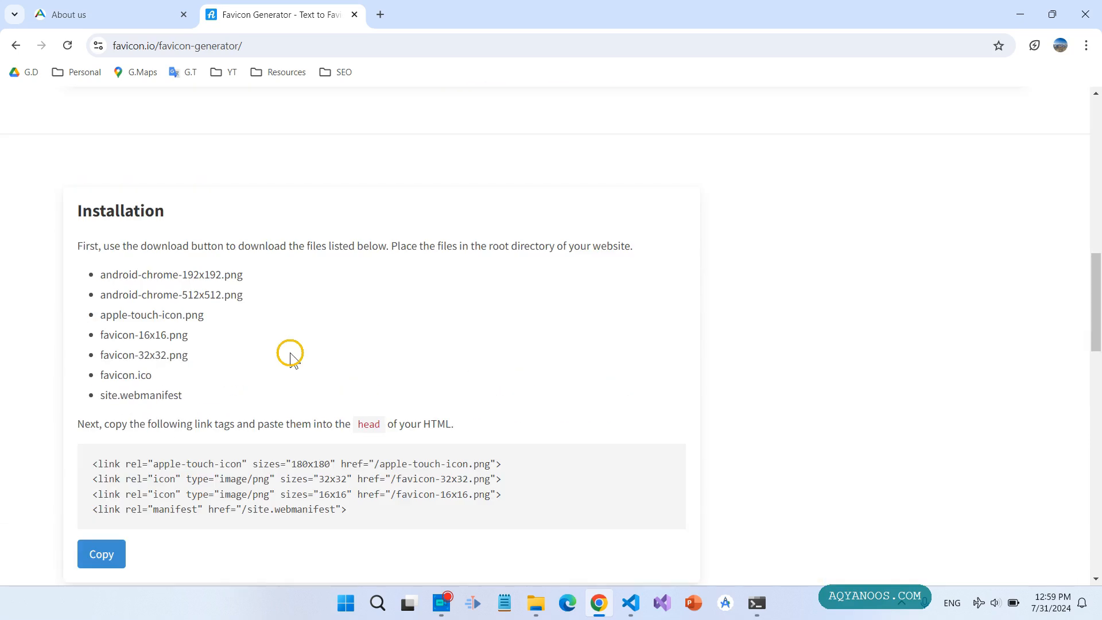
pyautogui.moveTo(190, 329)
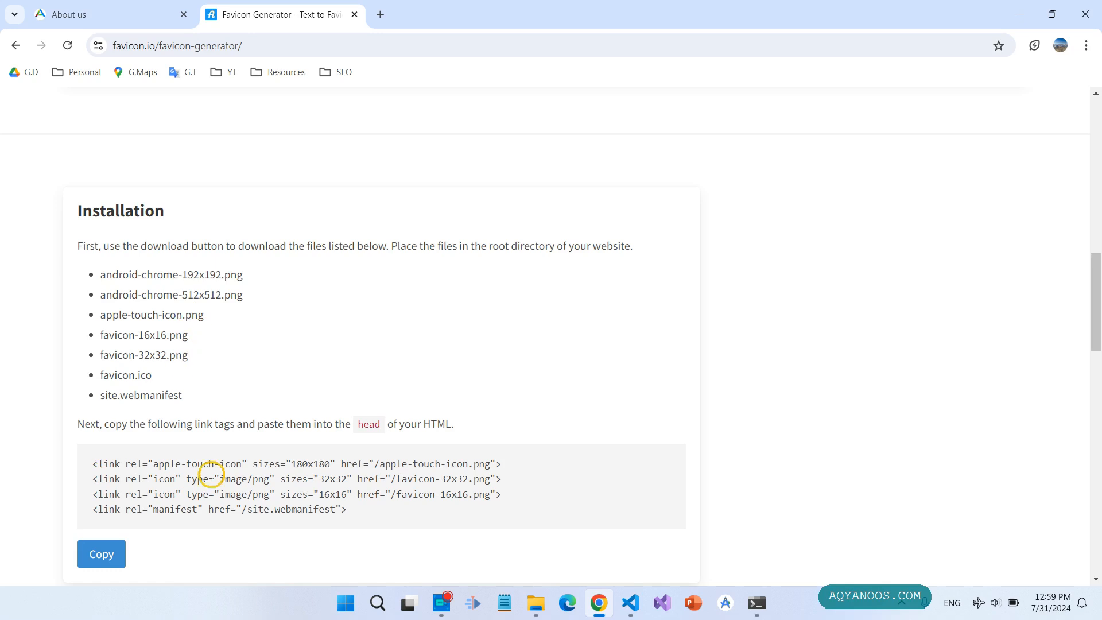
pyautogui.scroll(3)
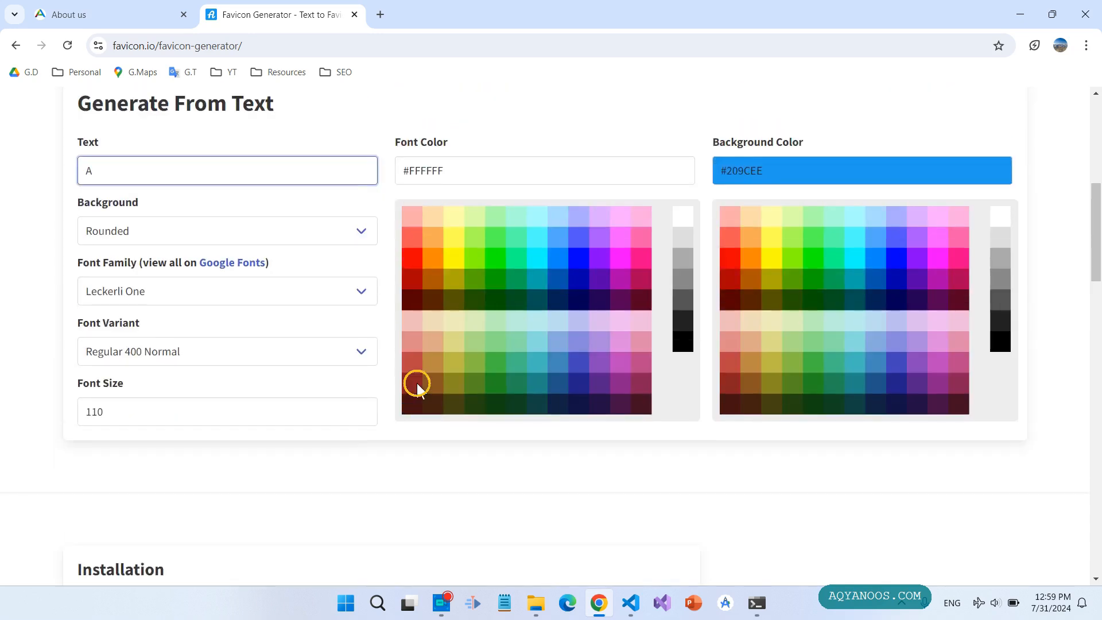
pyautogui.scroll(3)
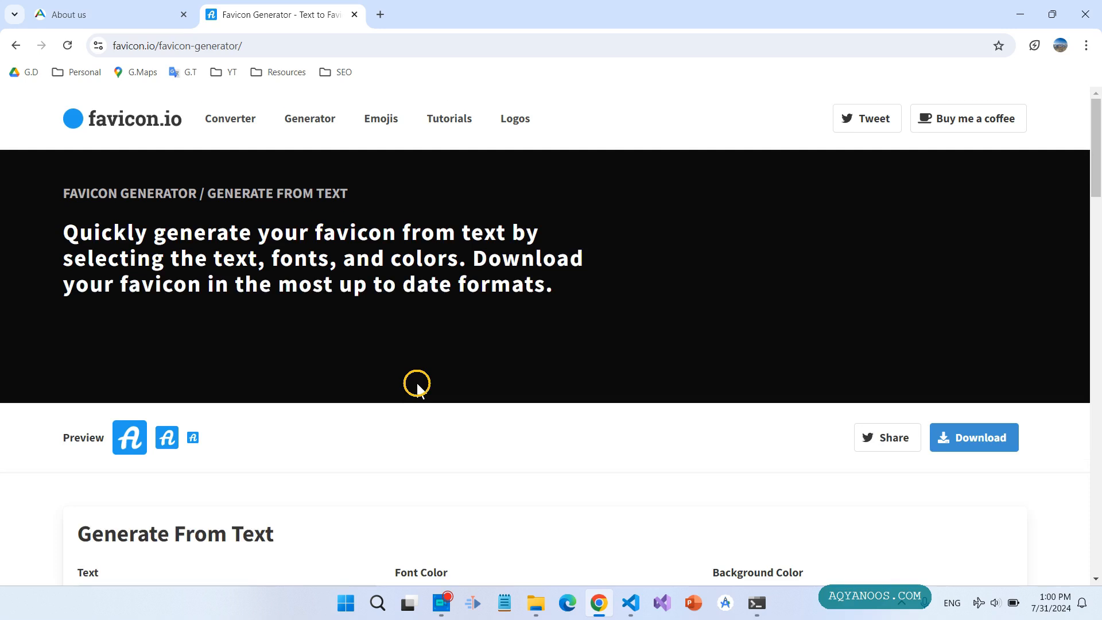
# - Upload new-logo.PNG to favicon.io's image converter and download favicon_io.zip
pyautogui.click(230, 118)
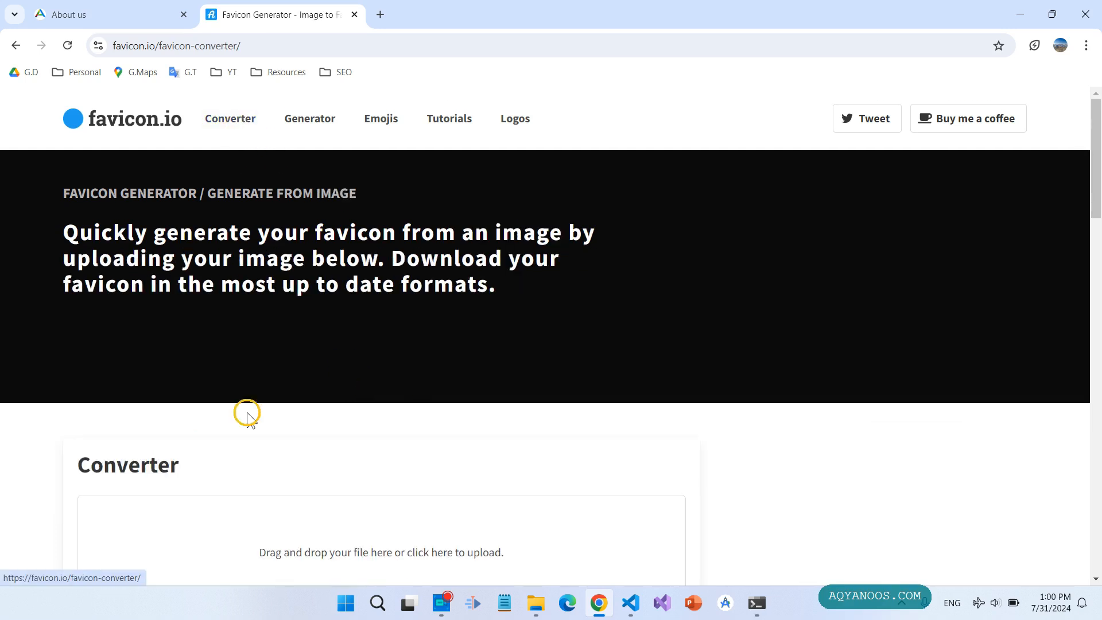
pyautogui.click(536, 602)
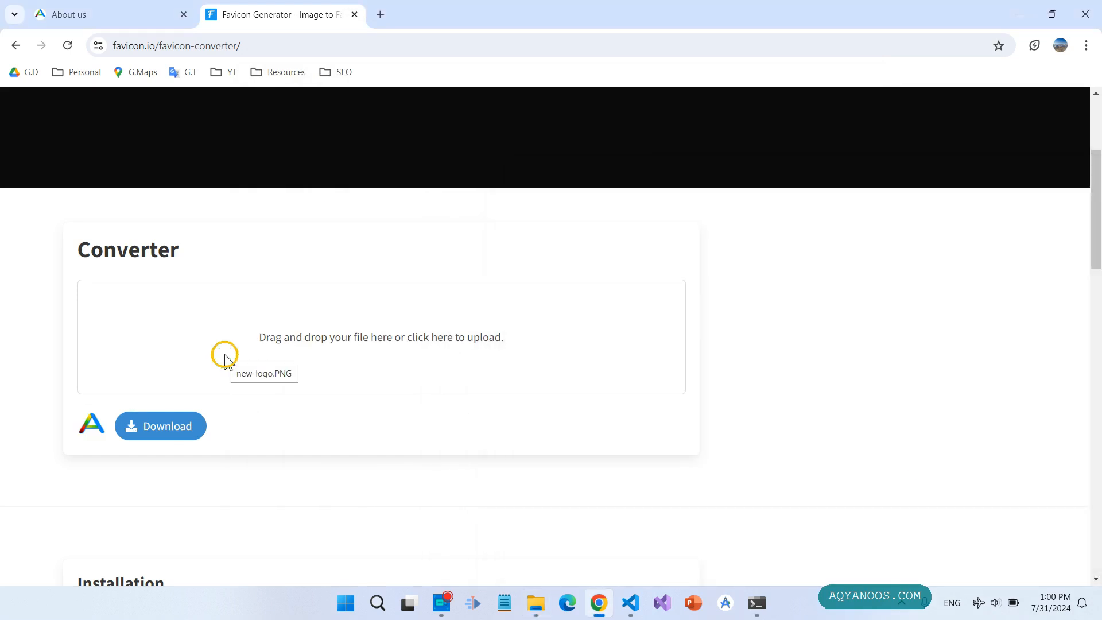
pyautogui.scroll(-3)
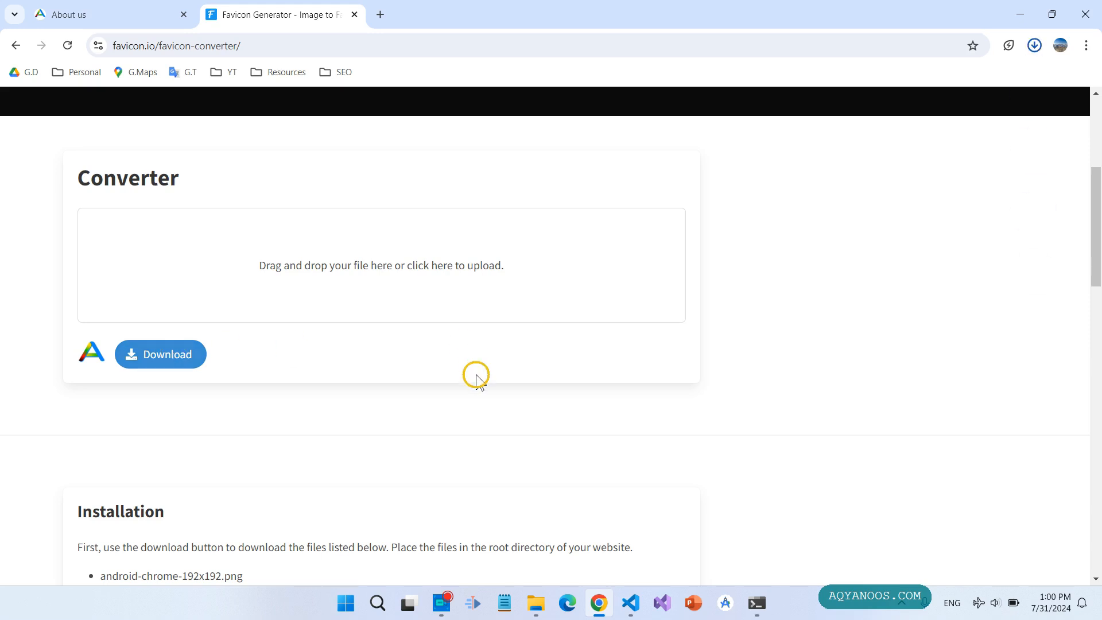
pyautogui.click(160, 354)
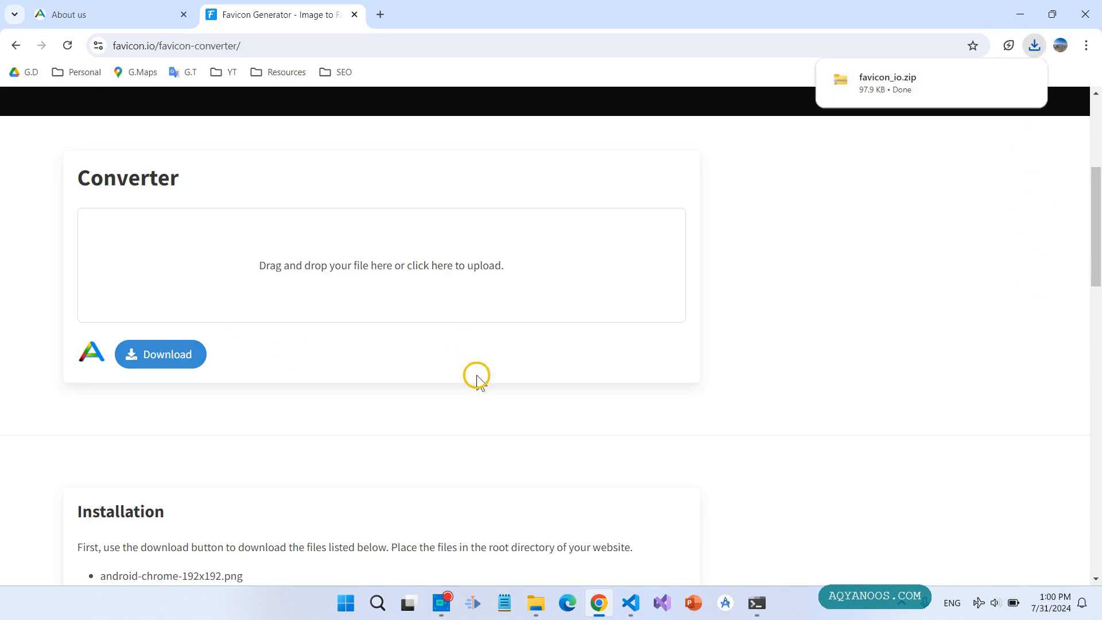
pyautogui.click(536, 603)
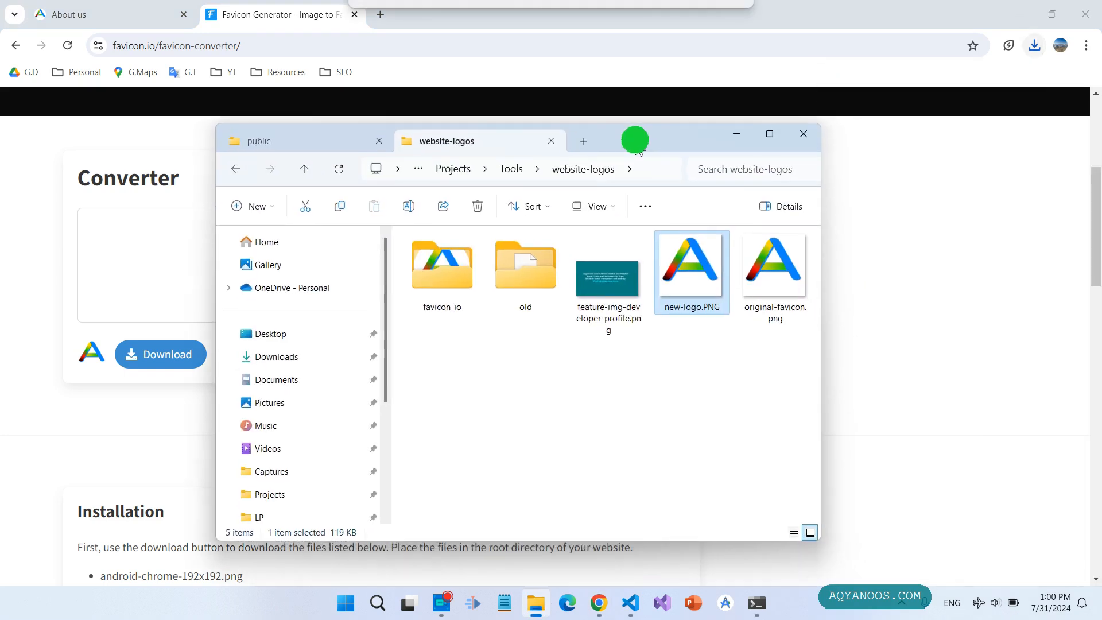
# - Extract favicon_io.zip from Downloads into its suggested folder
pyautogui.click(582, 141)
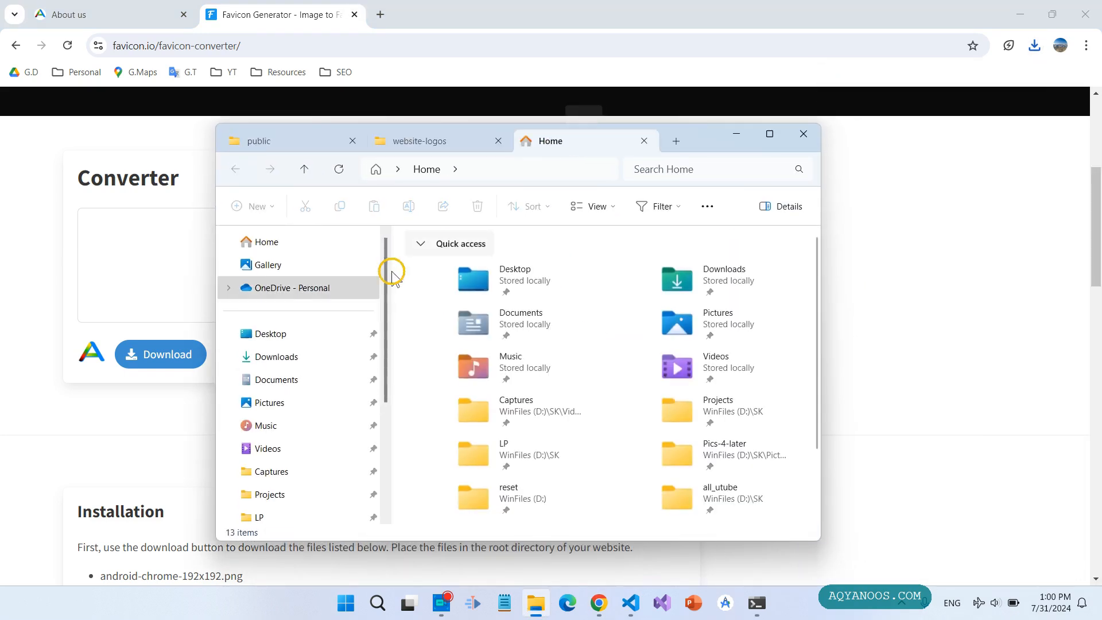
pyautogui.click(276, 356)
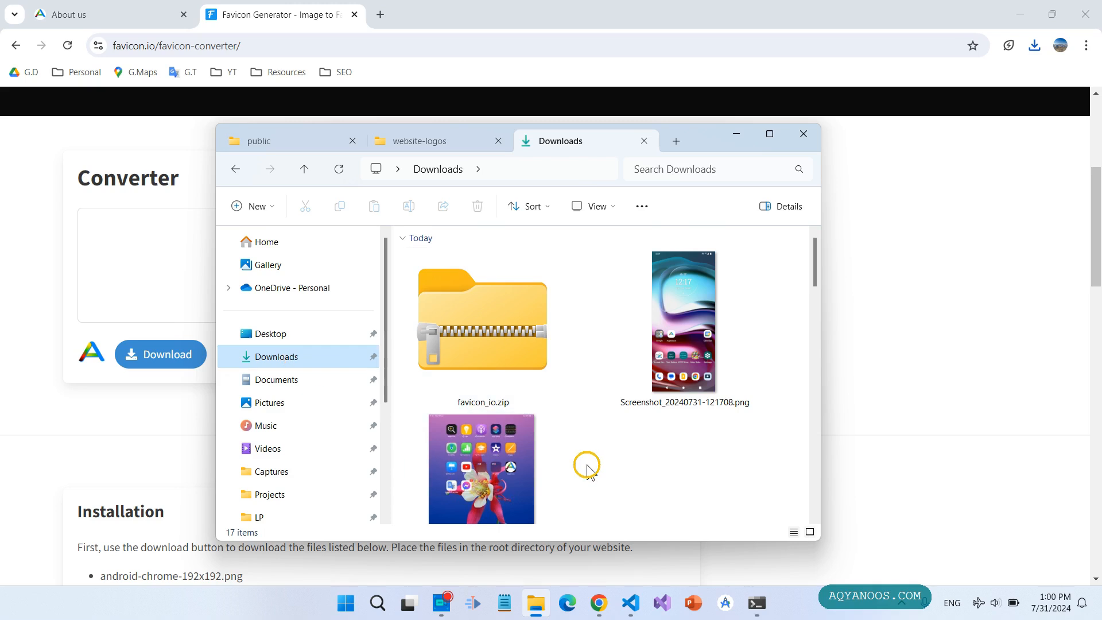
pyautogui.click(683, 321)
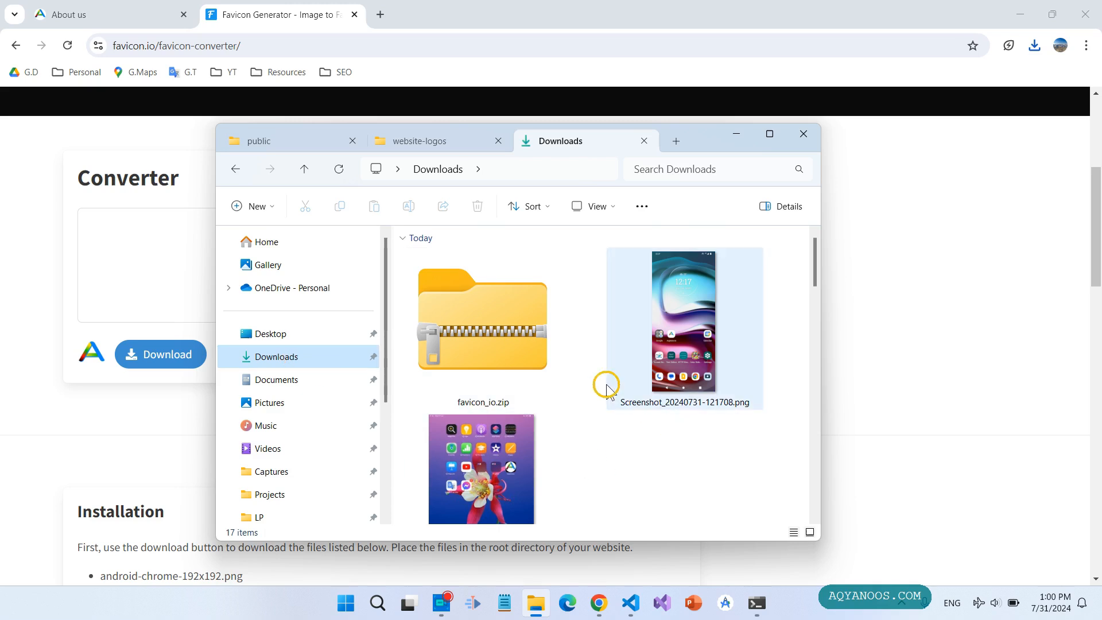
pyautogui.rightClick(482, 321)
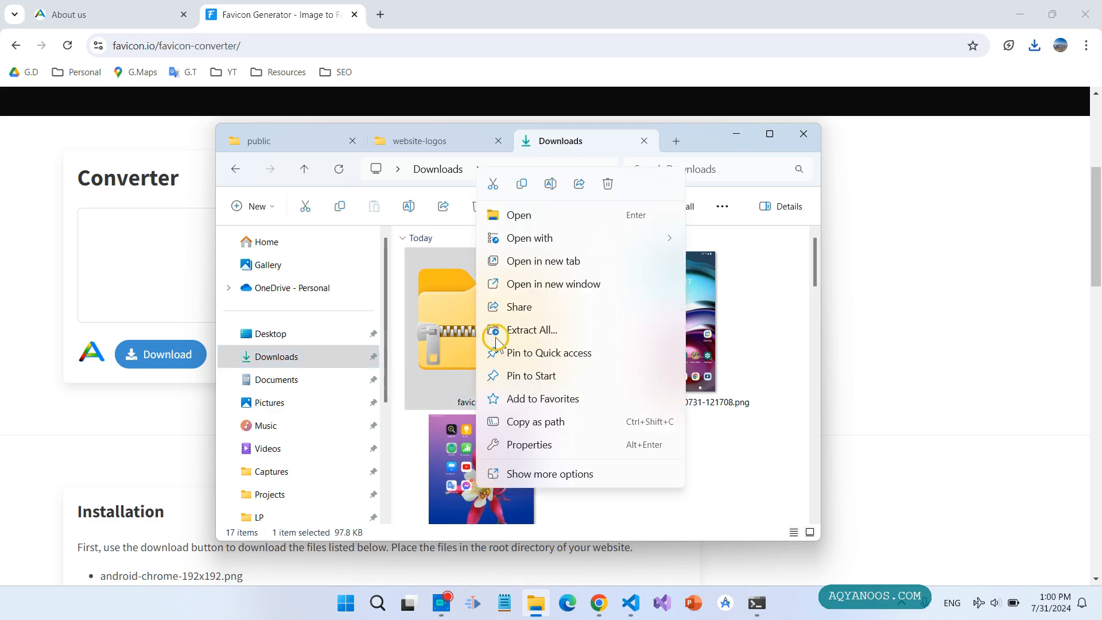
pyautogui.click(529, 331)
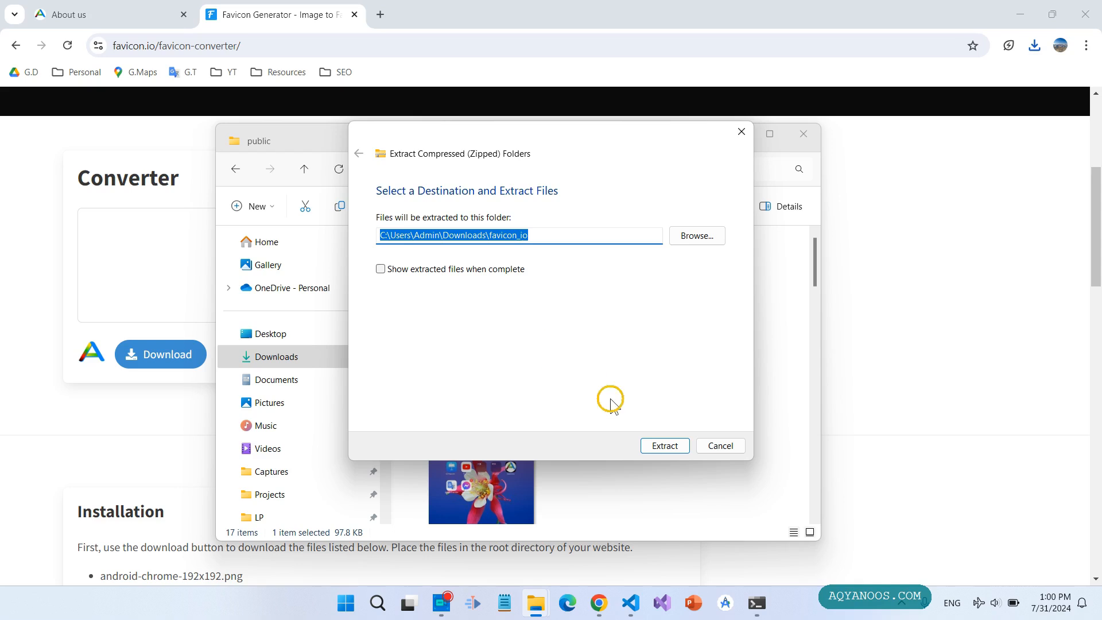
pyautogui.click(662, 445)
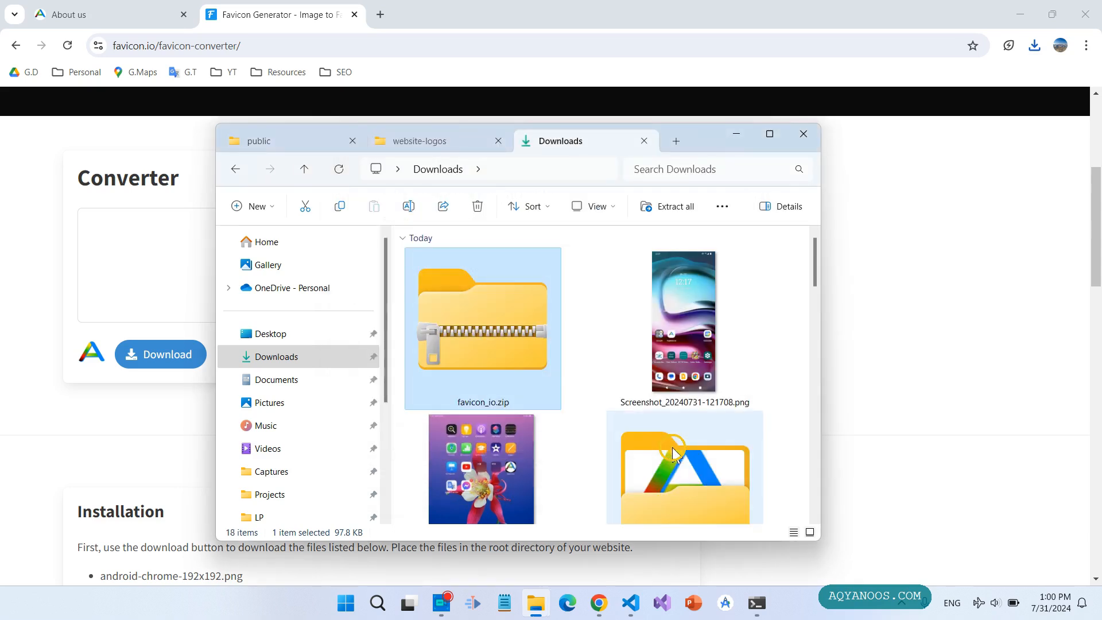
# - Copy the seven extracted favicon files into the project's public folder
pyautogui.doubleClick(481, 328)
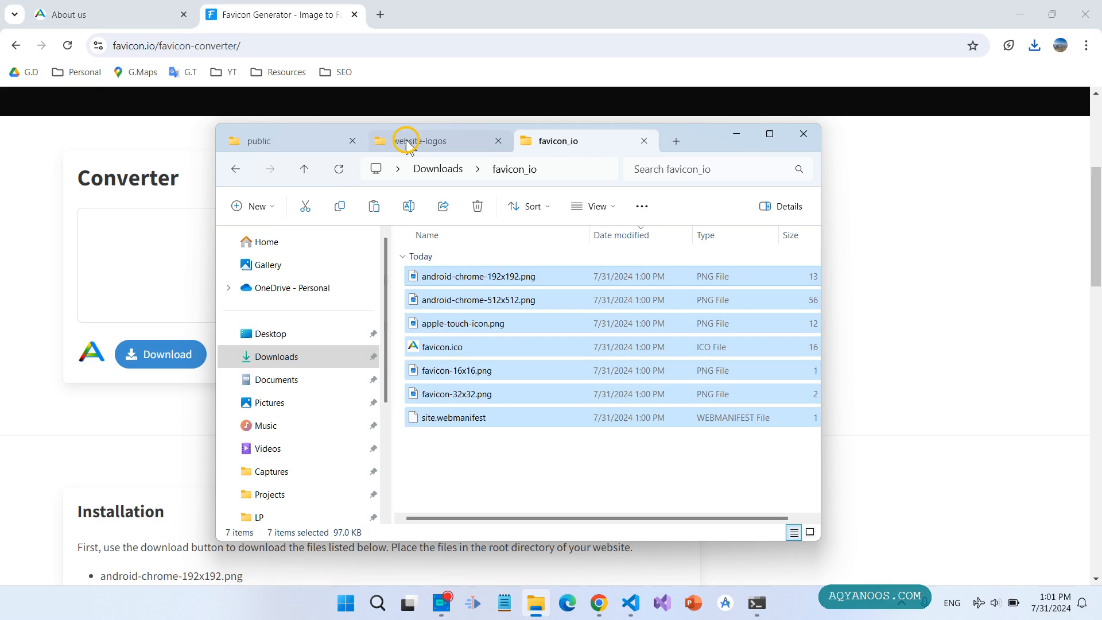
pyautogui.click(281, 141)
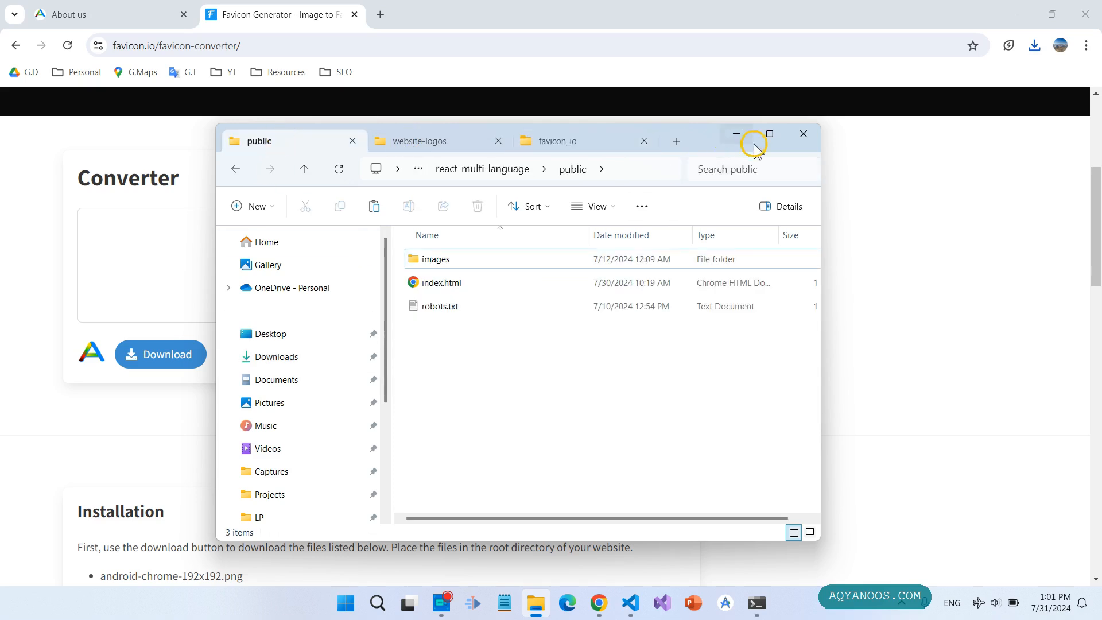
pyautogui.click(769, 133)
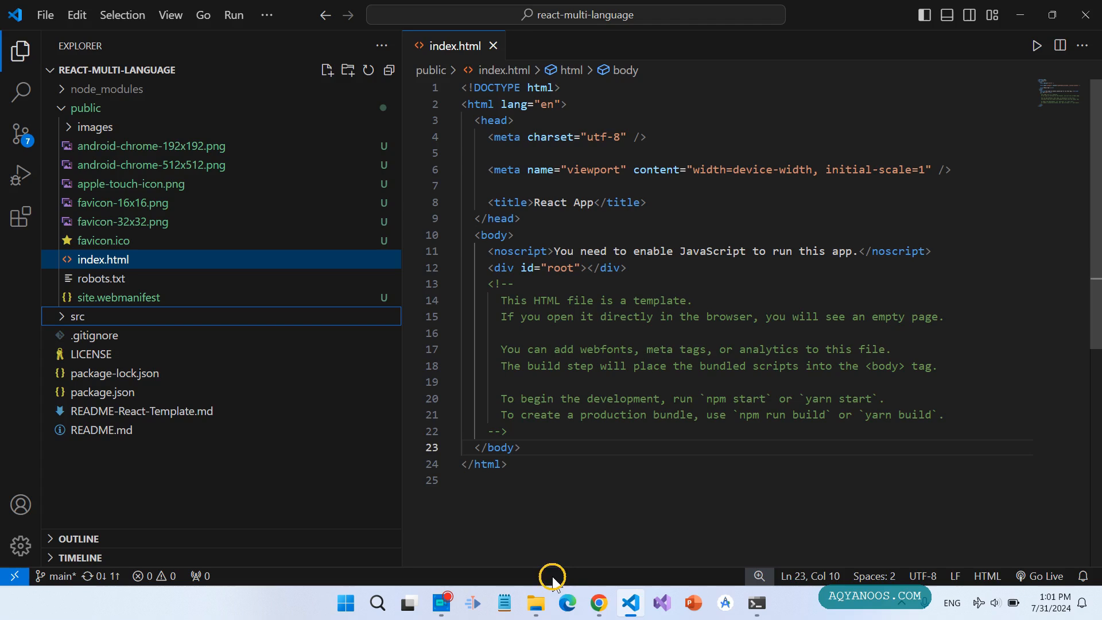
# - Paste favicon.io's four link tags, starting with apple-touch-icon 180x180, into index.html's head
pyautogui.click(598, 603)
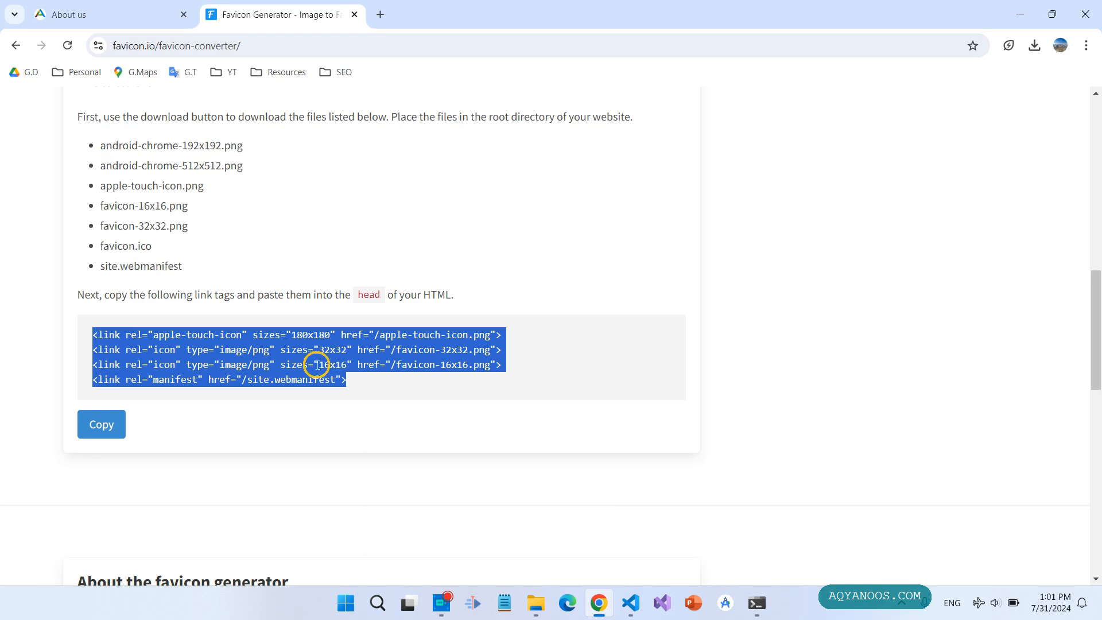
pyautogui.click(630, 603)
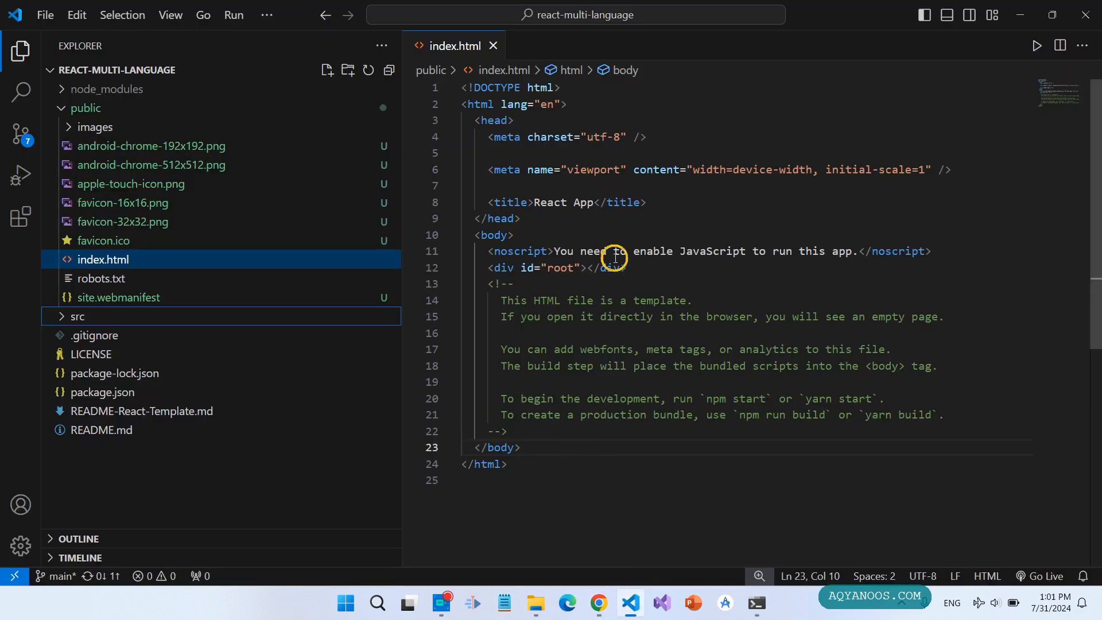
pyautogui.click(486, 184)
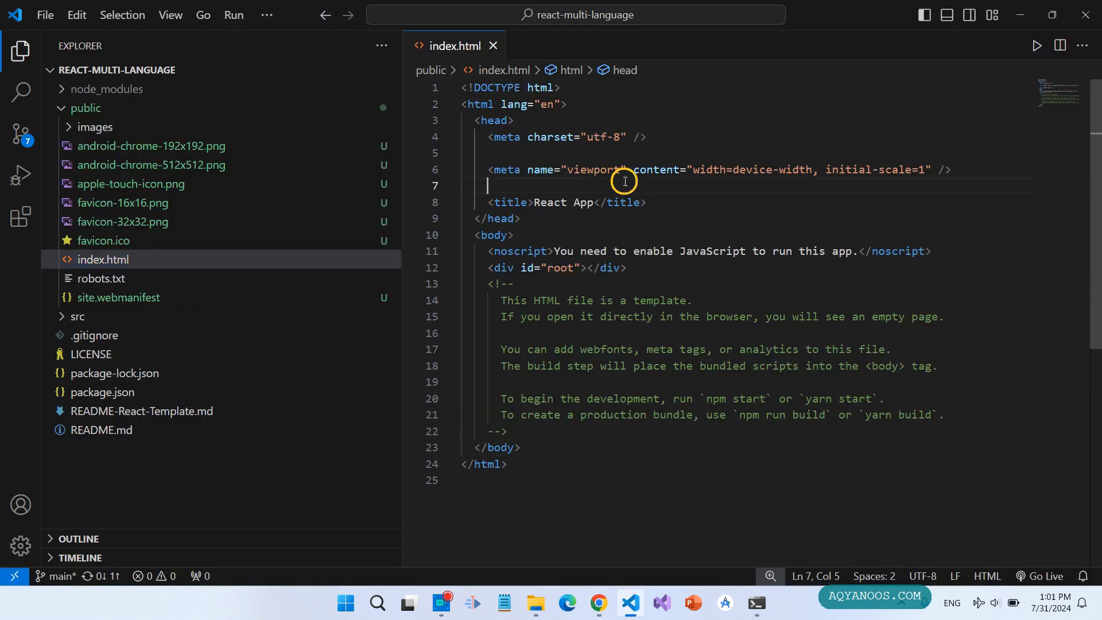
pyautogui.write('<link rel="apple-touch-icon" sizes="180x180" href="/apple-touch-icon.png">')
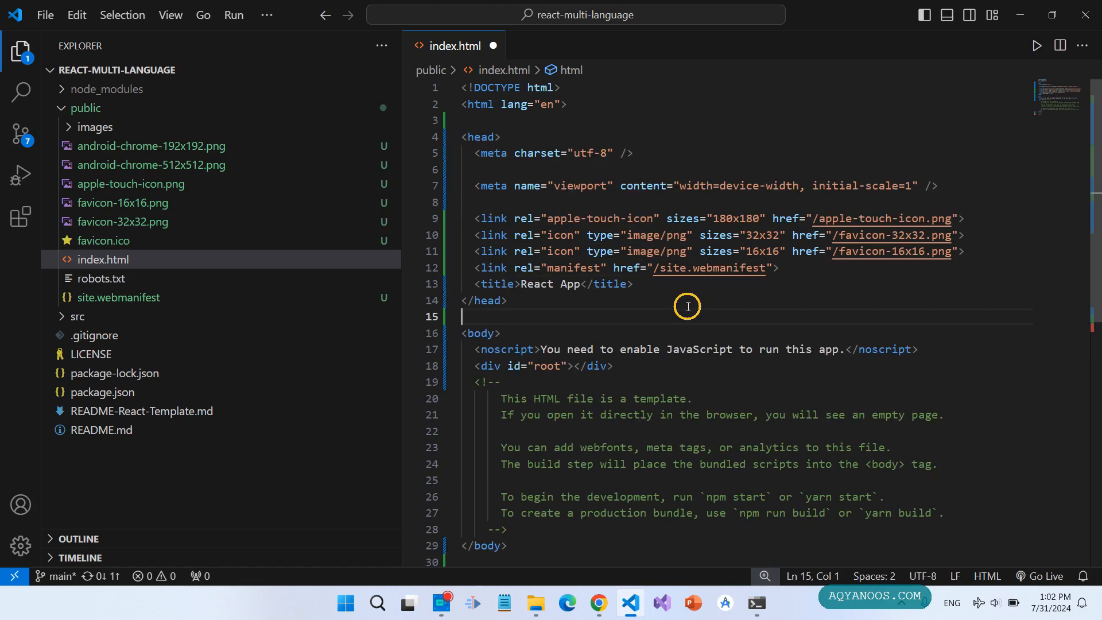
pyautogui.moveTo(704, 284)
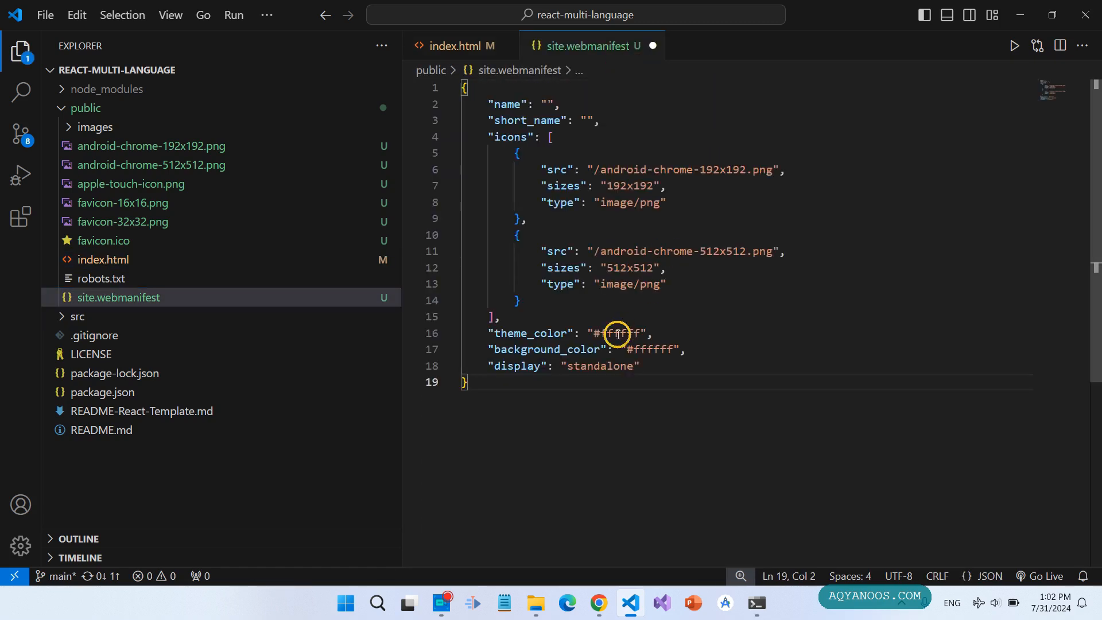
# - Set the manifest name to 'react-mobile-appp' and short_name to 'react-app'
pyautogui.click(547, 104)
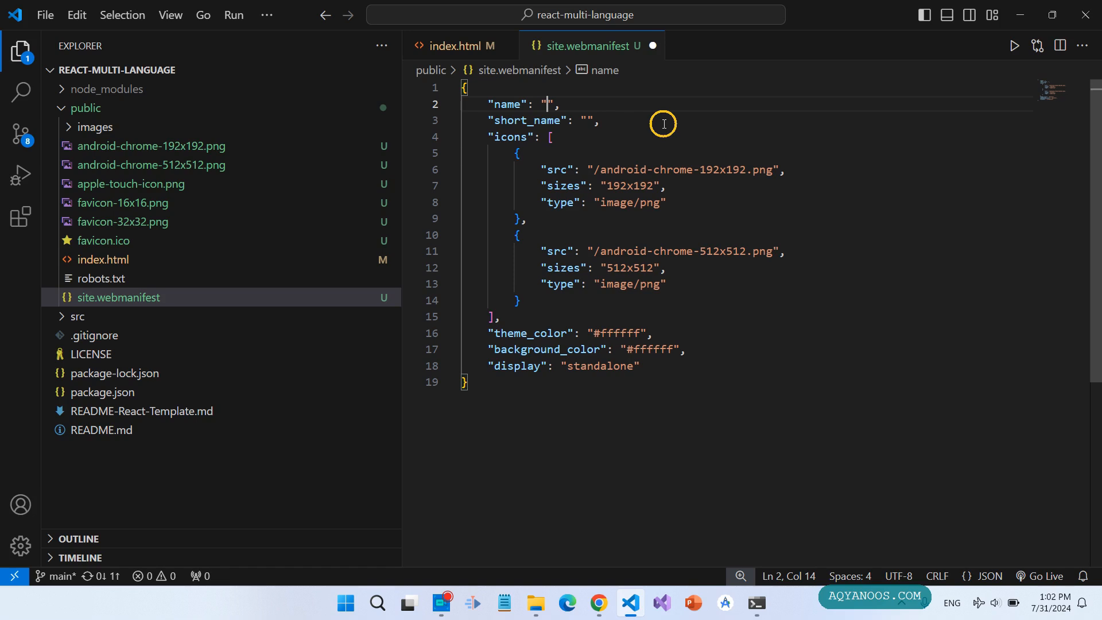
pyautogui.write('react')
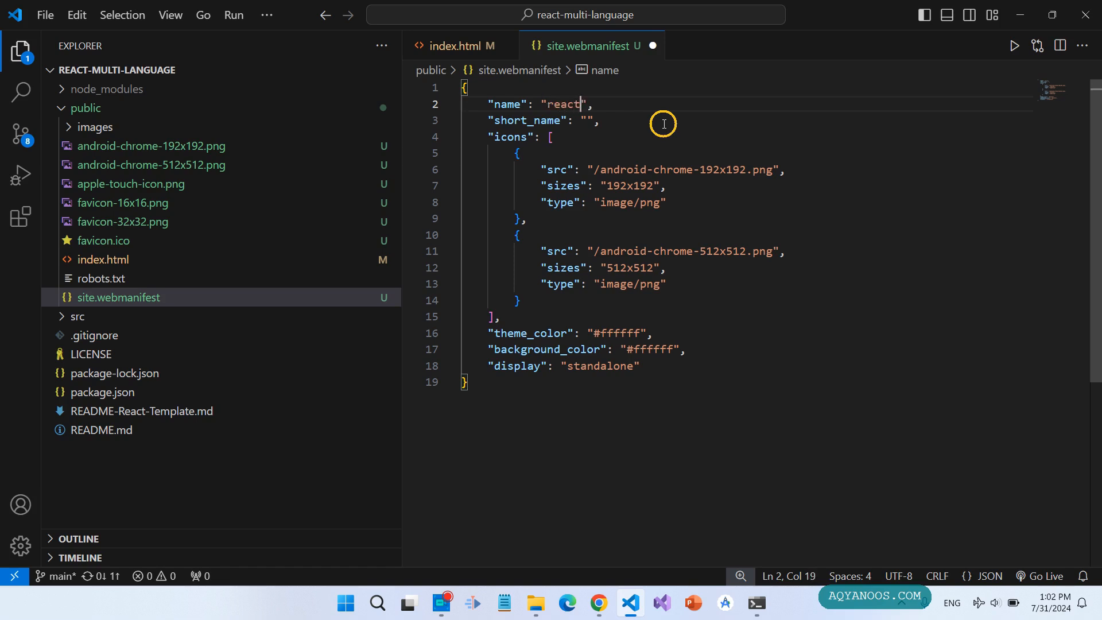
pyautogui.write('-')
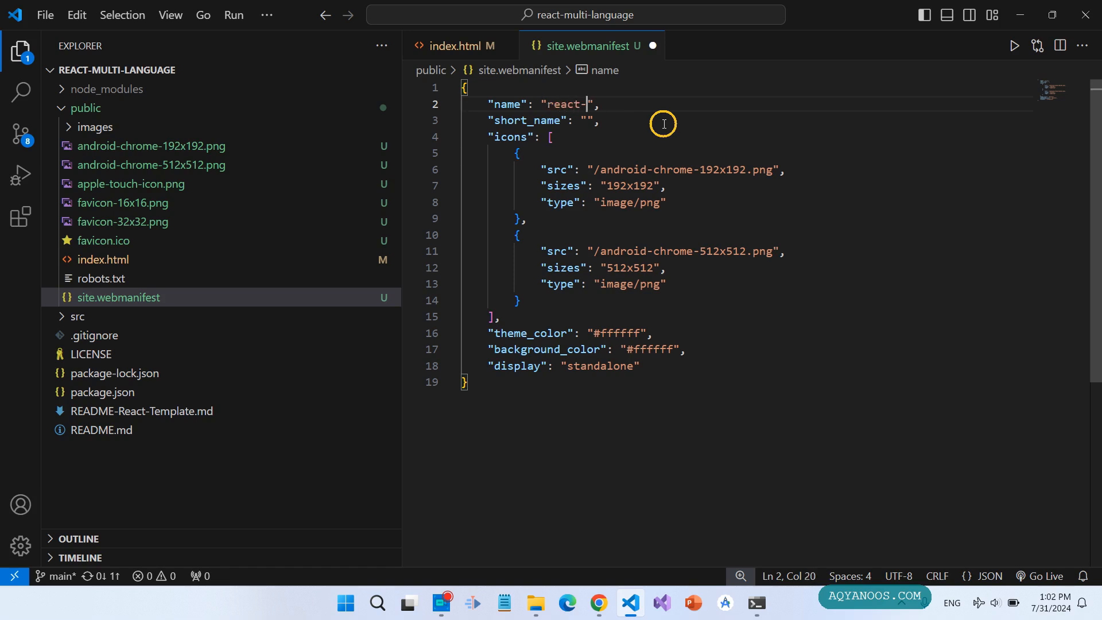
pyautogui.write('m')
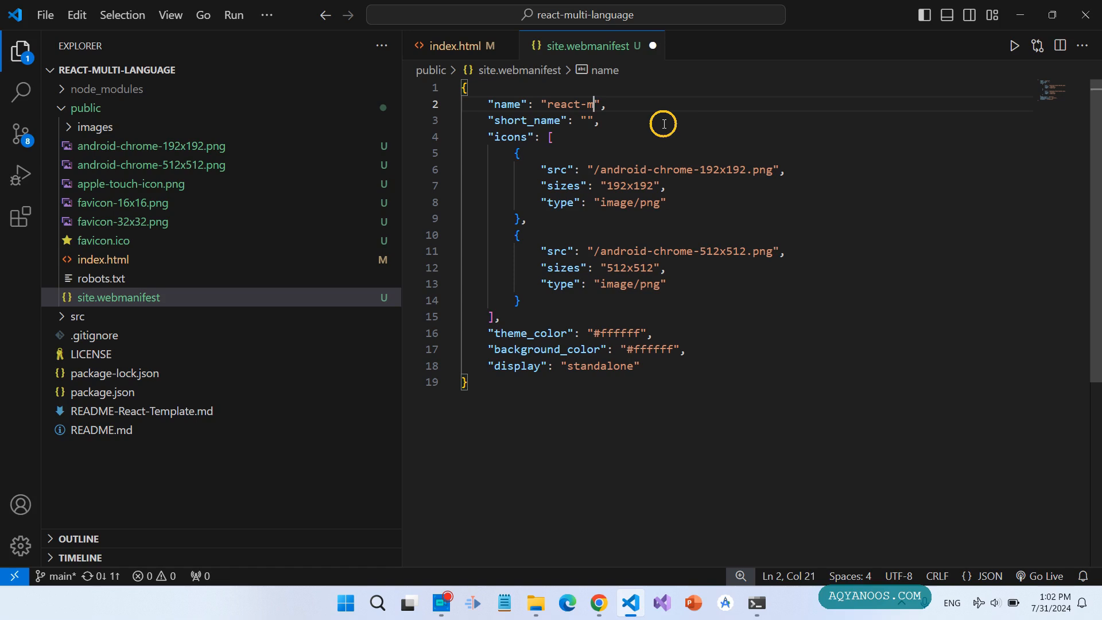
pyautogui.write('obile-')
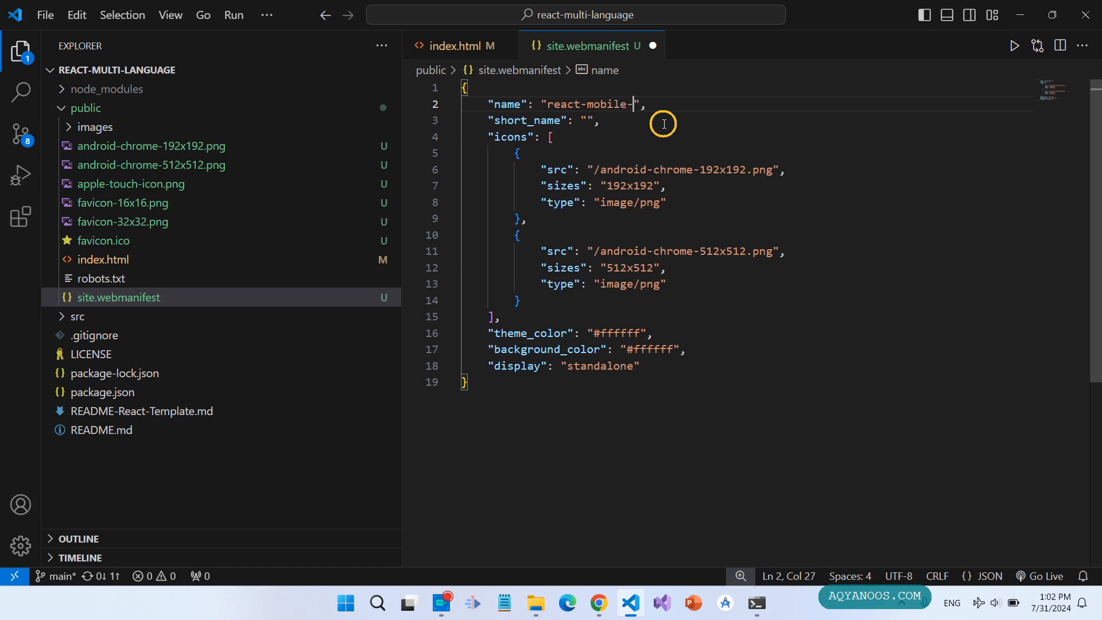
pyautogui.write('appp')
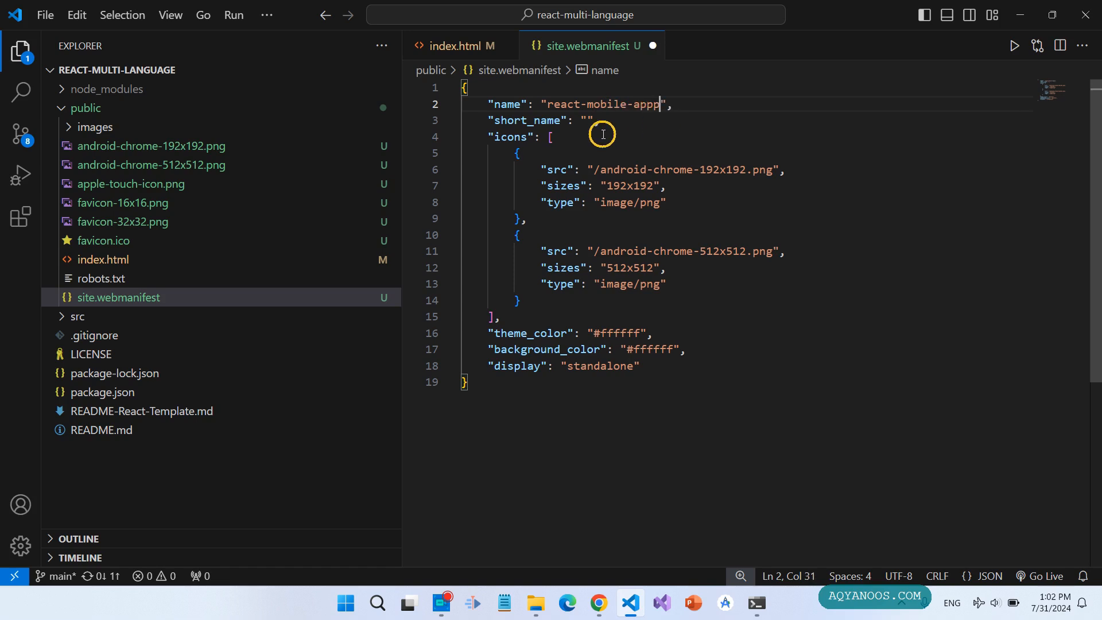
pyautogui.click(585, 119)
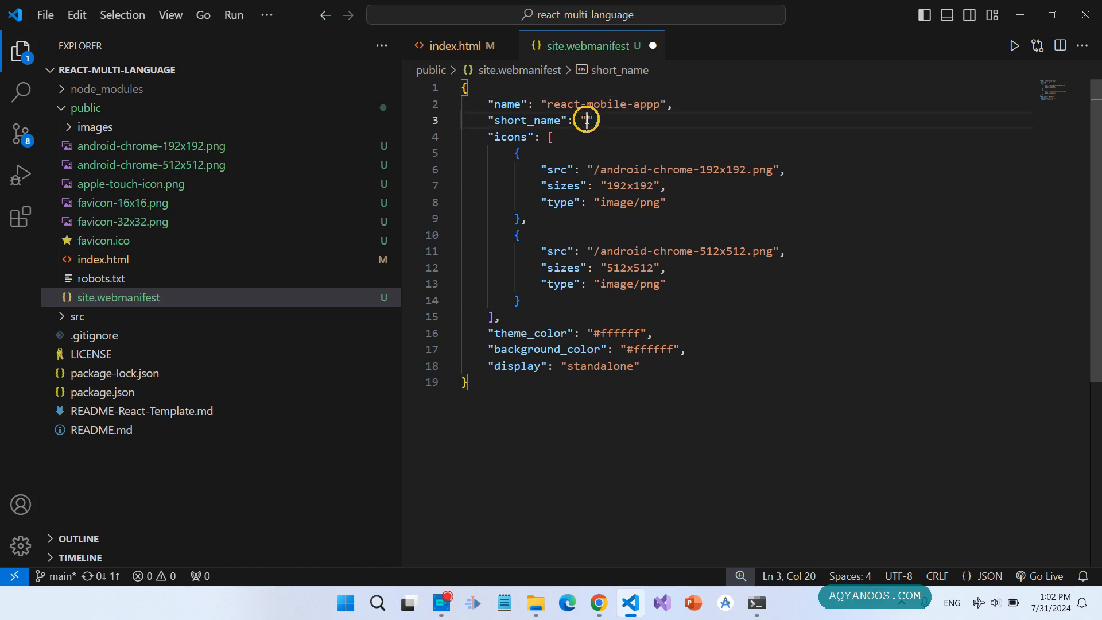
pyautogui.write('react-app')
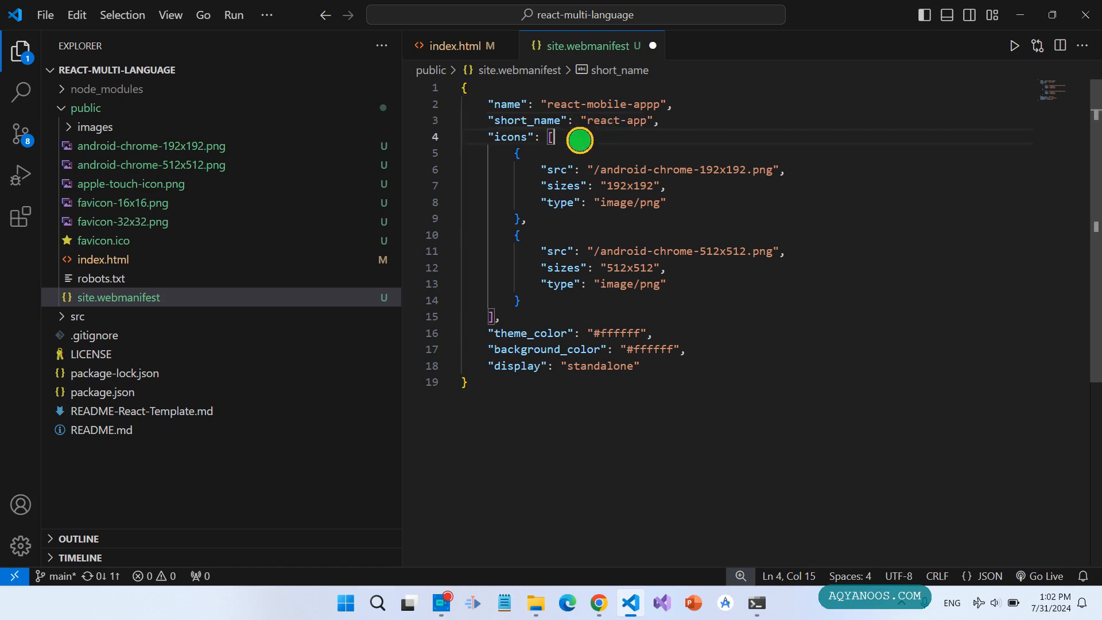
# - Add "start_url": "." after the display entry, then return to index.html
pyautogui.write('"start_url": "."')
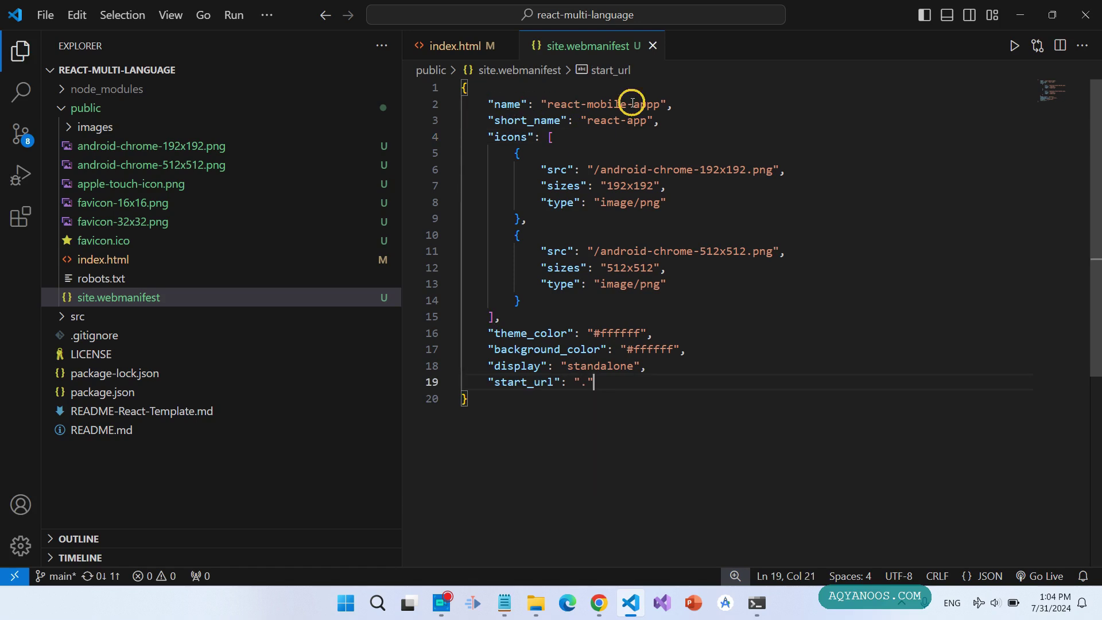
pyautogui.write('p')
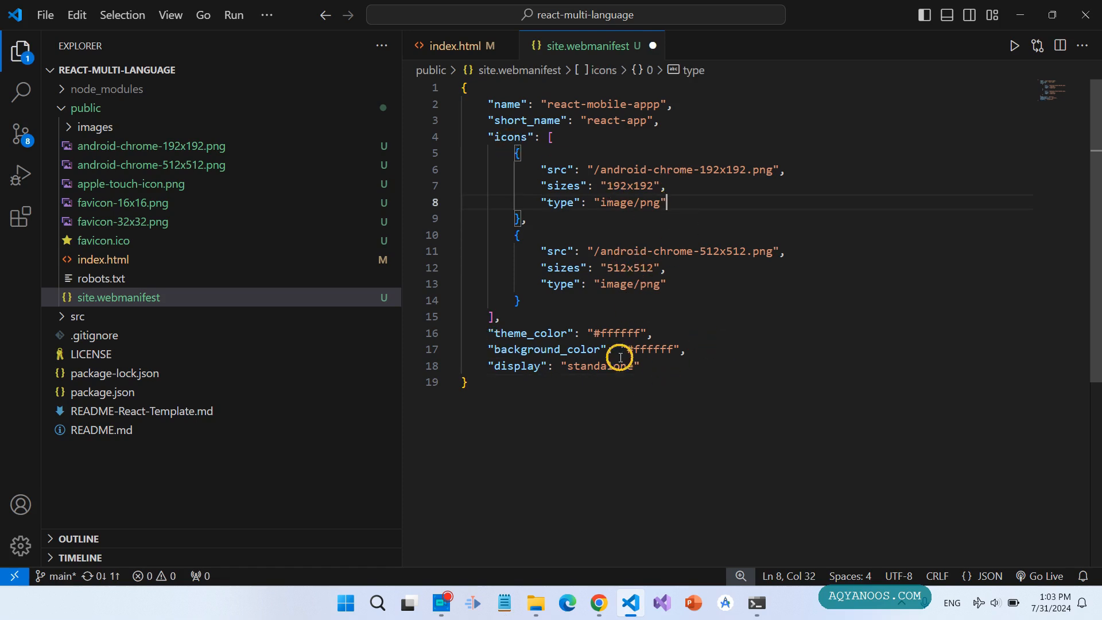
pyautogui.click(640, 366)
pyautogui.write(',')
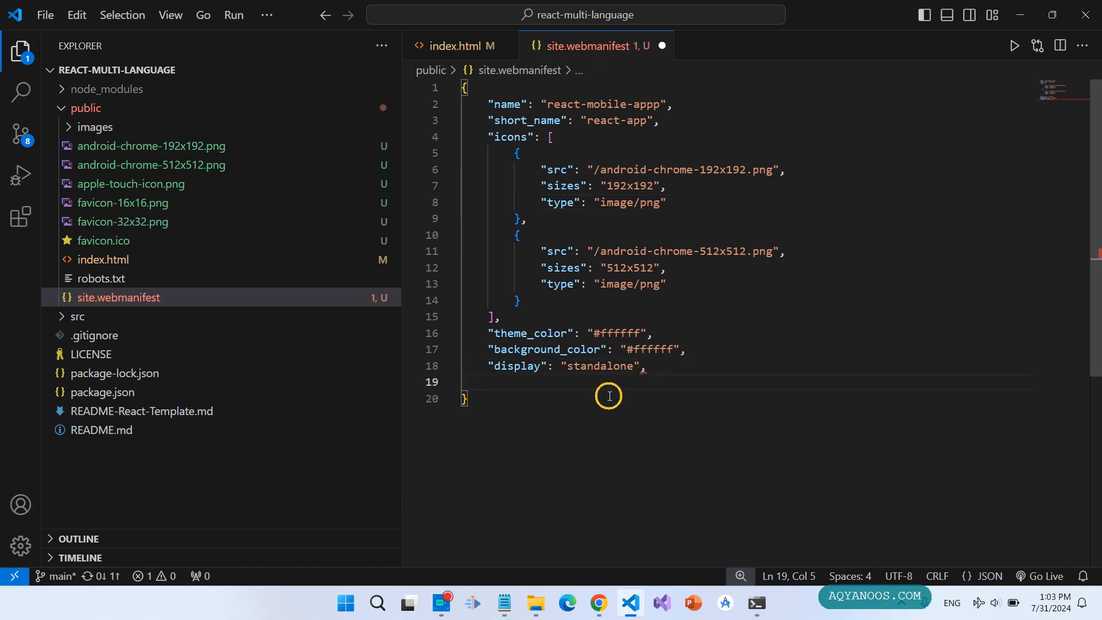
pyautogui.write('"sta"')
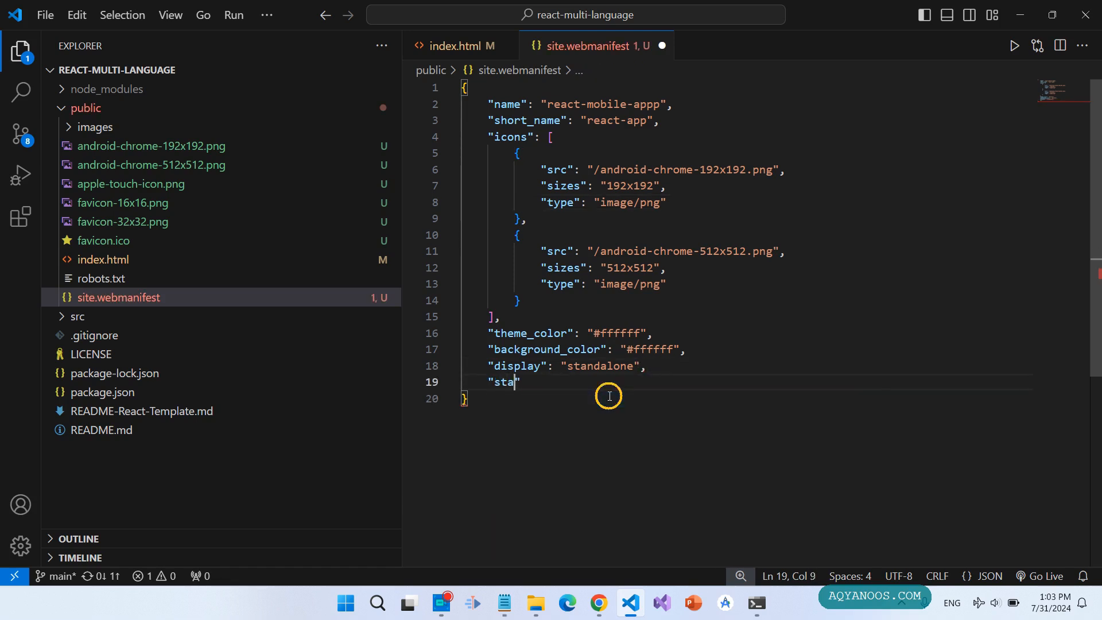
pyautogui.write('rt_u')
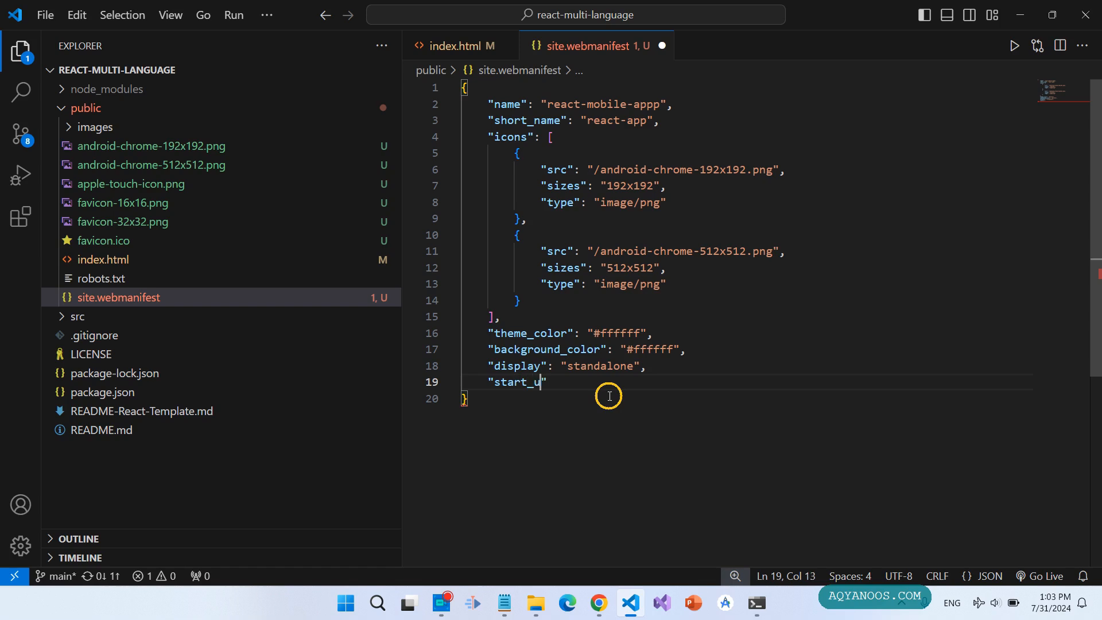
pyautogui.write('rl": "."')
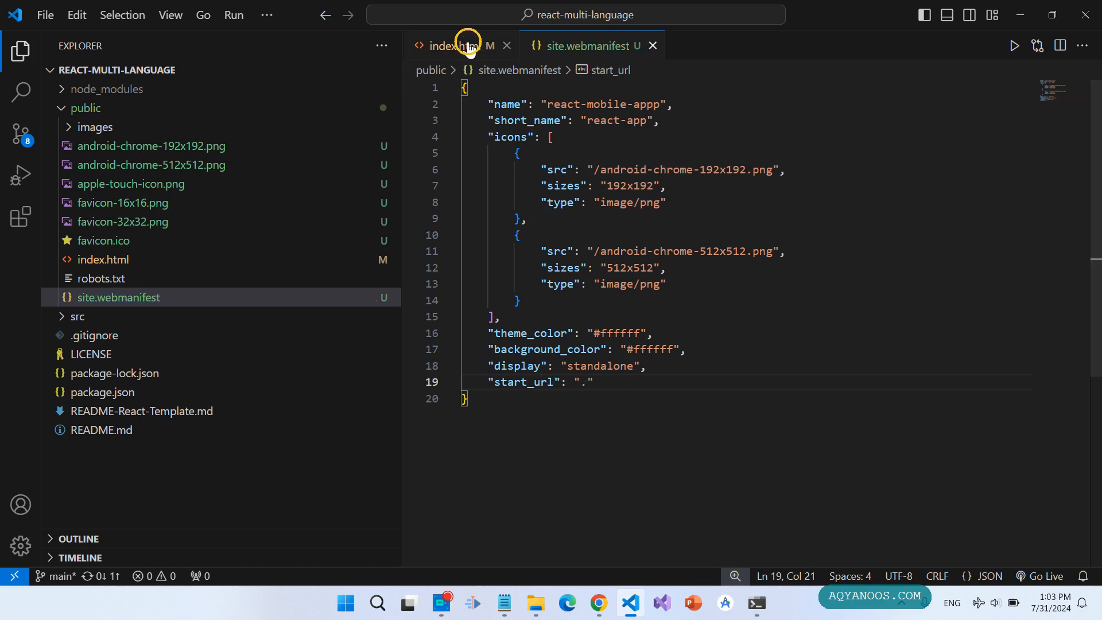
pyautogui.click(453, 46)
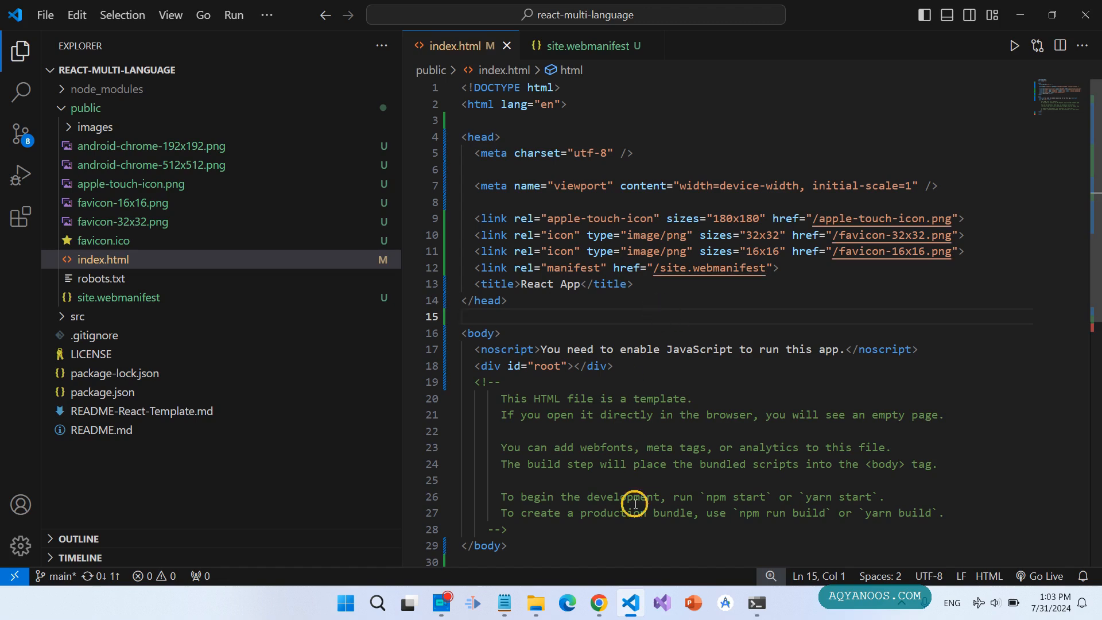
pyautogui.click(597, 603)
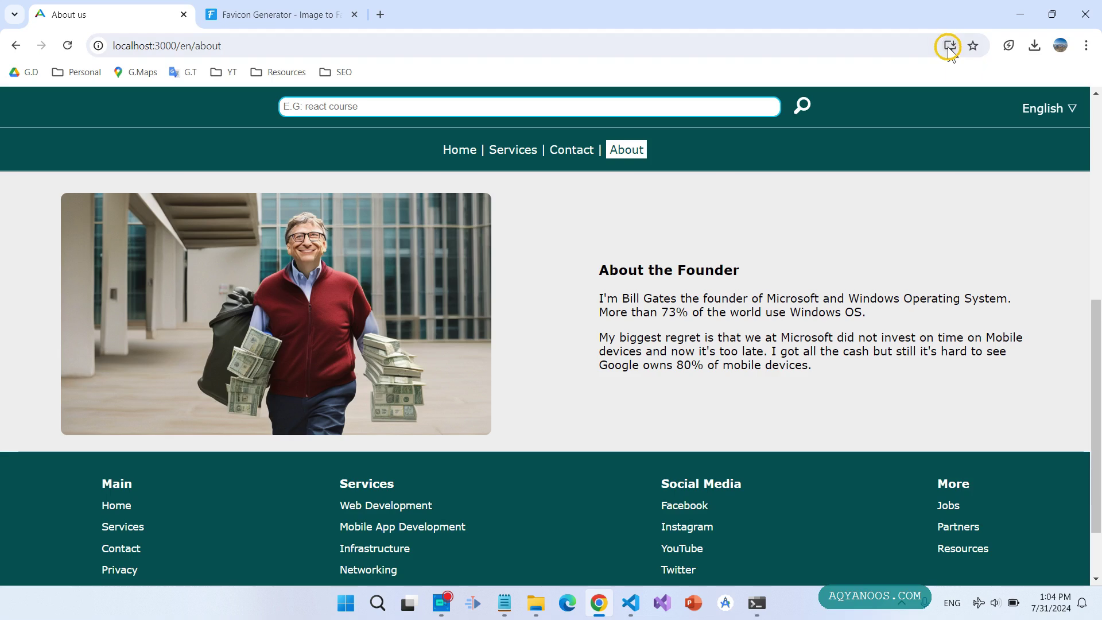
pyautogui.moveTo(947, 46)
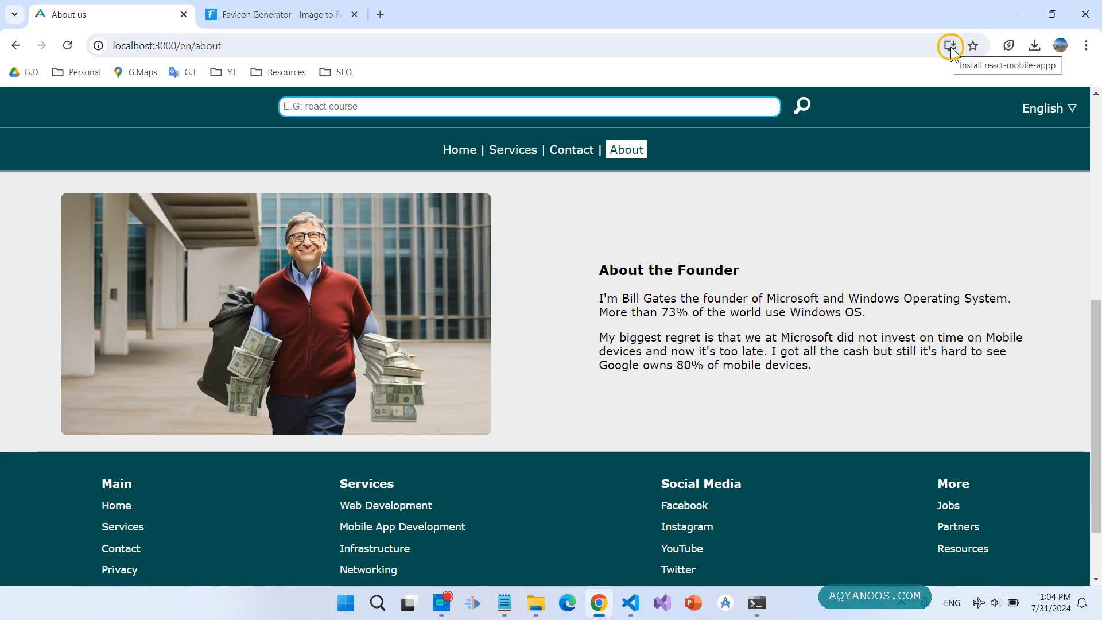
# - Start installing the localhost:3000 site as the react-mobile-appp app
pyautogui.click(628, 603)
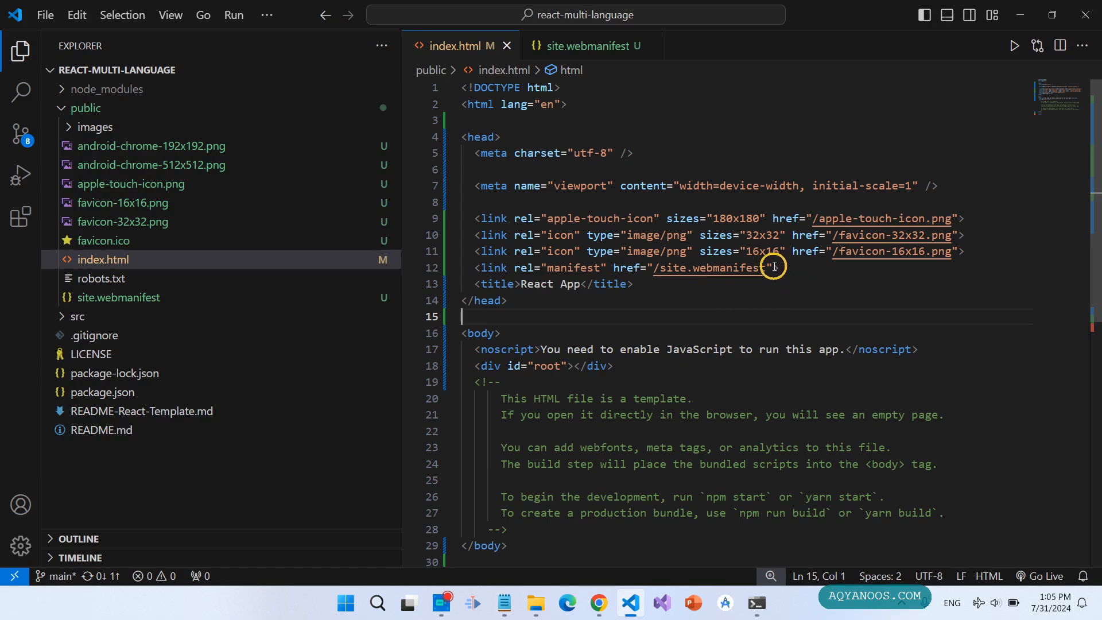
pyautogui.moveTo(779, 235)
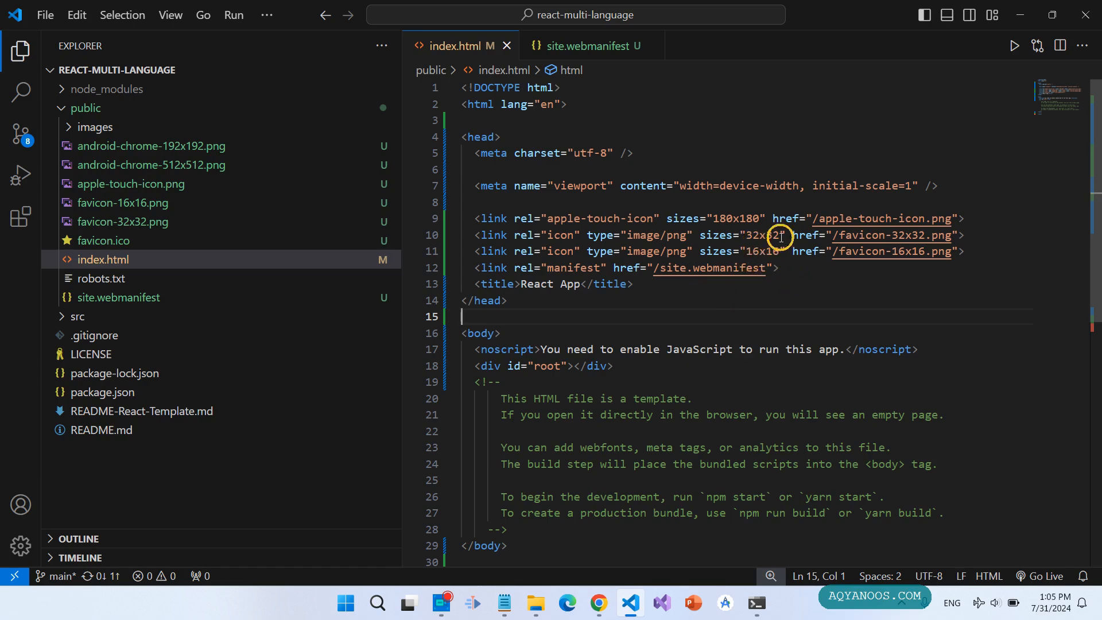
pyautogui.moveTo(764, 222)
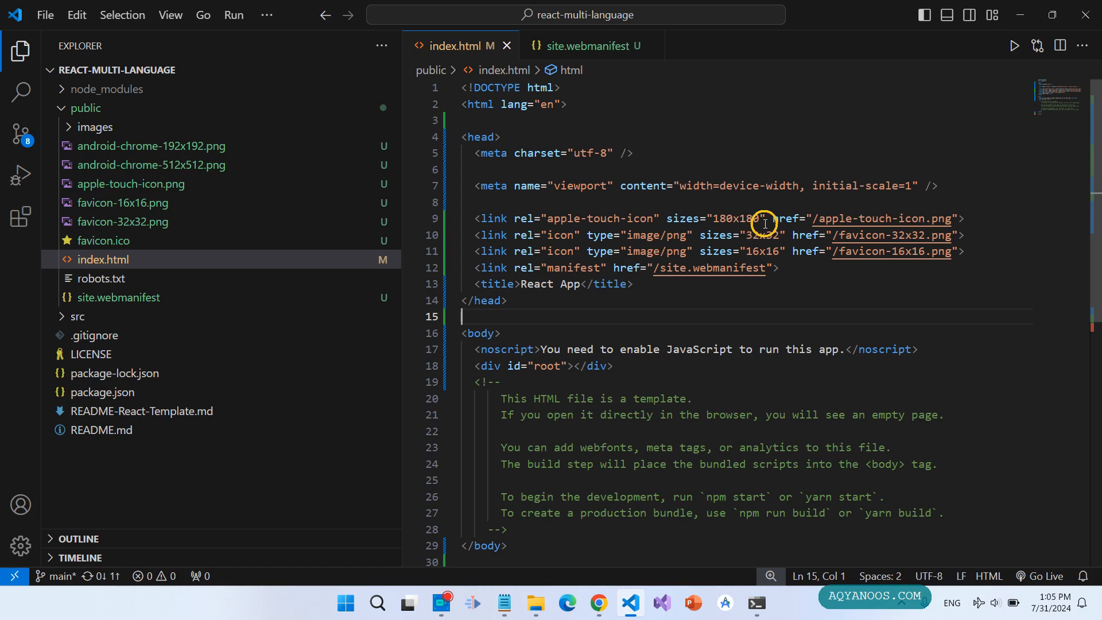
pyautogui.moveTo(555, 235)
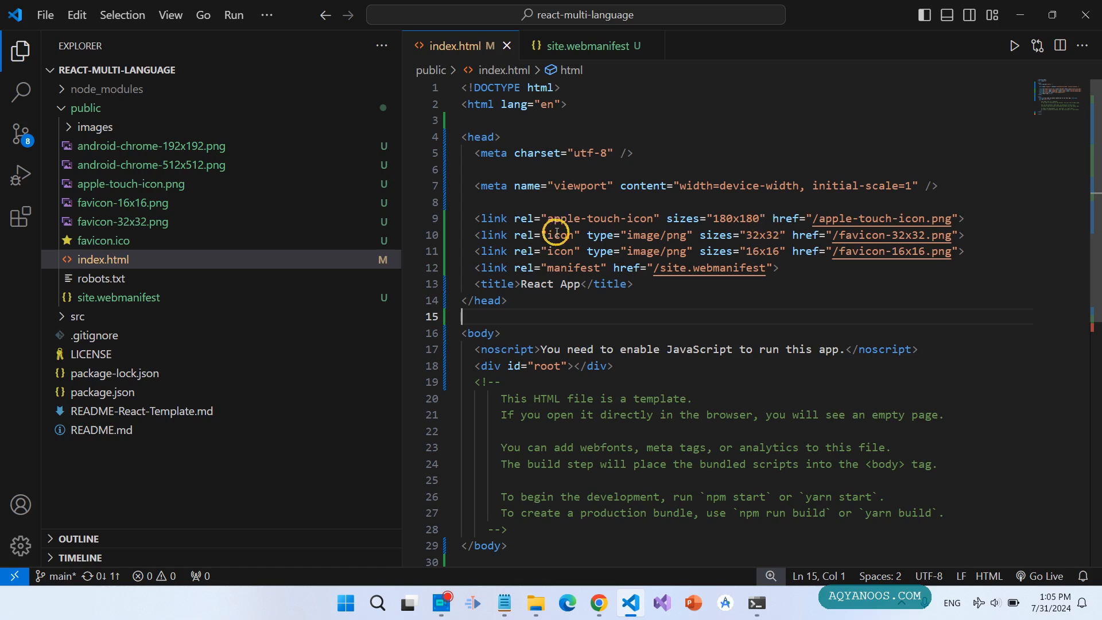
# - Check site.webmanifest's start_url and index.html's icon links, then return to Chrome
pyautogui.click(585, 46)
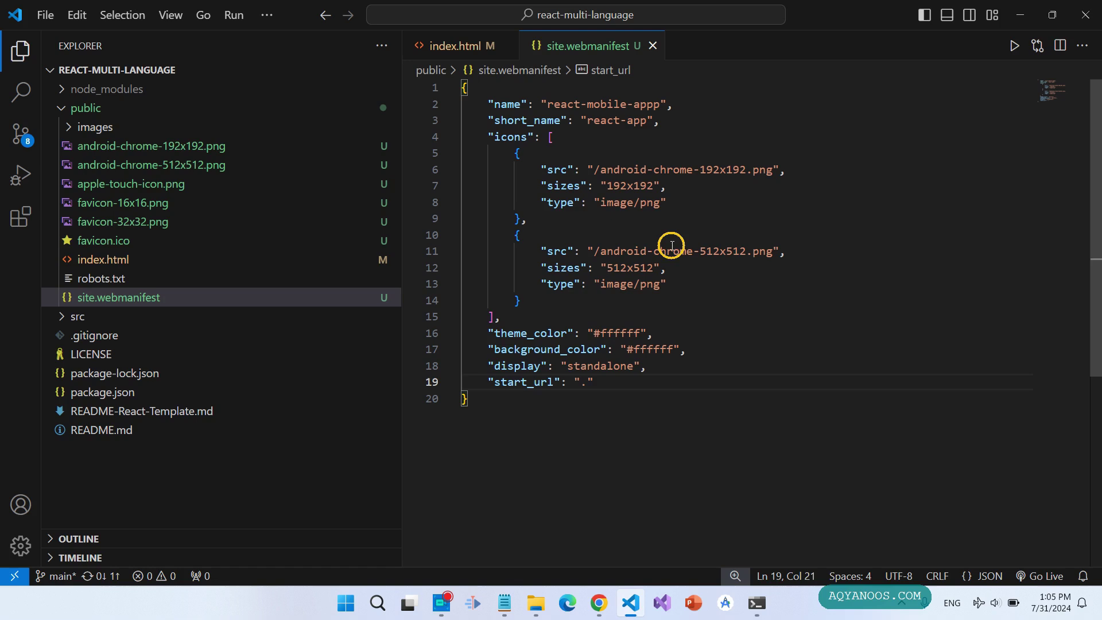
pyautogui.click(457, 45)
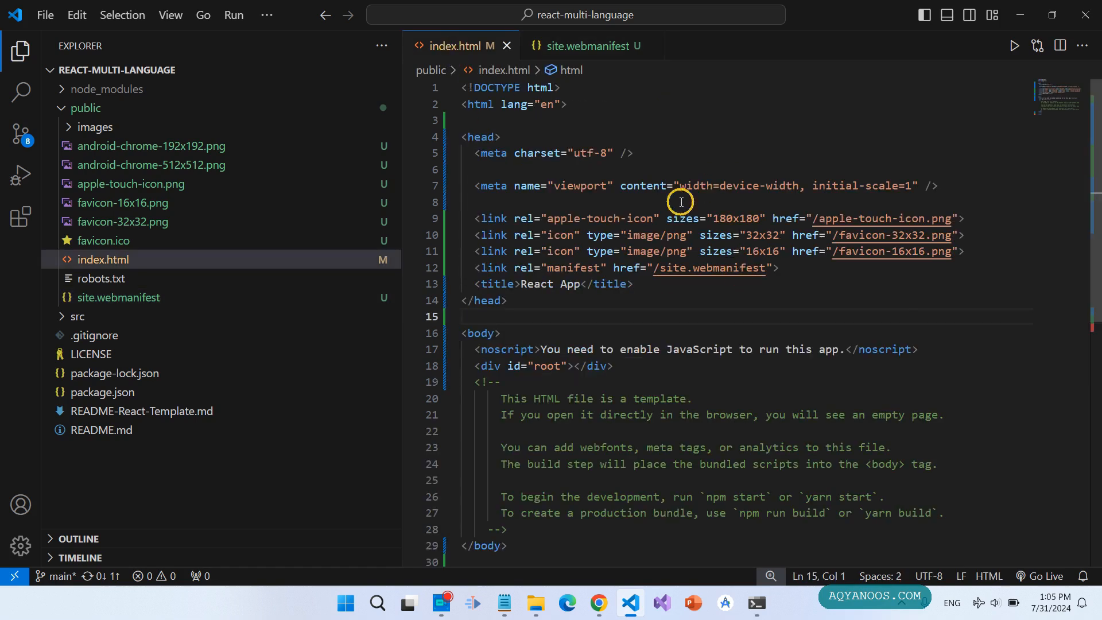
pyautogui.click(589, 46)
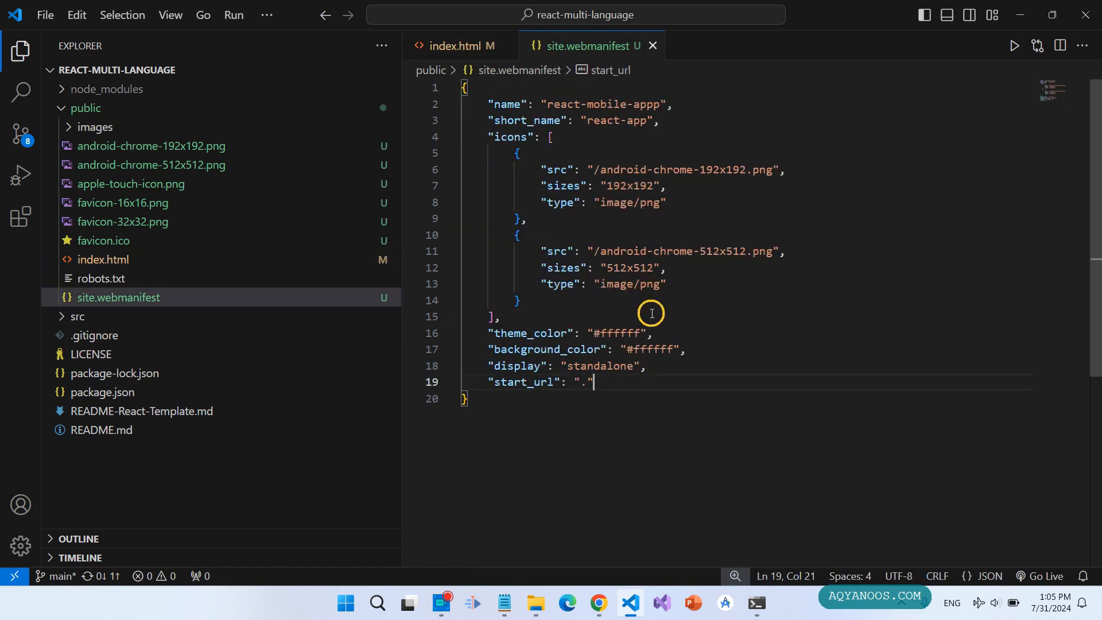
pyautogui.click(544, 300)
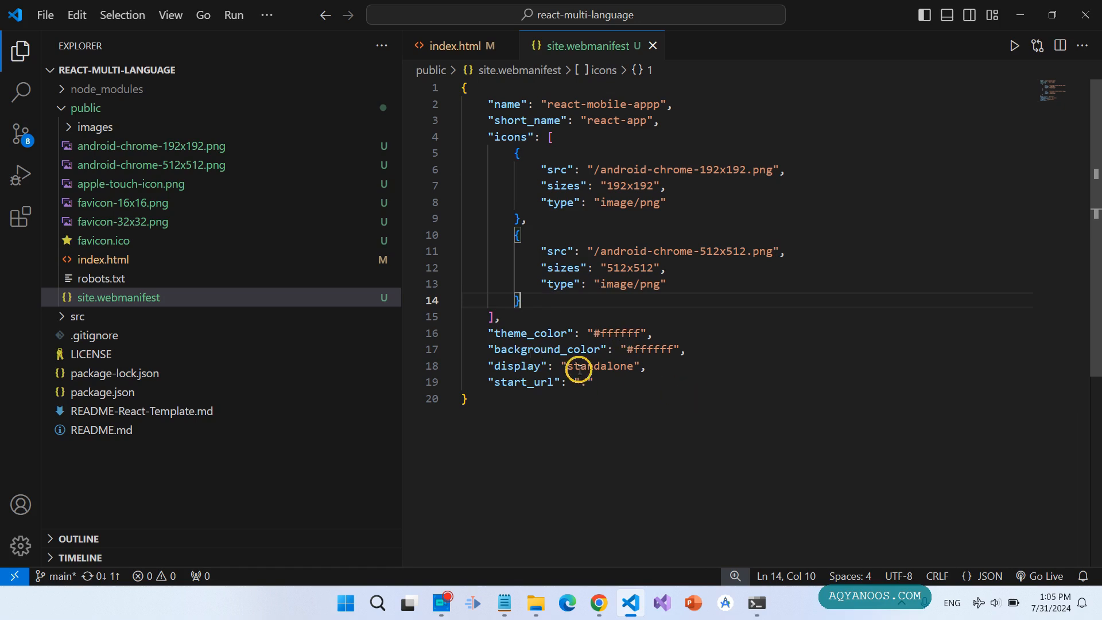
pyautogui.click(592, 381)
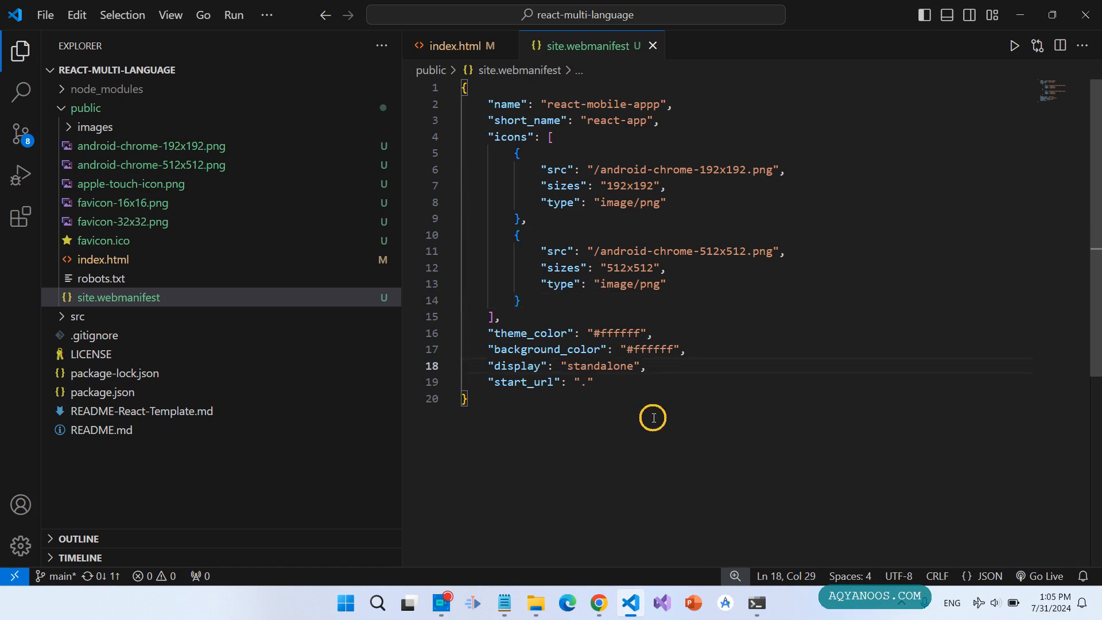
pyautogui.click(598, 602)
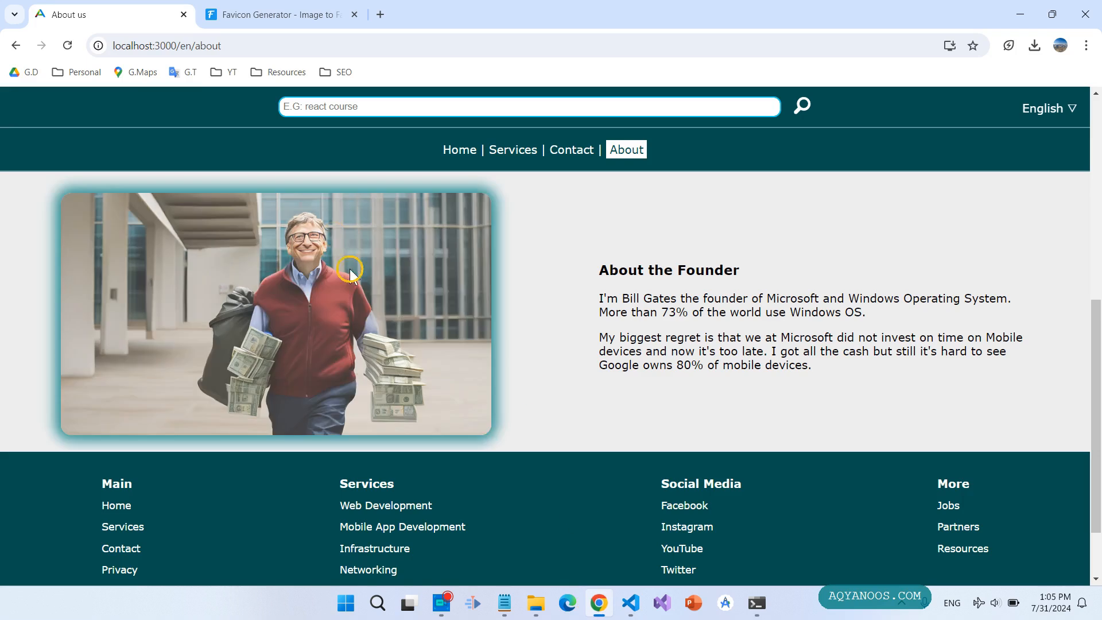
pyautogui.moveTo(38, 14)
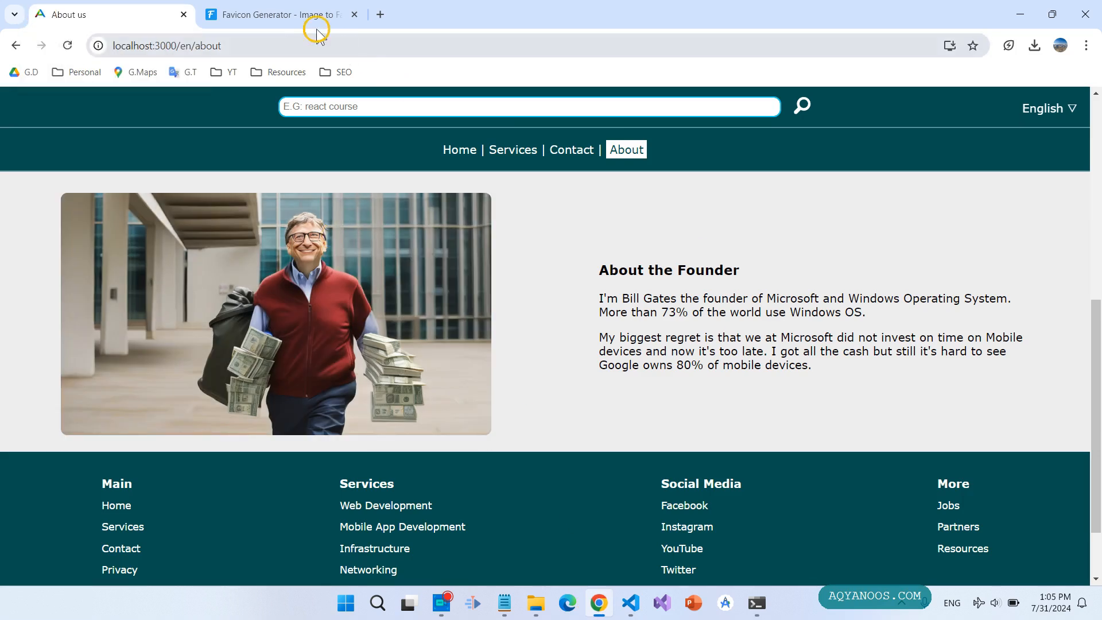
# - Close the Favicon Generator tab and install the site as the react-mobile-appp app
pyautogui.click(354, 14)
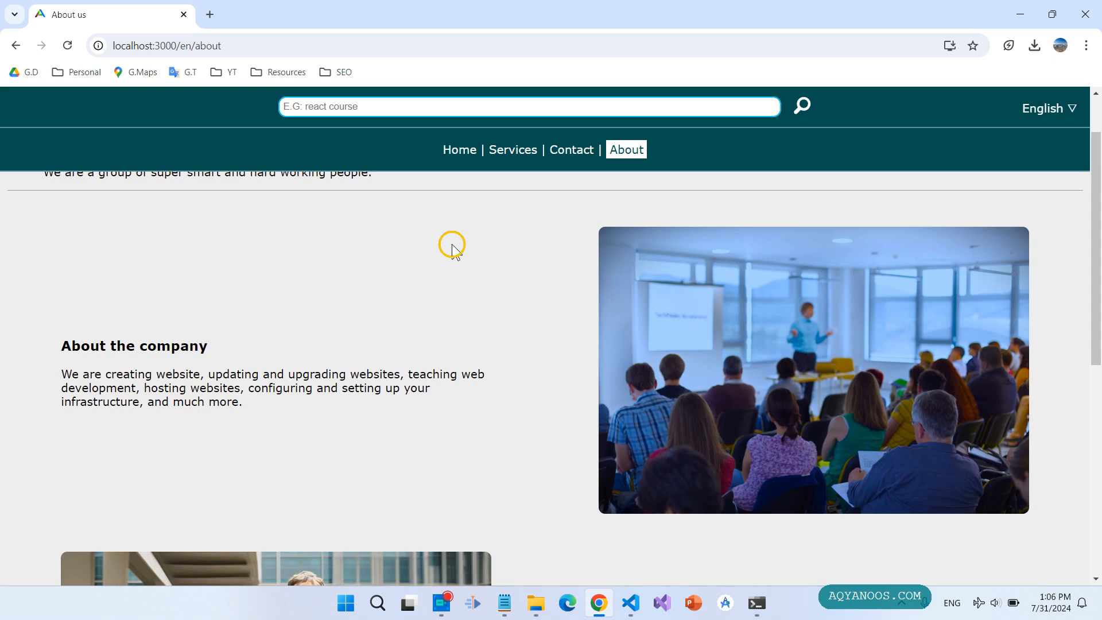
pyautogui.moveTo(948, 46)
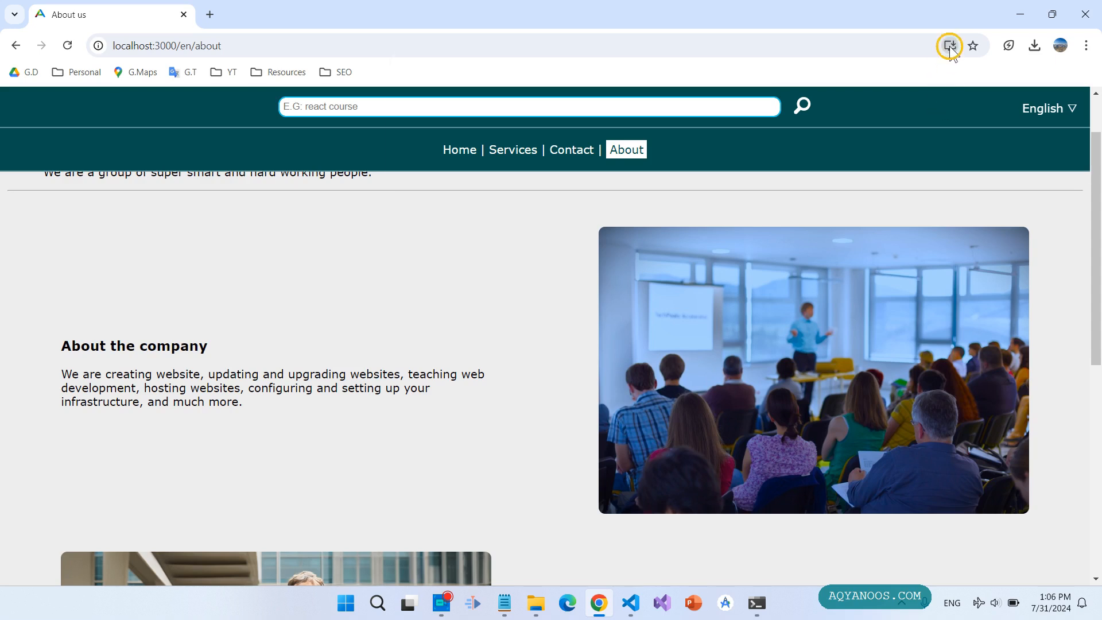
pyautogui.click(948, 44)
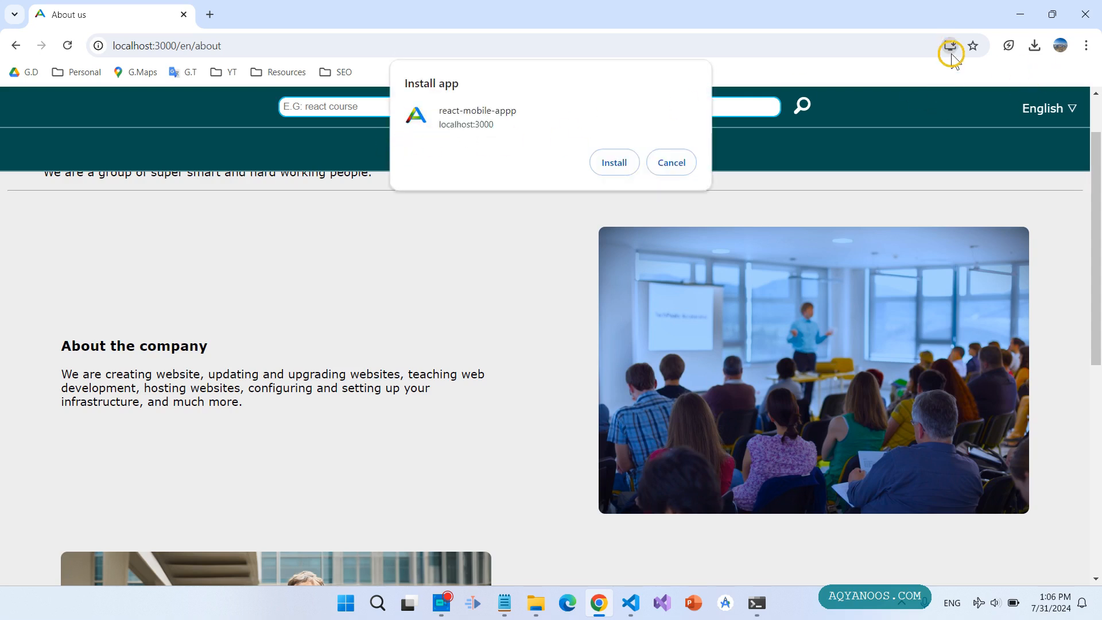
pyautogui.moveTo(496, 169)
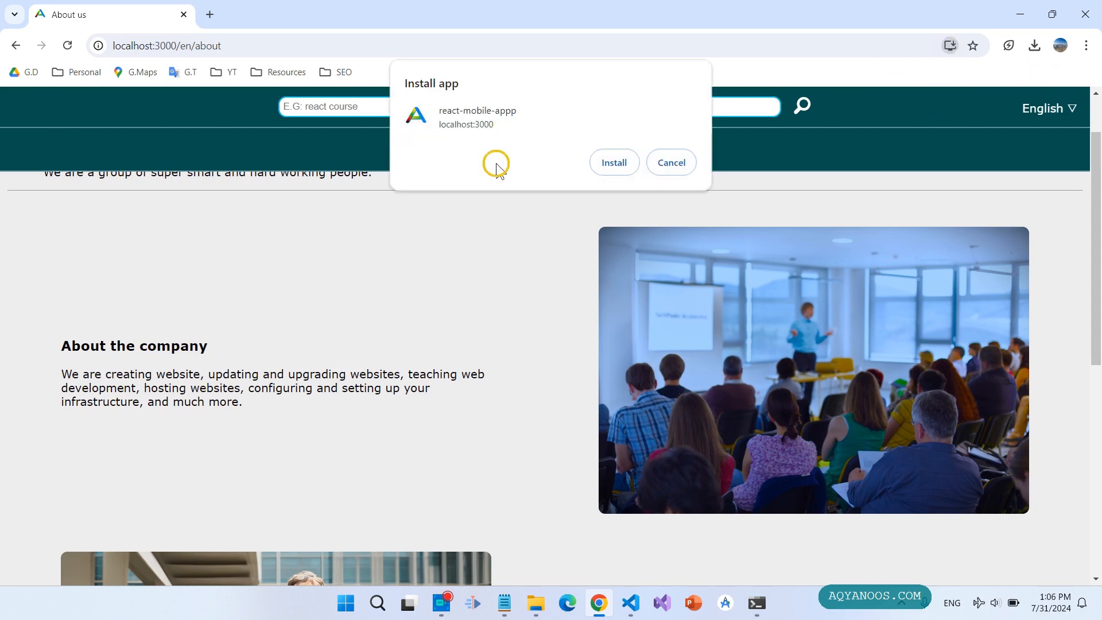
pyautogui.click(613, 163)
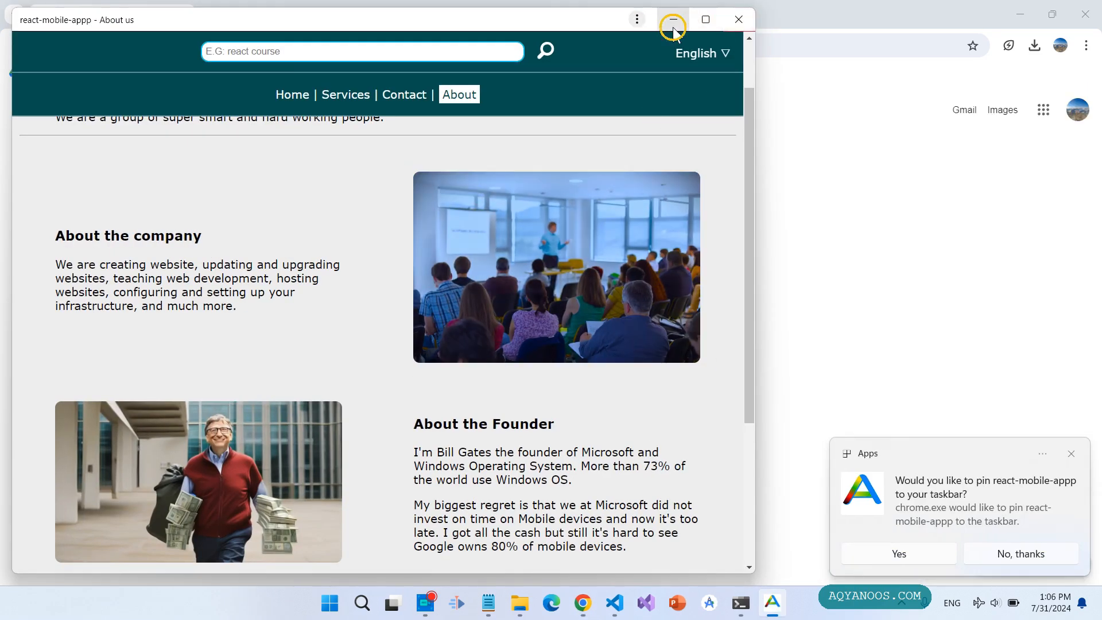
# - Minimize the app and terminal, decline taskbar pinning, and close the react-mobile-appp window
pyautogui.click(671, 19)
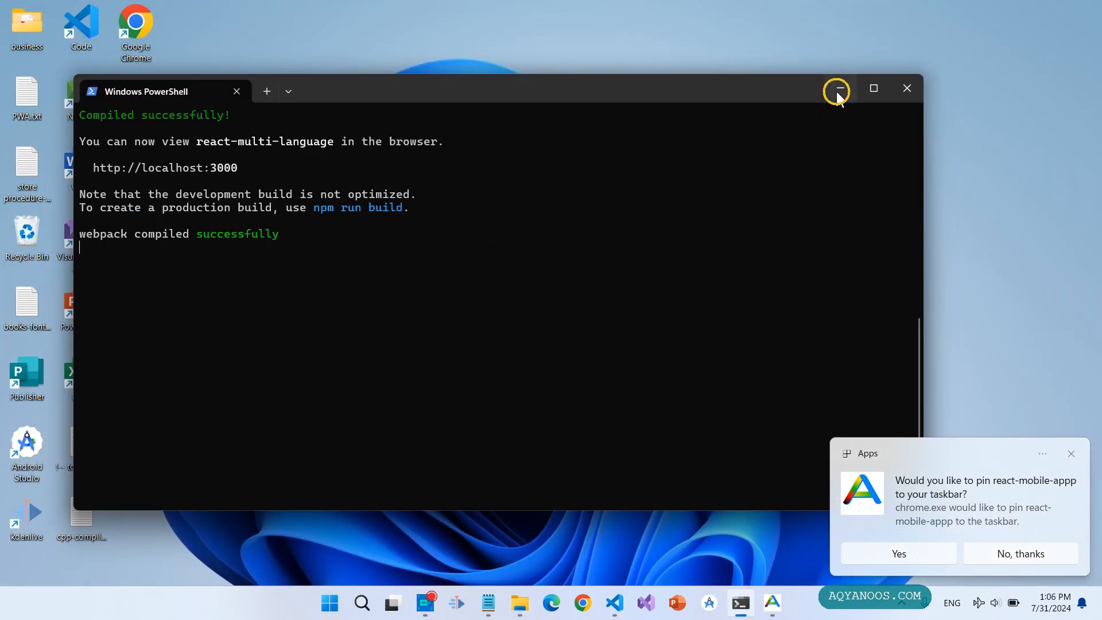
pyautogui.click(835, 90)
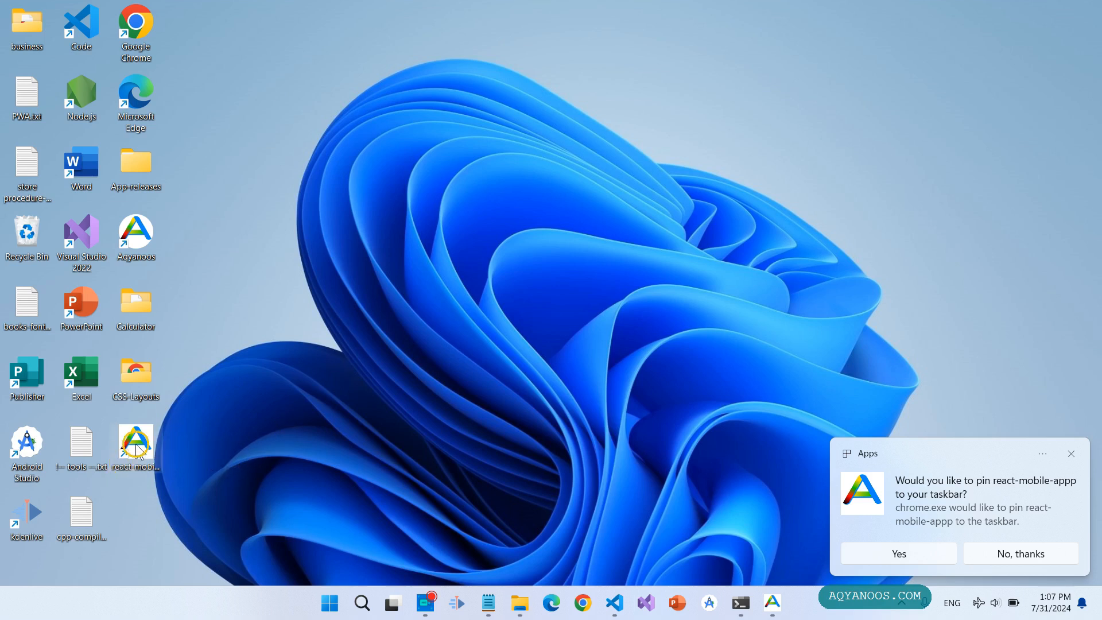
pyautogui.moveTo(136, 450)
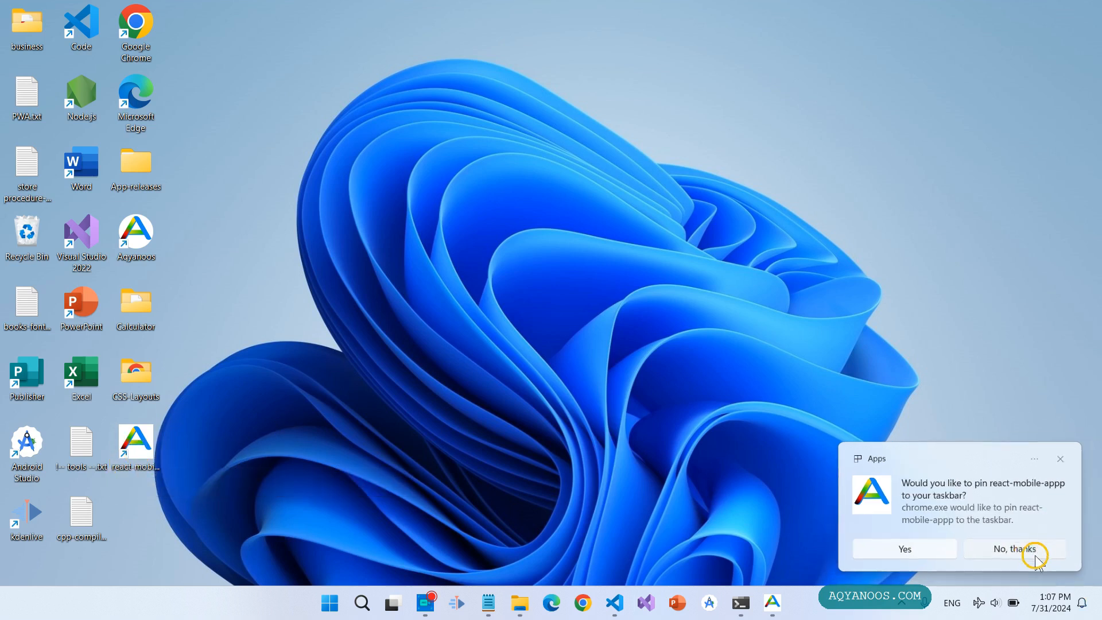
pyautogui.click(1013, 548)
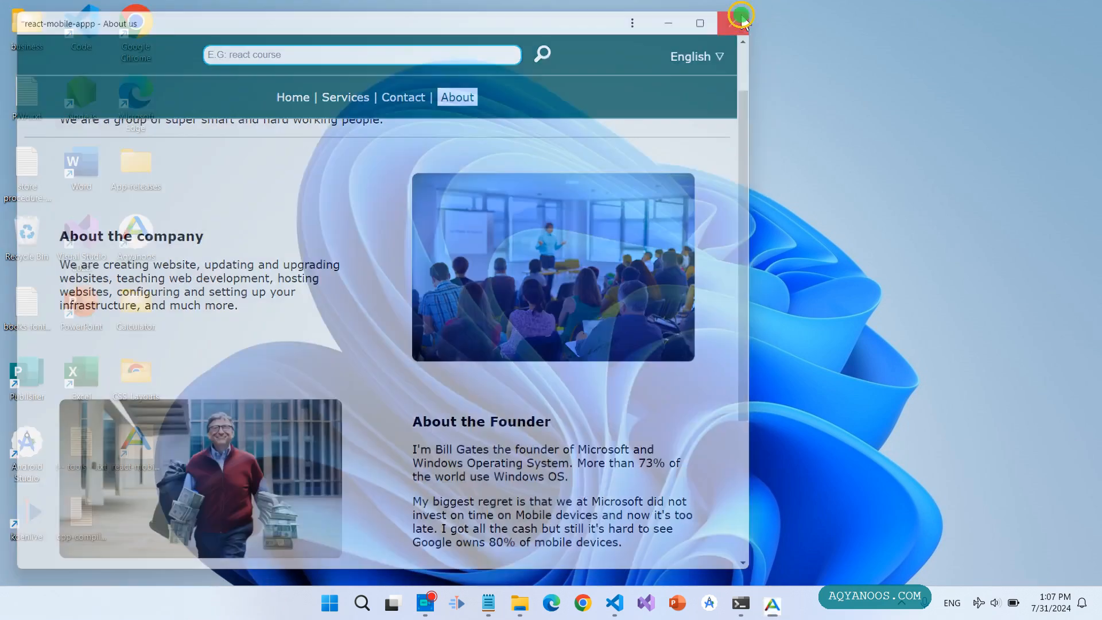
pyautogui.click(739, 23)
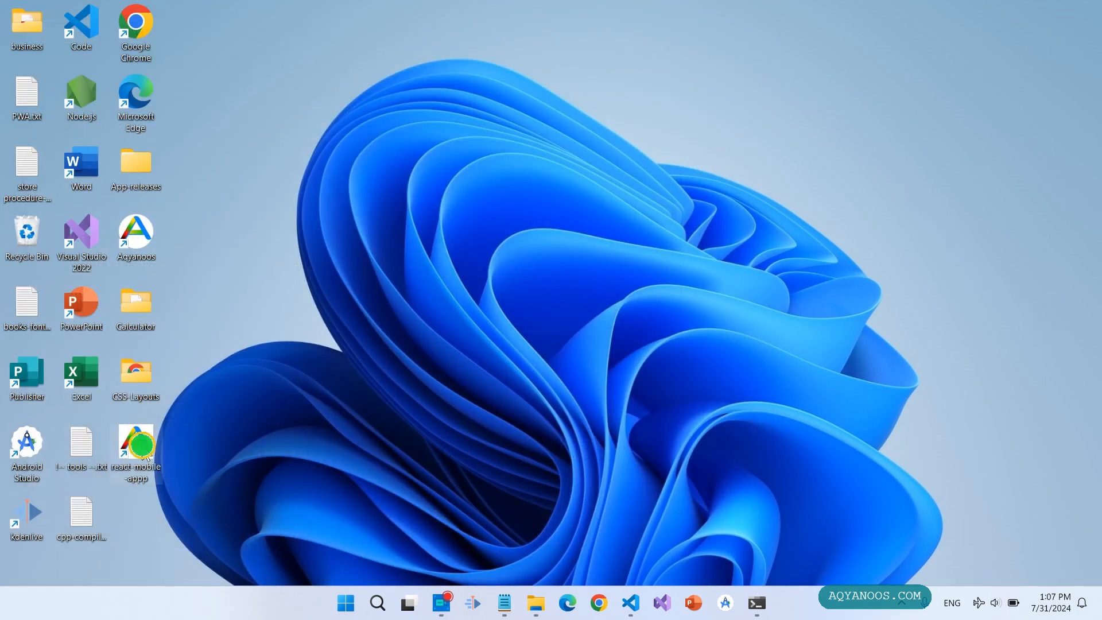
# - Launch react-mobile-appp from its desktop shortcut and maximize the window
pyautogui.doubleClick(135, 445)
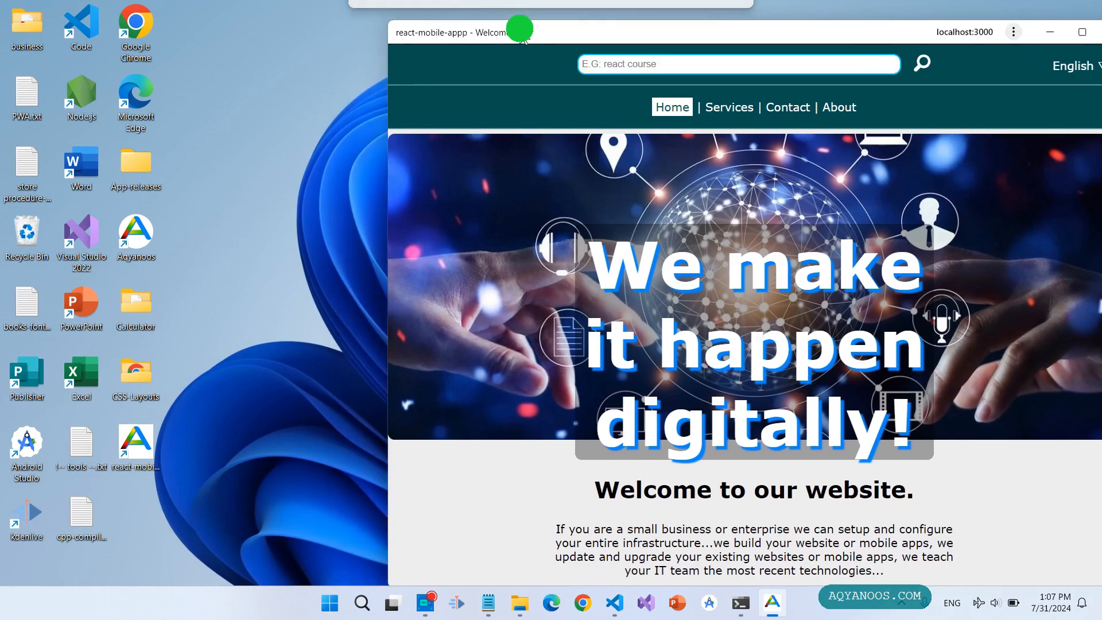
pyautogui.click(1003, 23)
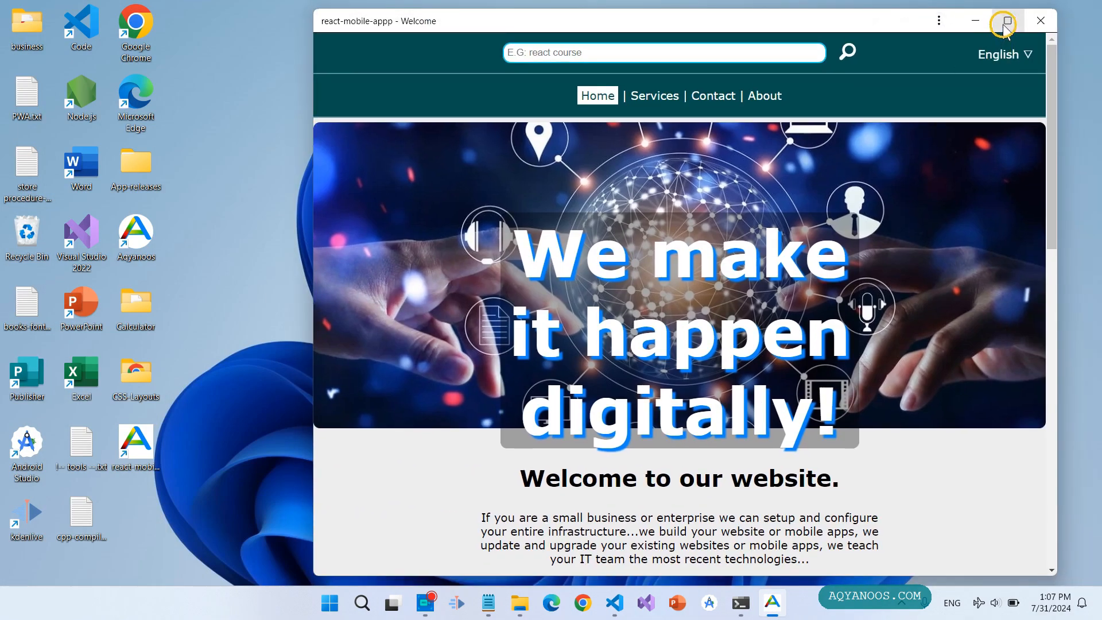
pyautogui.moveTo(1012, 72)
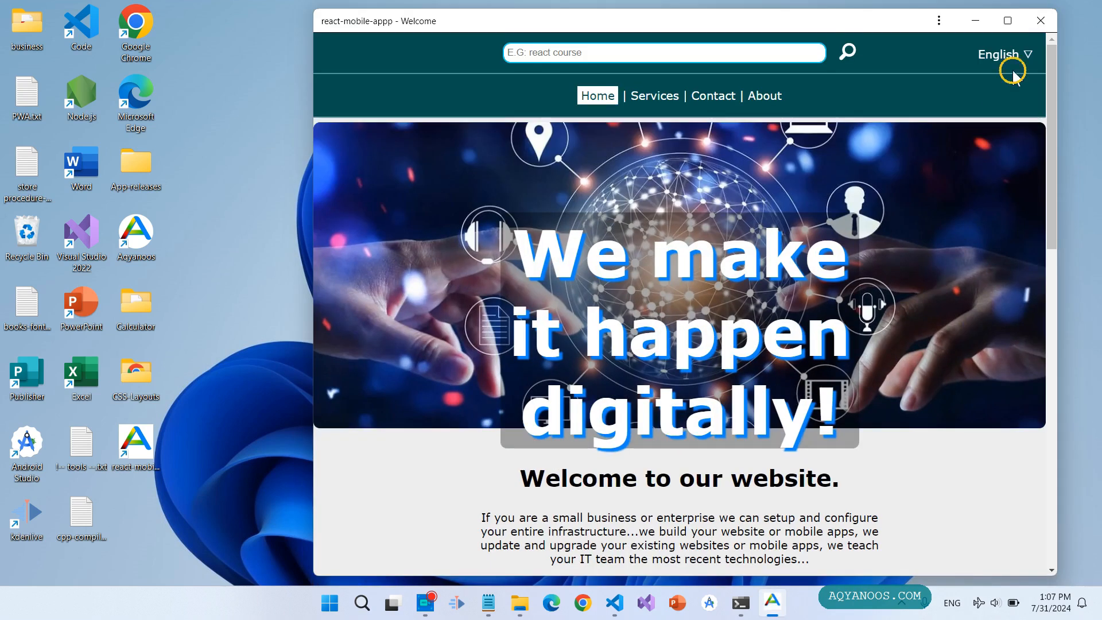
pyautogui.click(1007, 19)
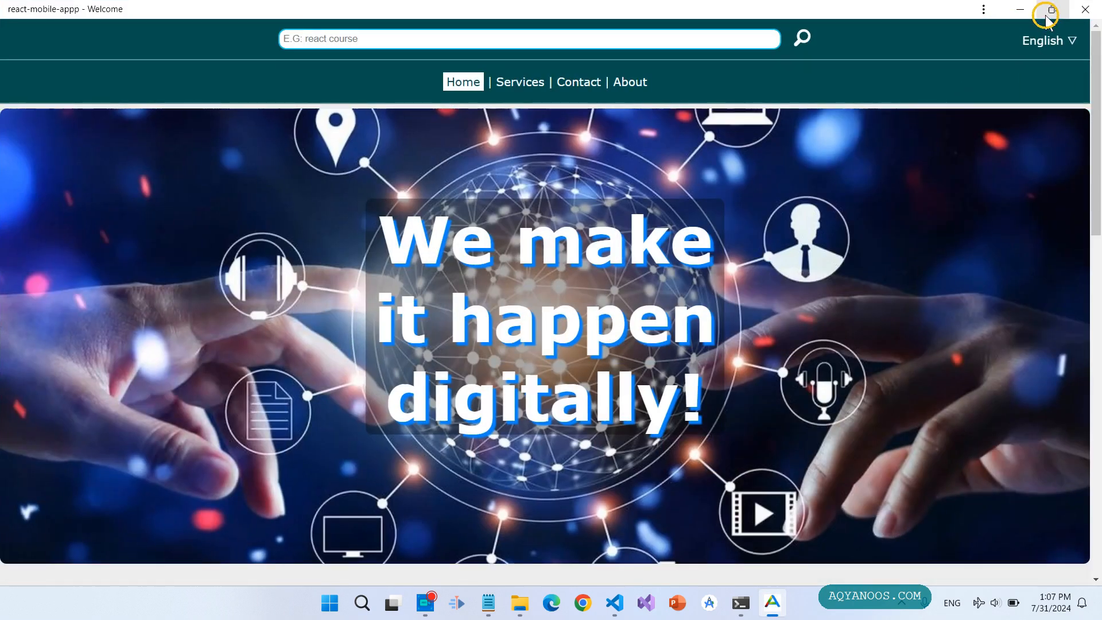
pyautogui.moveTo(349, 76)
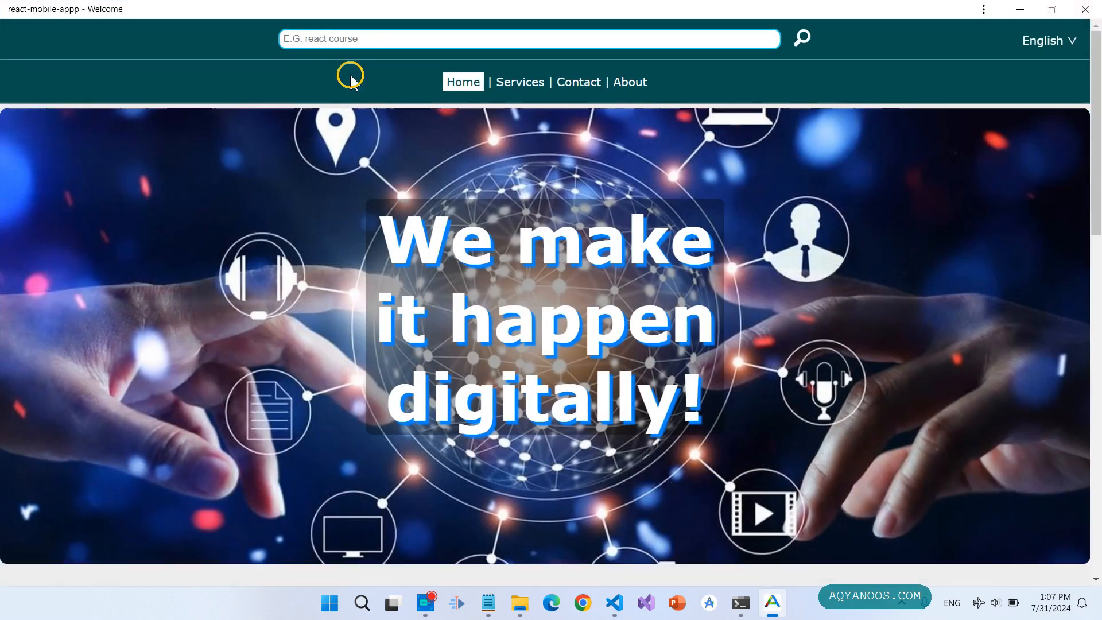
# - Scroll through the Welcome home page and open the app's three-dot menu
pyautogui.scroll(-3)
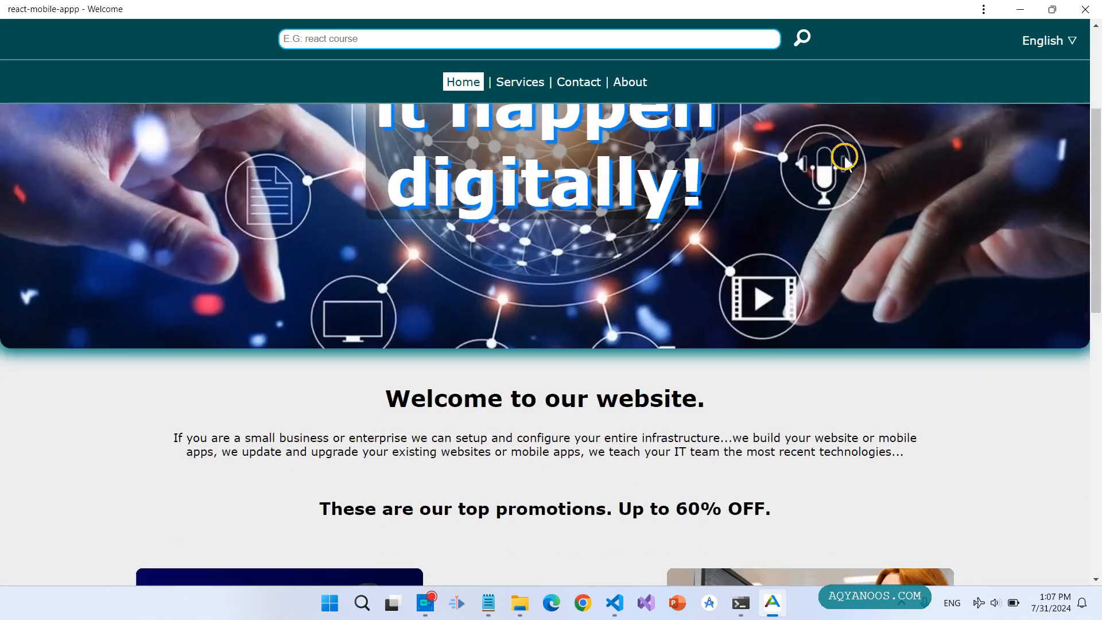
pyautogui.scroll(-3)
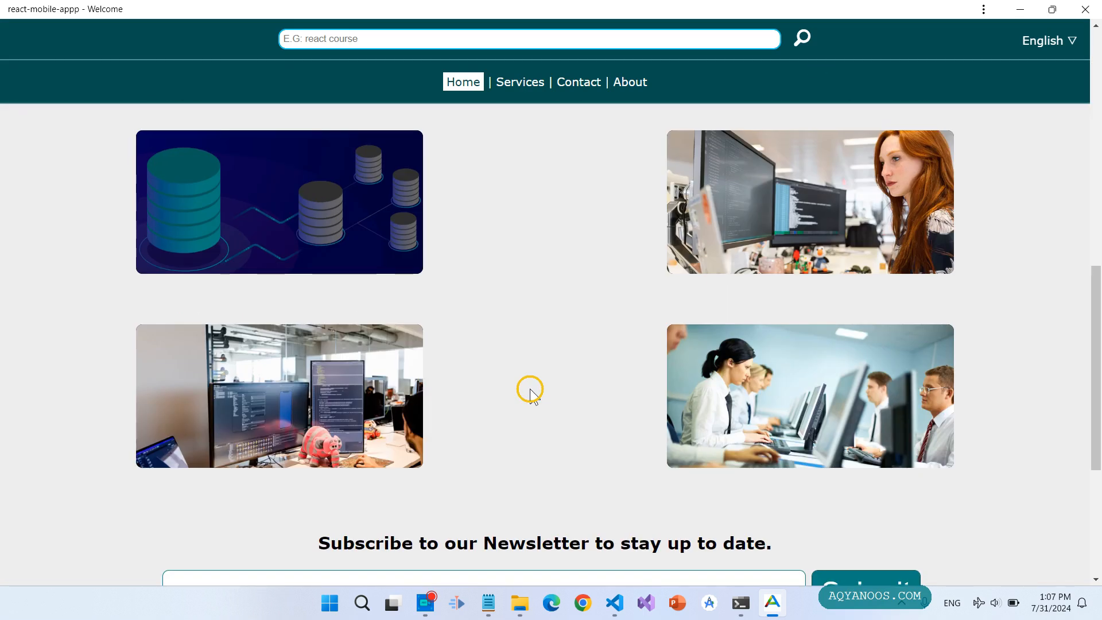
pyautogui.scroll(3)
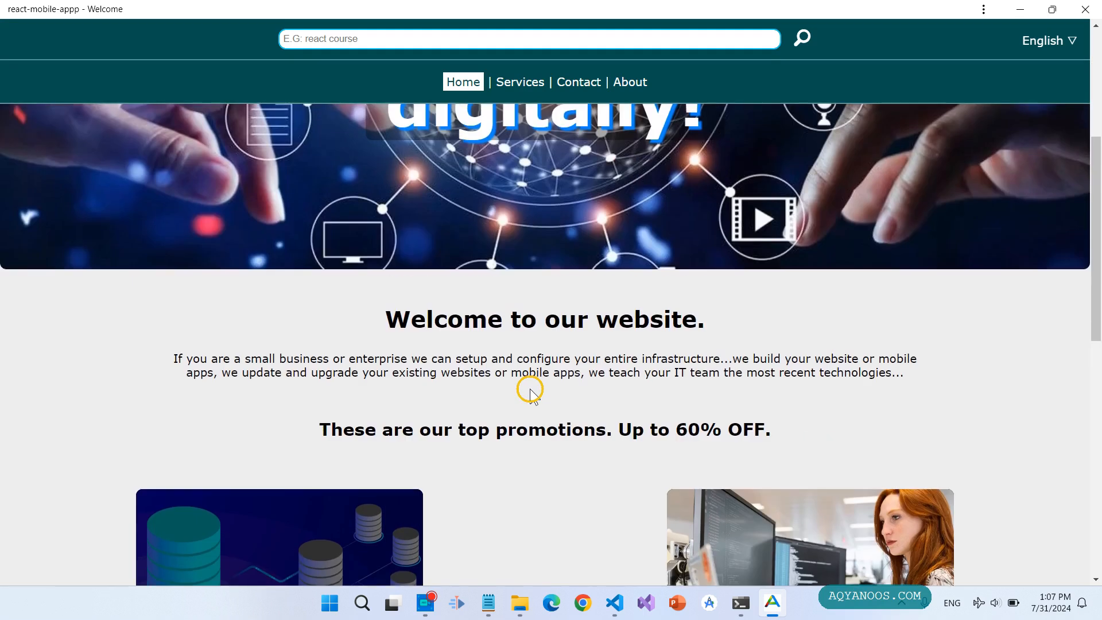
pyautogui.scroll(-3)
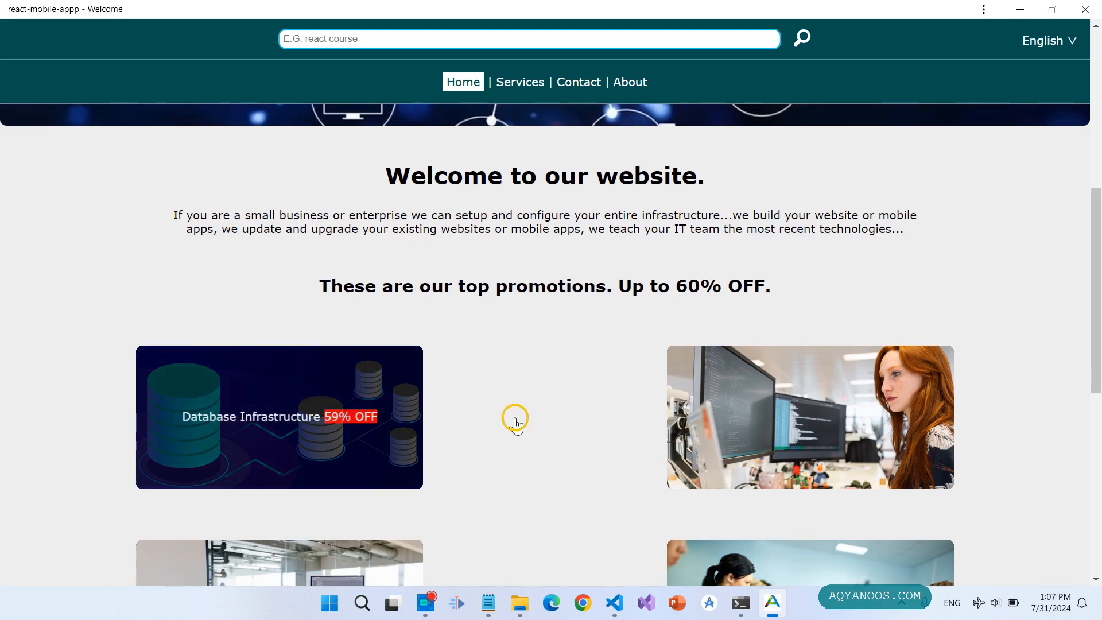
pyautogui.scroll(3)
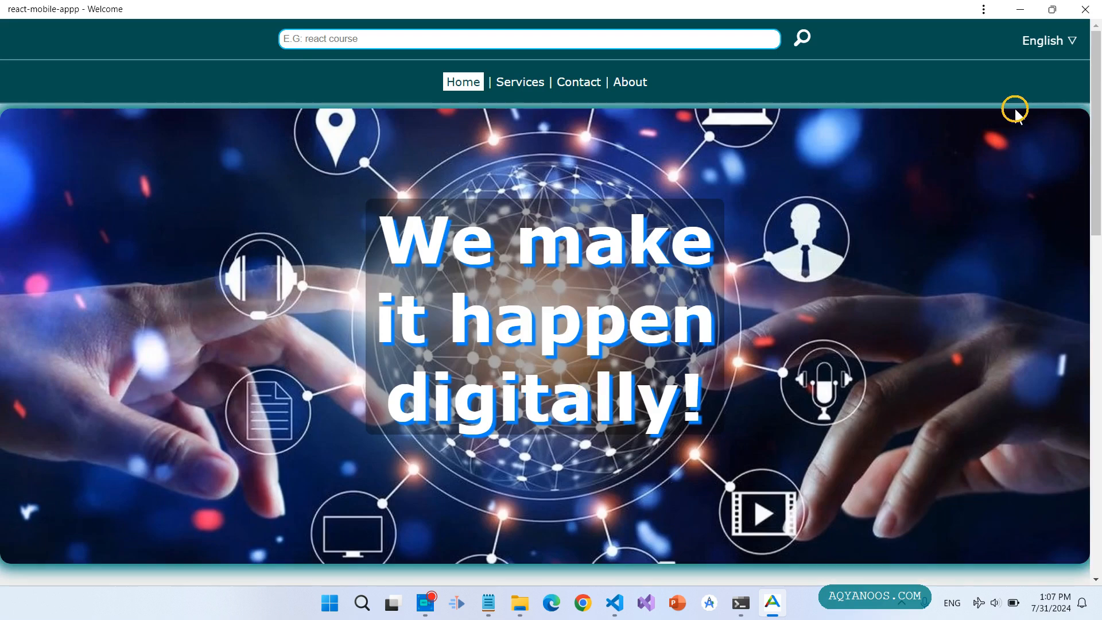
pyautogui.click(983, 9)
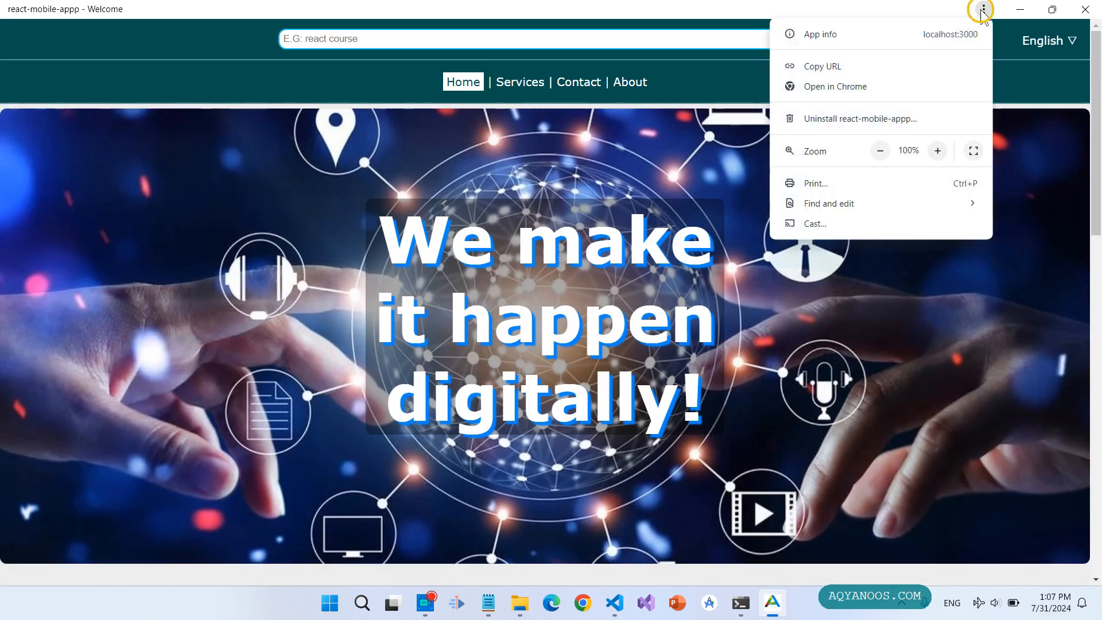